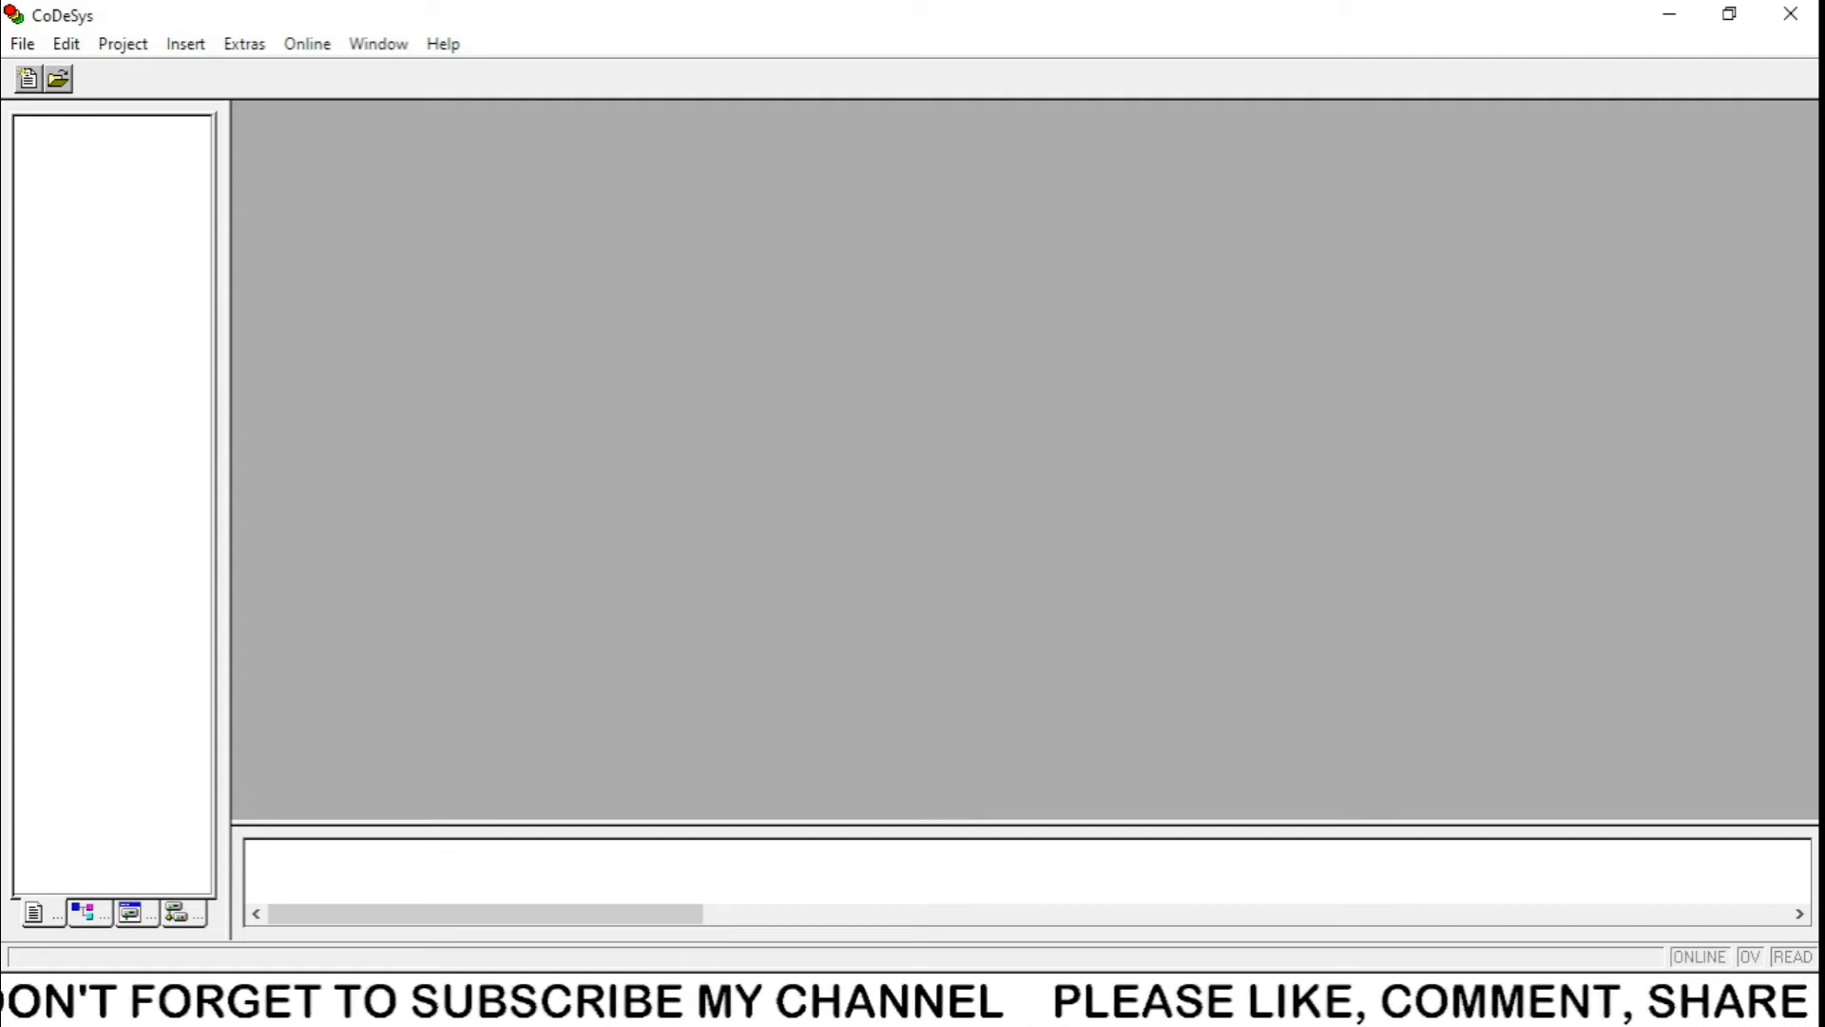
Create a new project from the File menu, proposing PLC_PRG as a ladder program.
{"action": "left_click", "coordinate": [33, 43]}
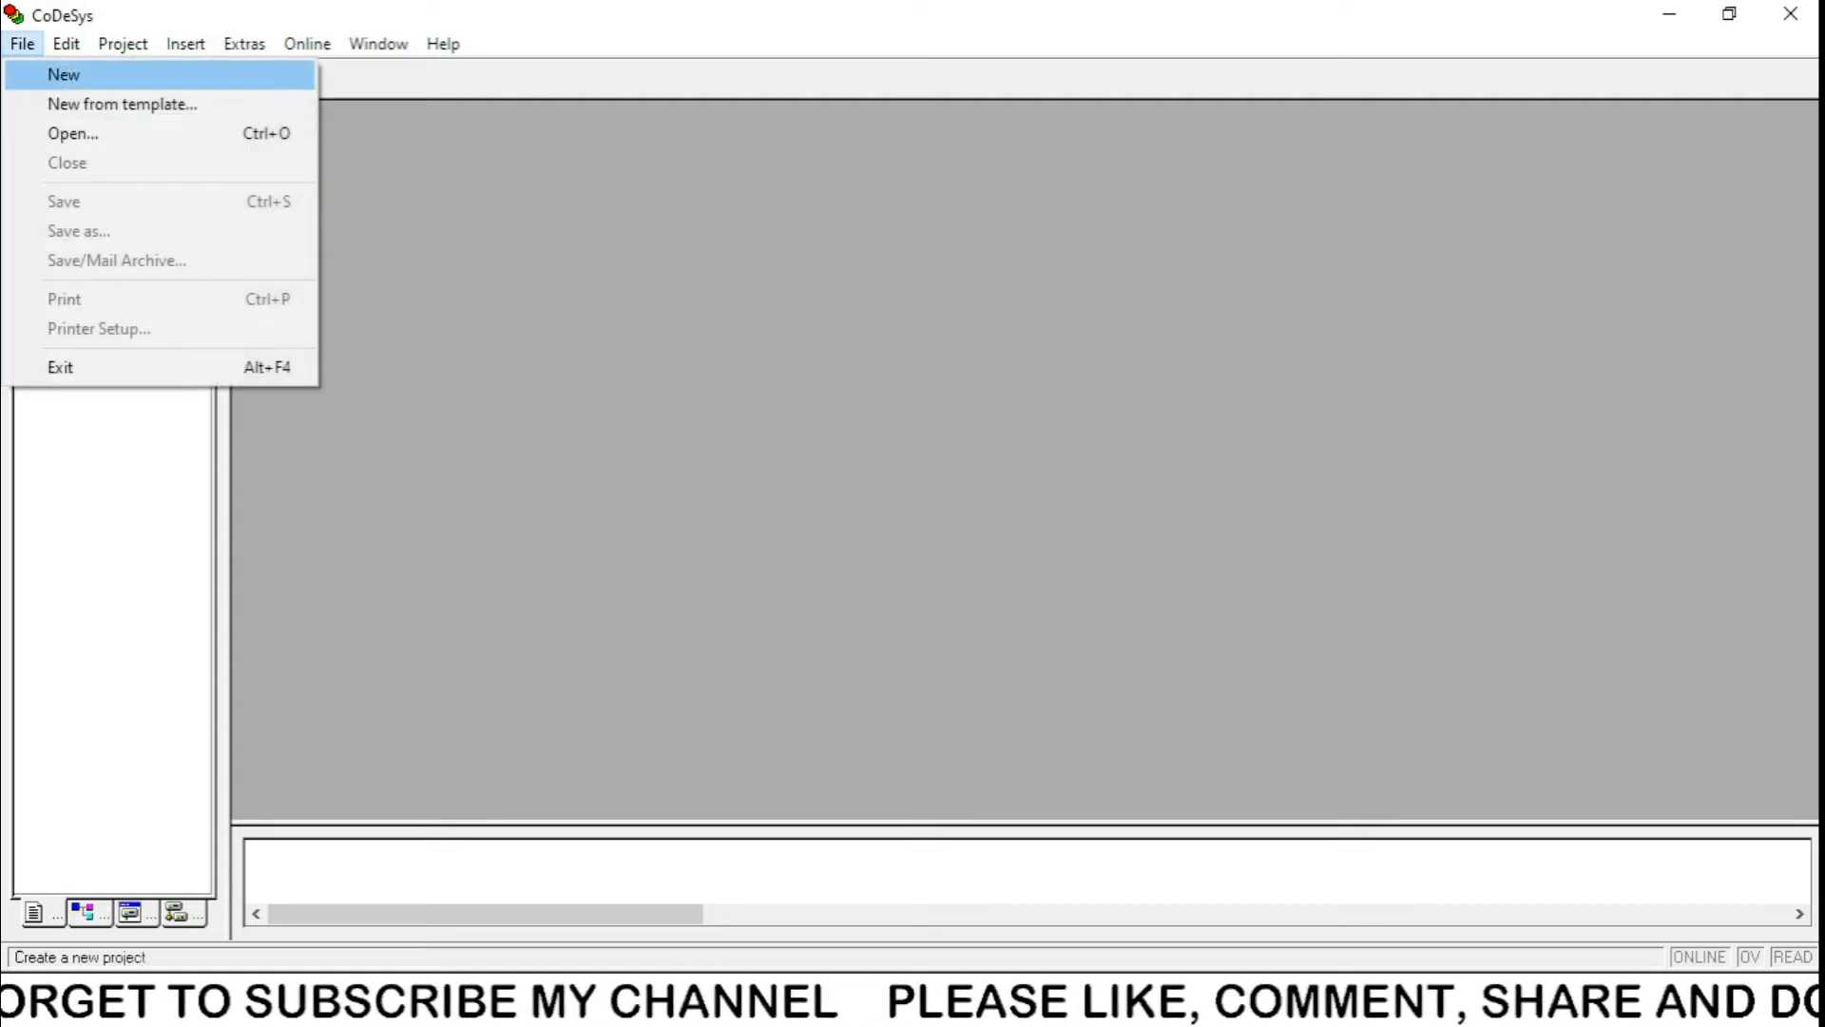
{"action": "left_click", "coordinate": [59, 75]}
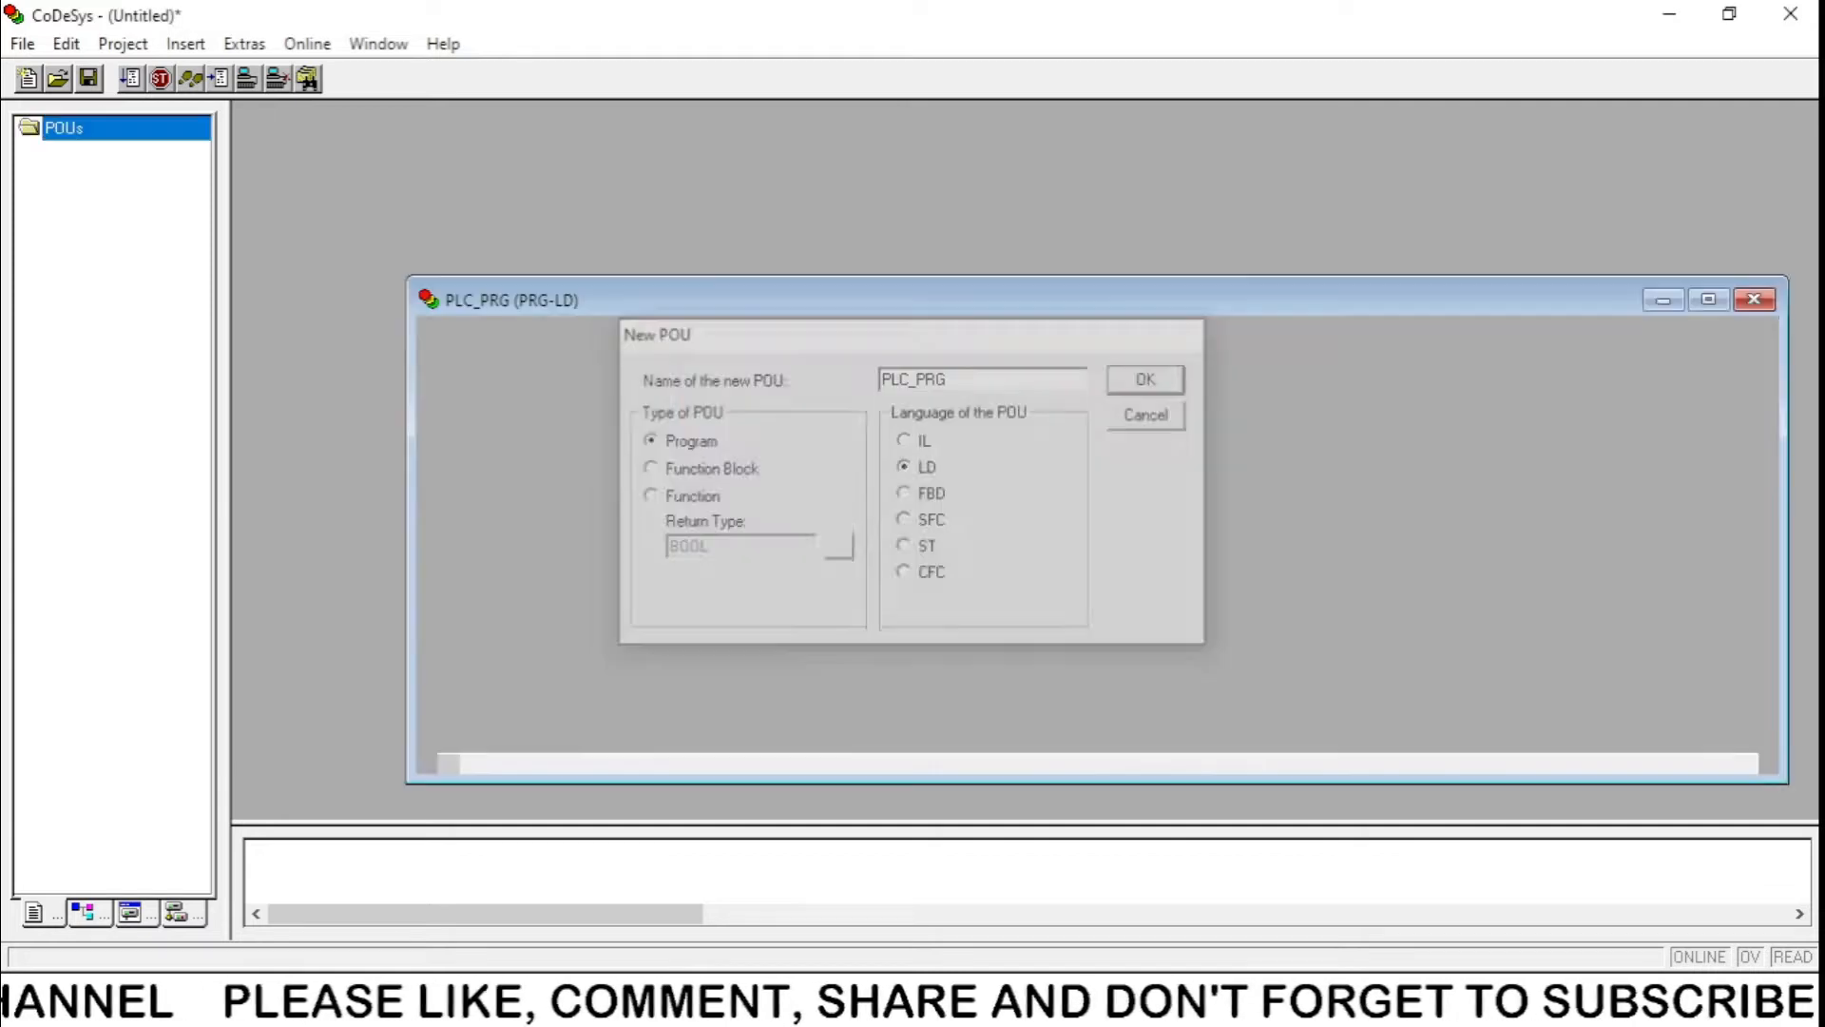
Accept the New POU dialog to create PLC_PRG in LD and open its editor.
{"action": "left_click", "coordinate": [1144, 378]}
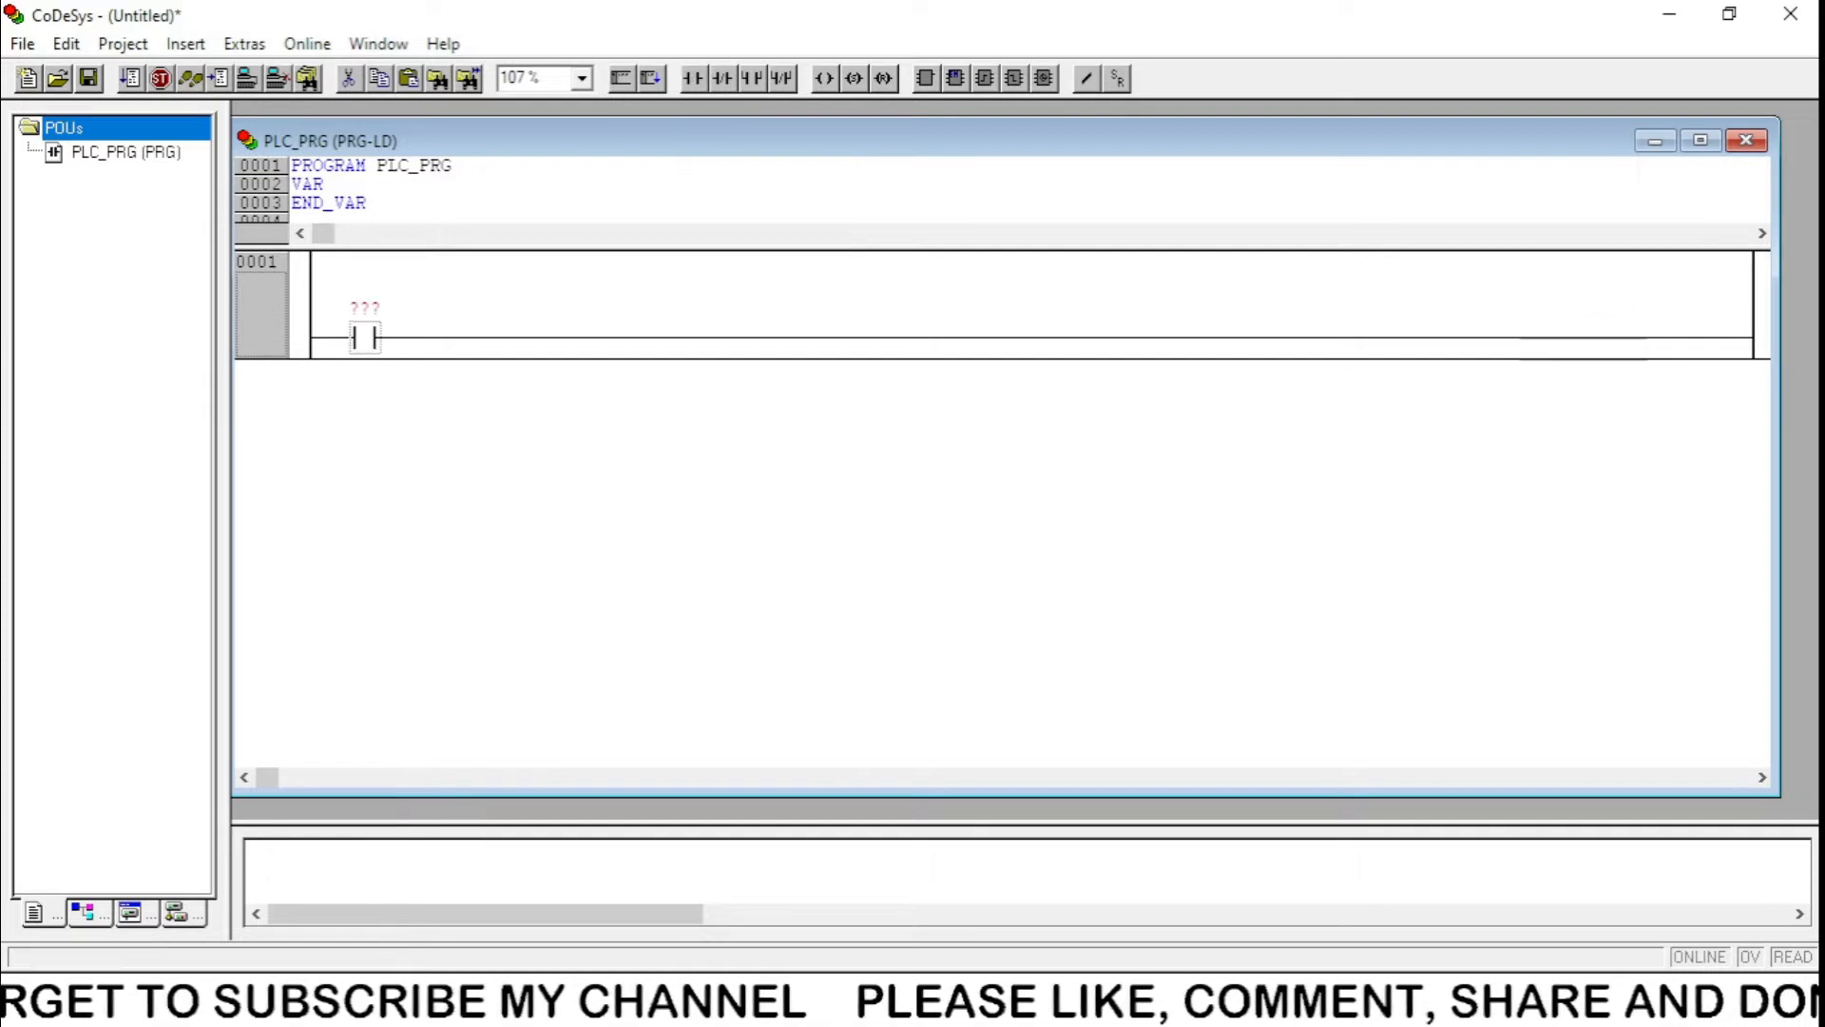
Name the contact 'pulses' and declare it as a BOOL input at address %IX0.0.
{"action": "left_click", "coordinate": [364, 307]}
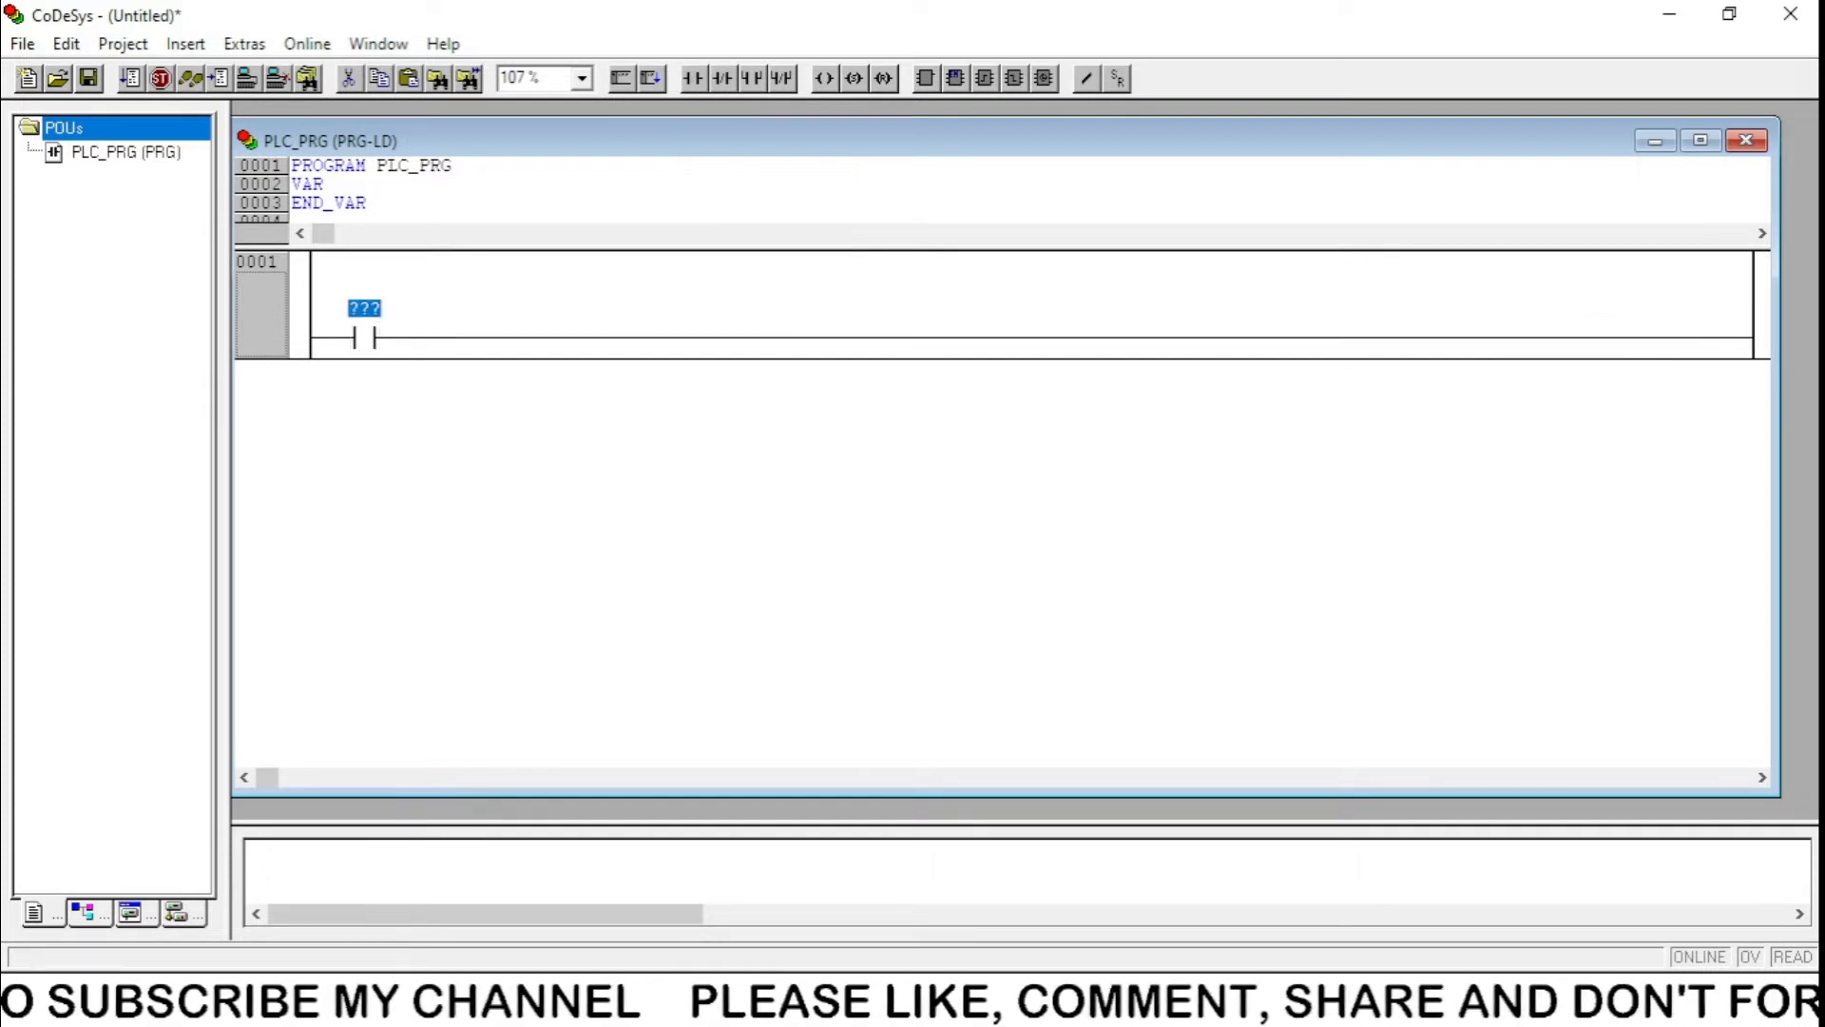
{"action": "type", "text": "p"}
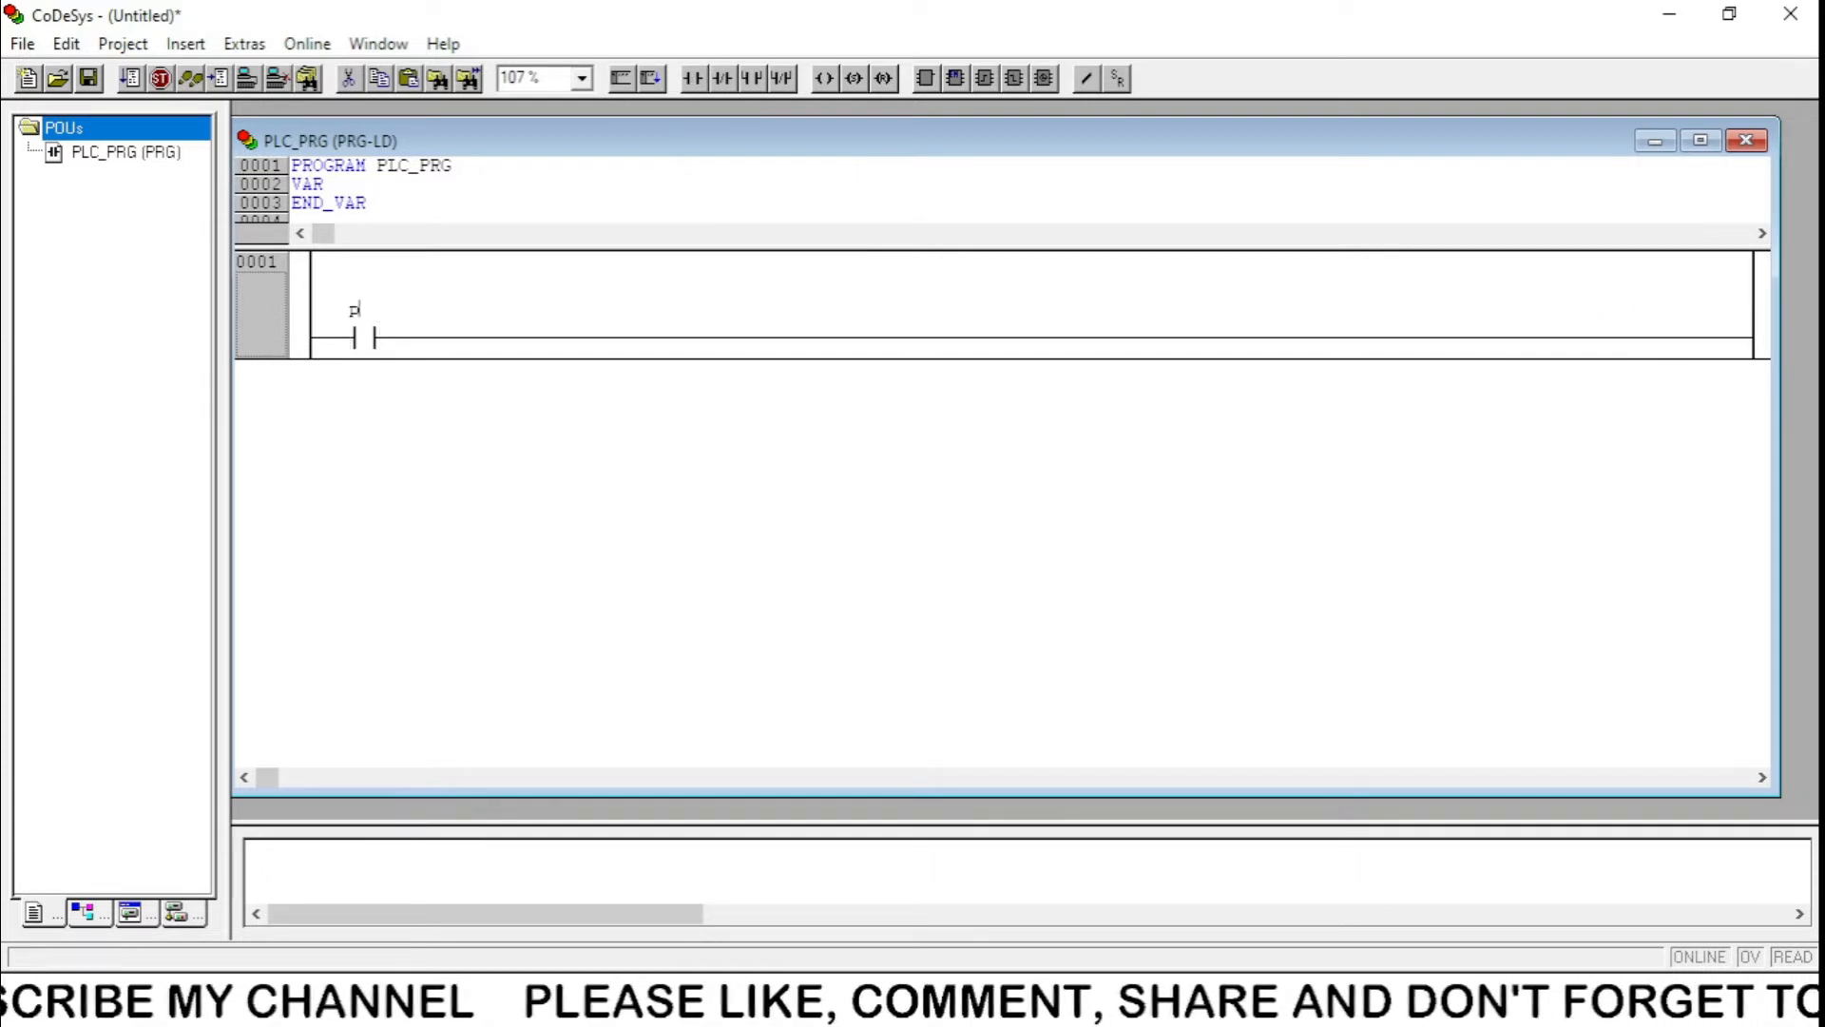
{"action": "type", "text": "ulses"}
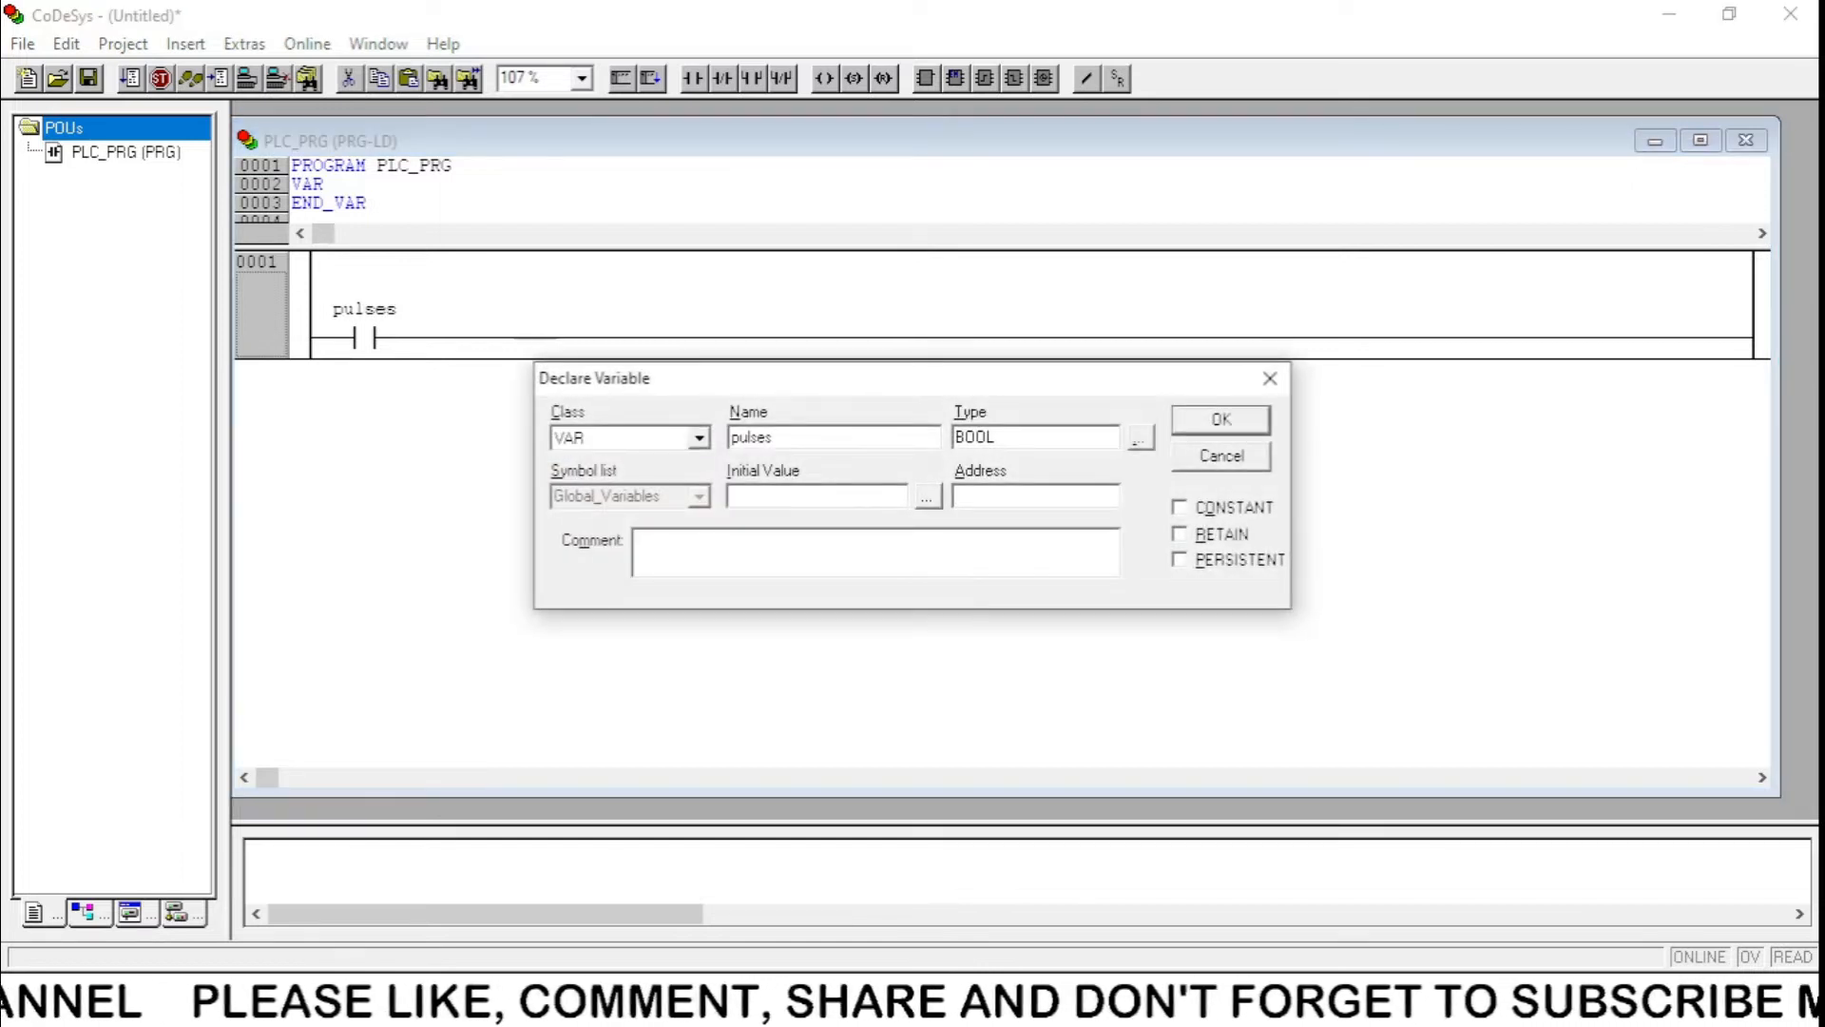
{"action": "left_click", "coordinate": [1034, 495]}
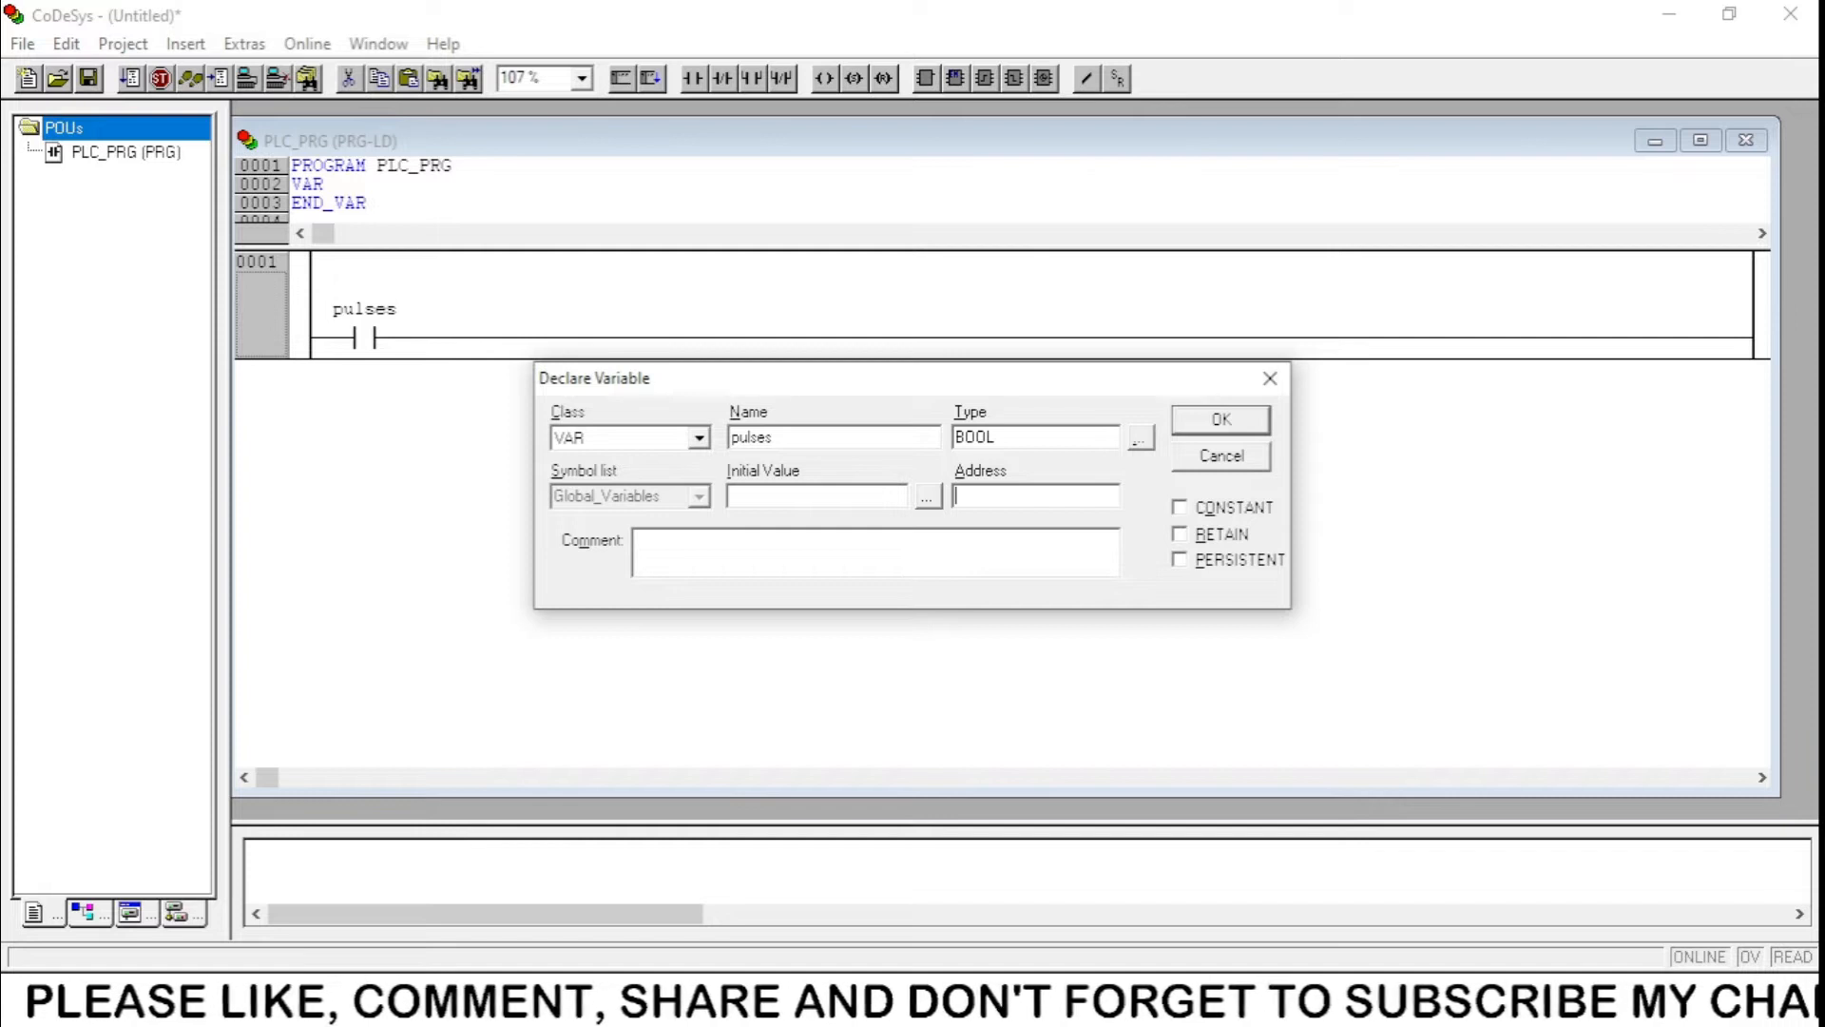
{"action": "type", "text": "%IX0.0"}
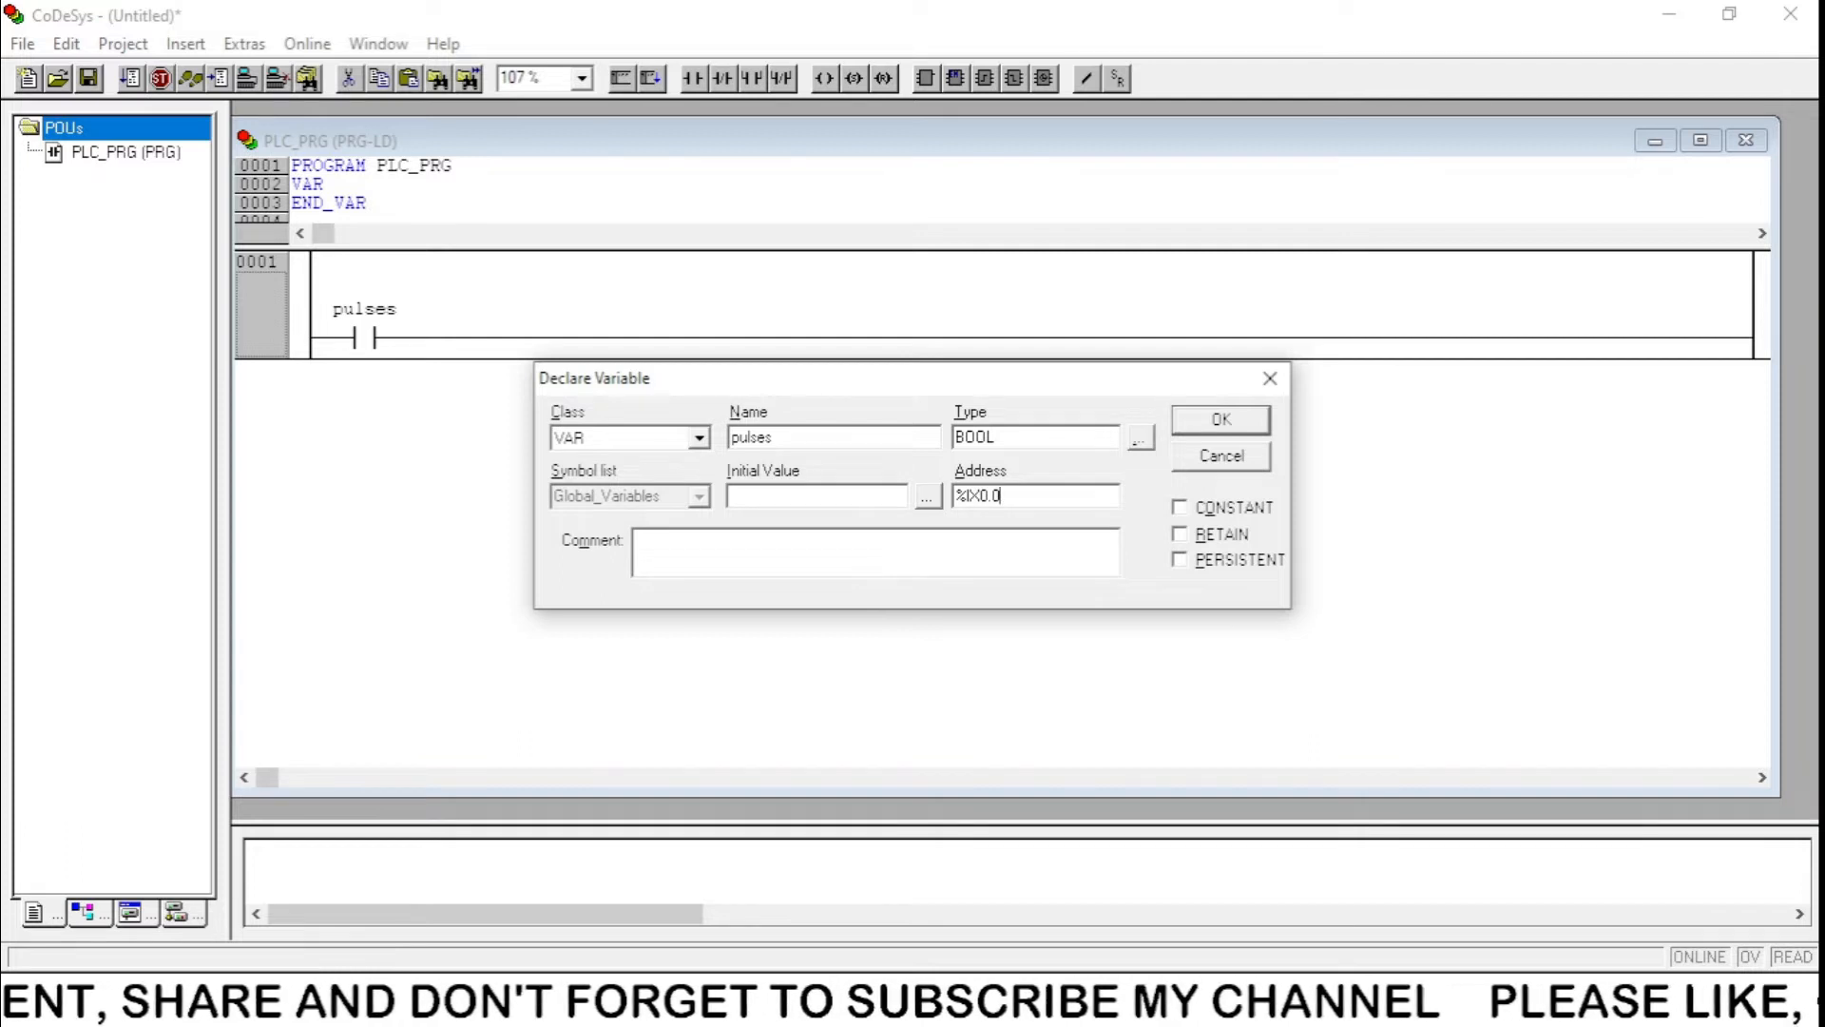
{"action": "left_click", "coordinate": [1222, 419]}
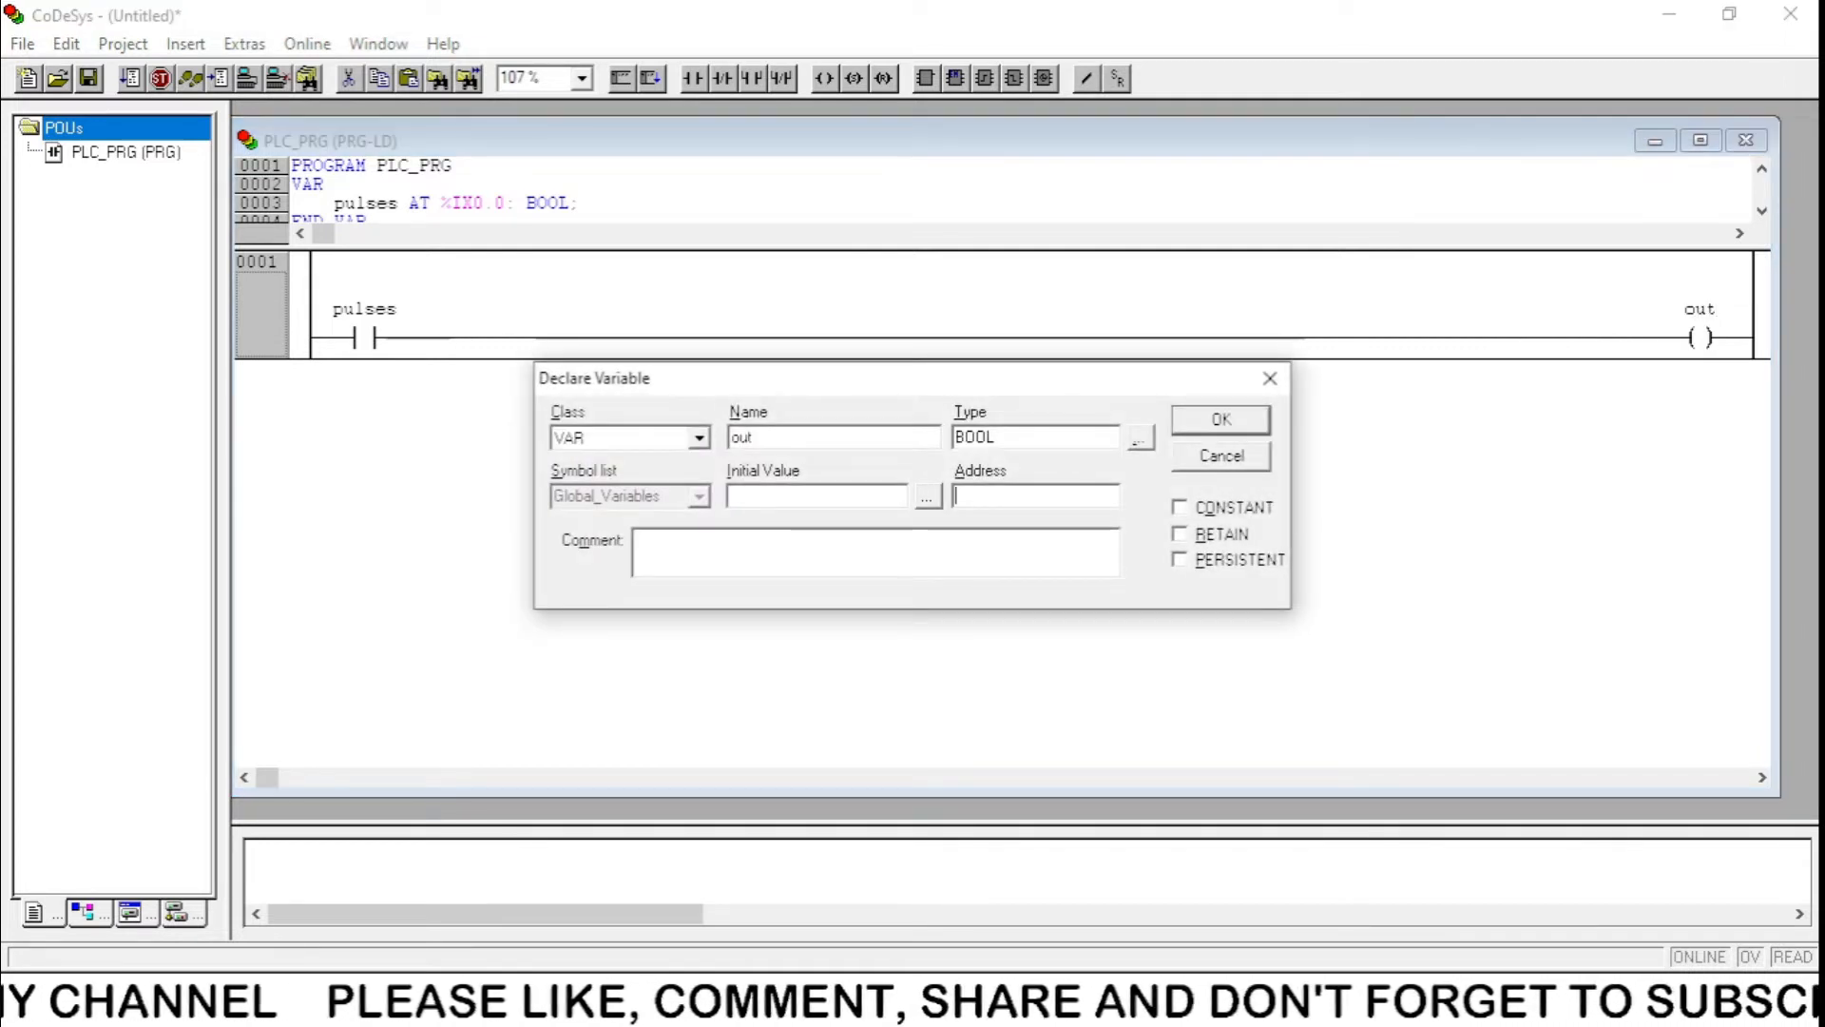
Declare the 'out' coil as a BOOL output at address %QX0.0.
{"action": "type", "text": "%"}
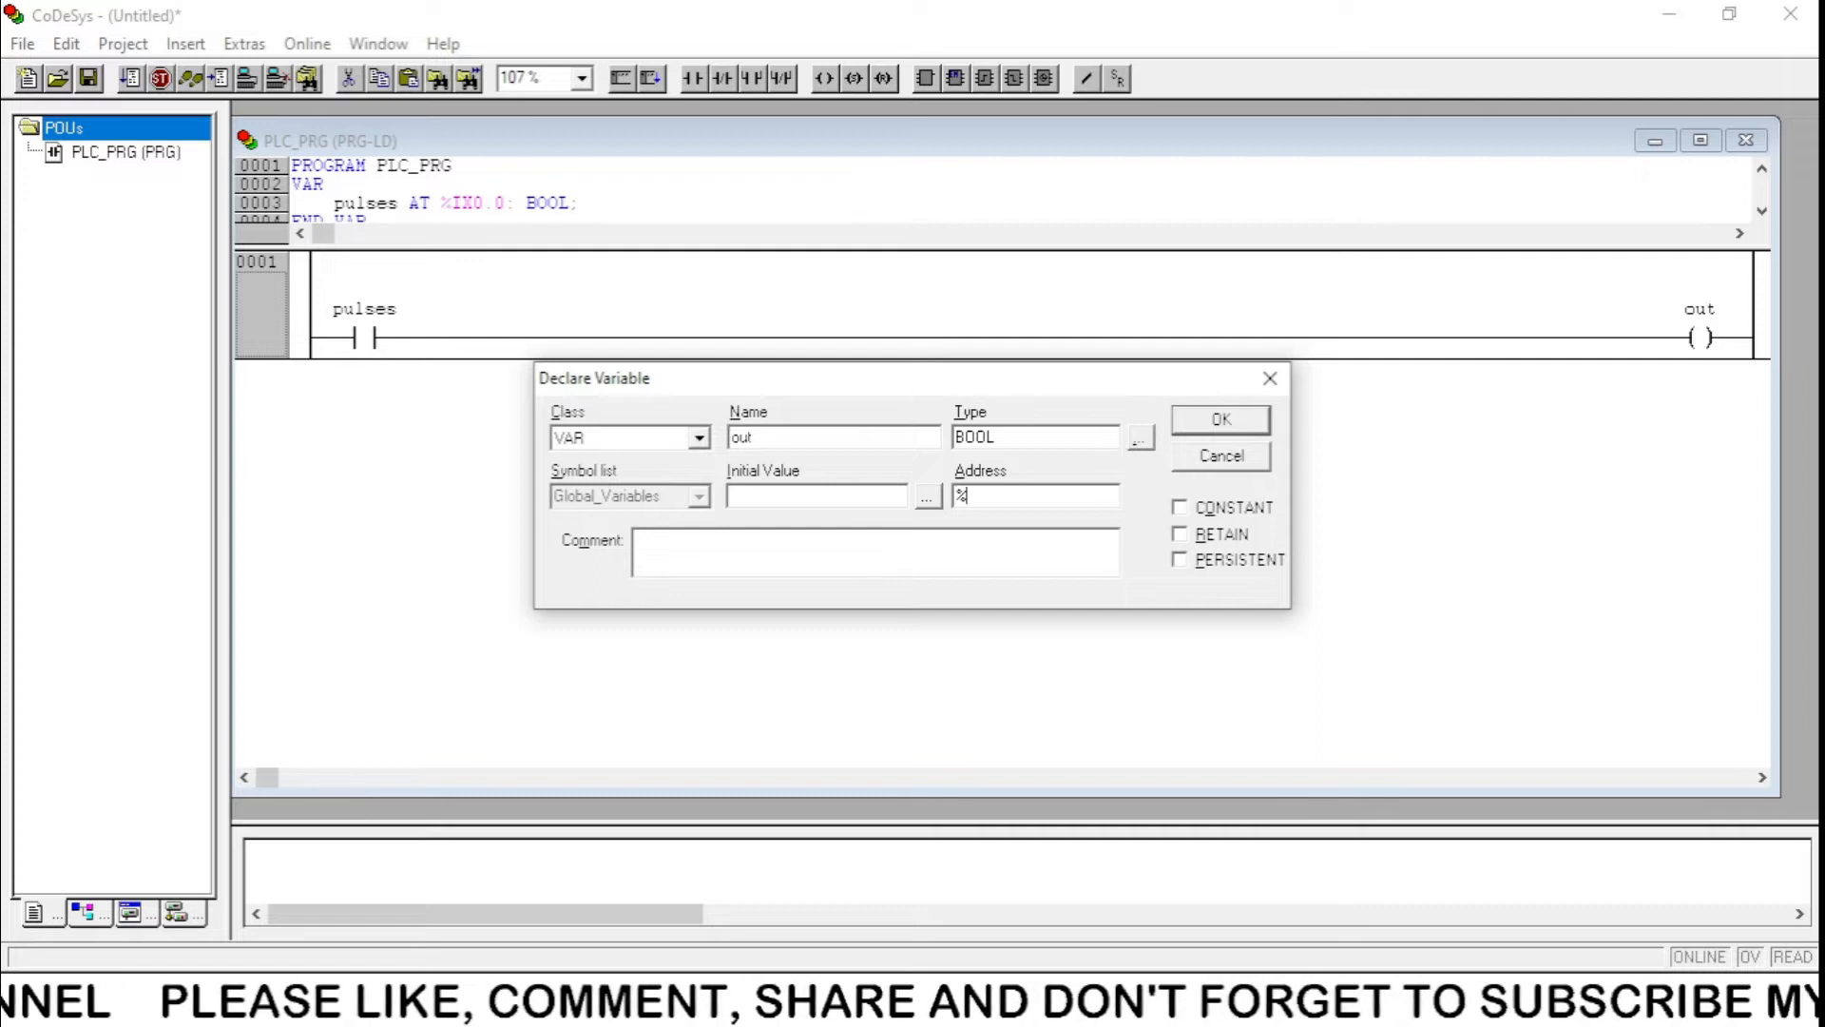
{"action": "type", "text": "Q"}
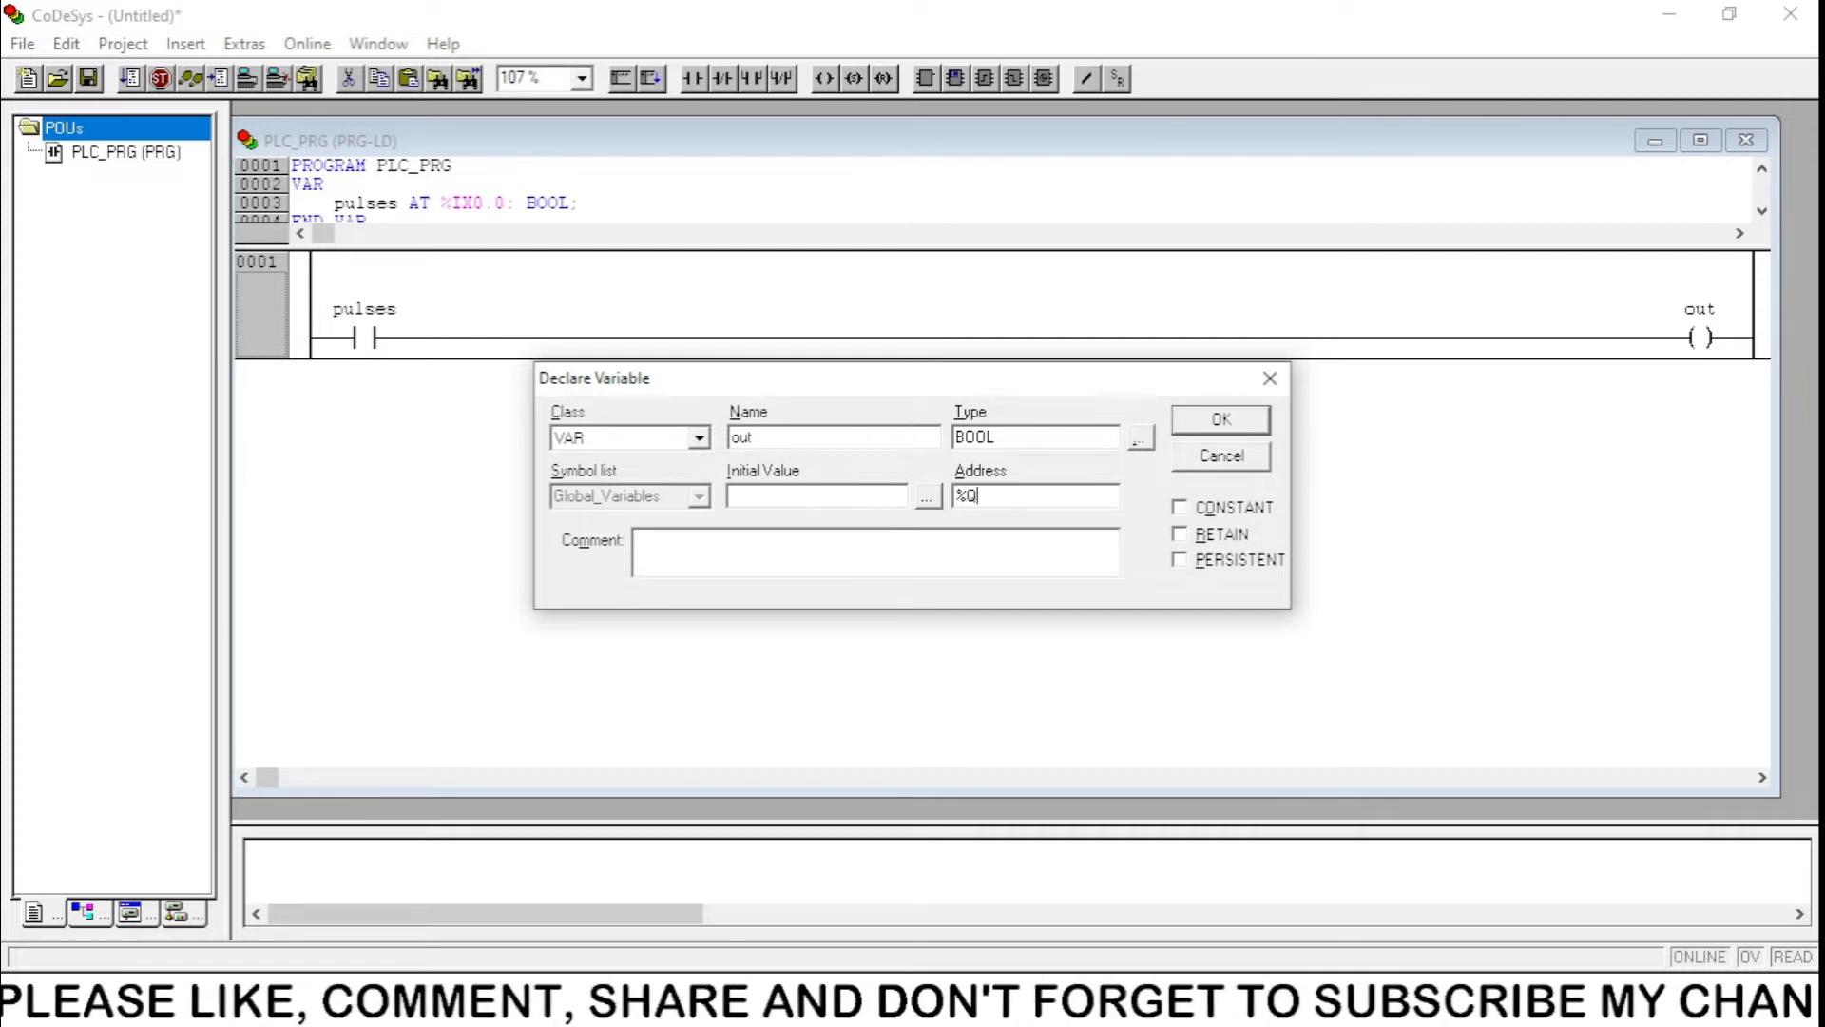
{"action": "left_click", "coordinate": [1219, 419]}
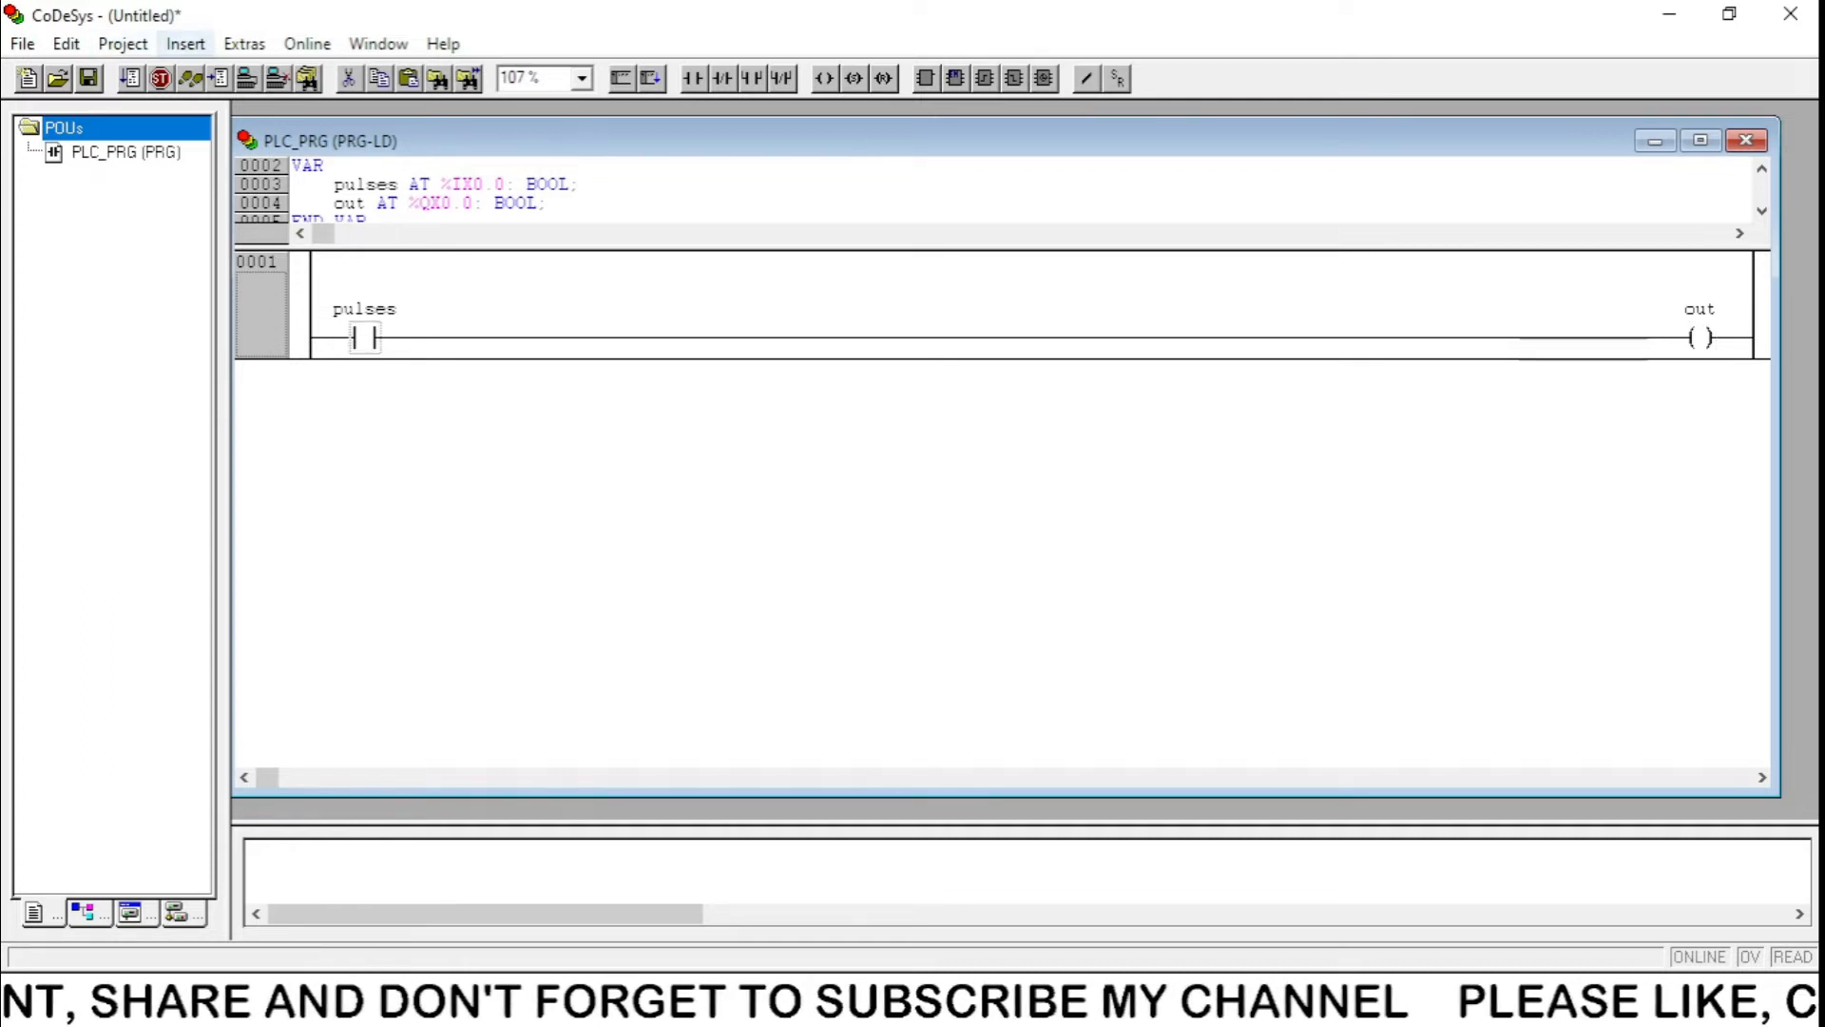
Browse the function-block catalogue's Standard and User defined categories, then cancel without inserting.
{"action": "left_click", "coordinate": [185, 42]}
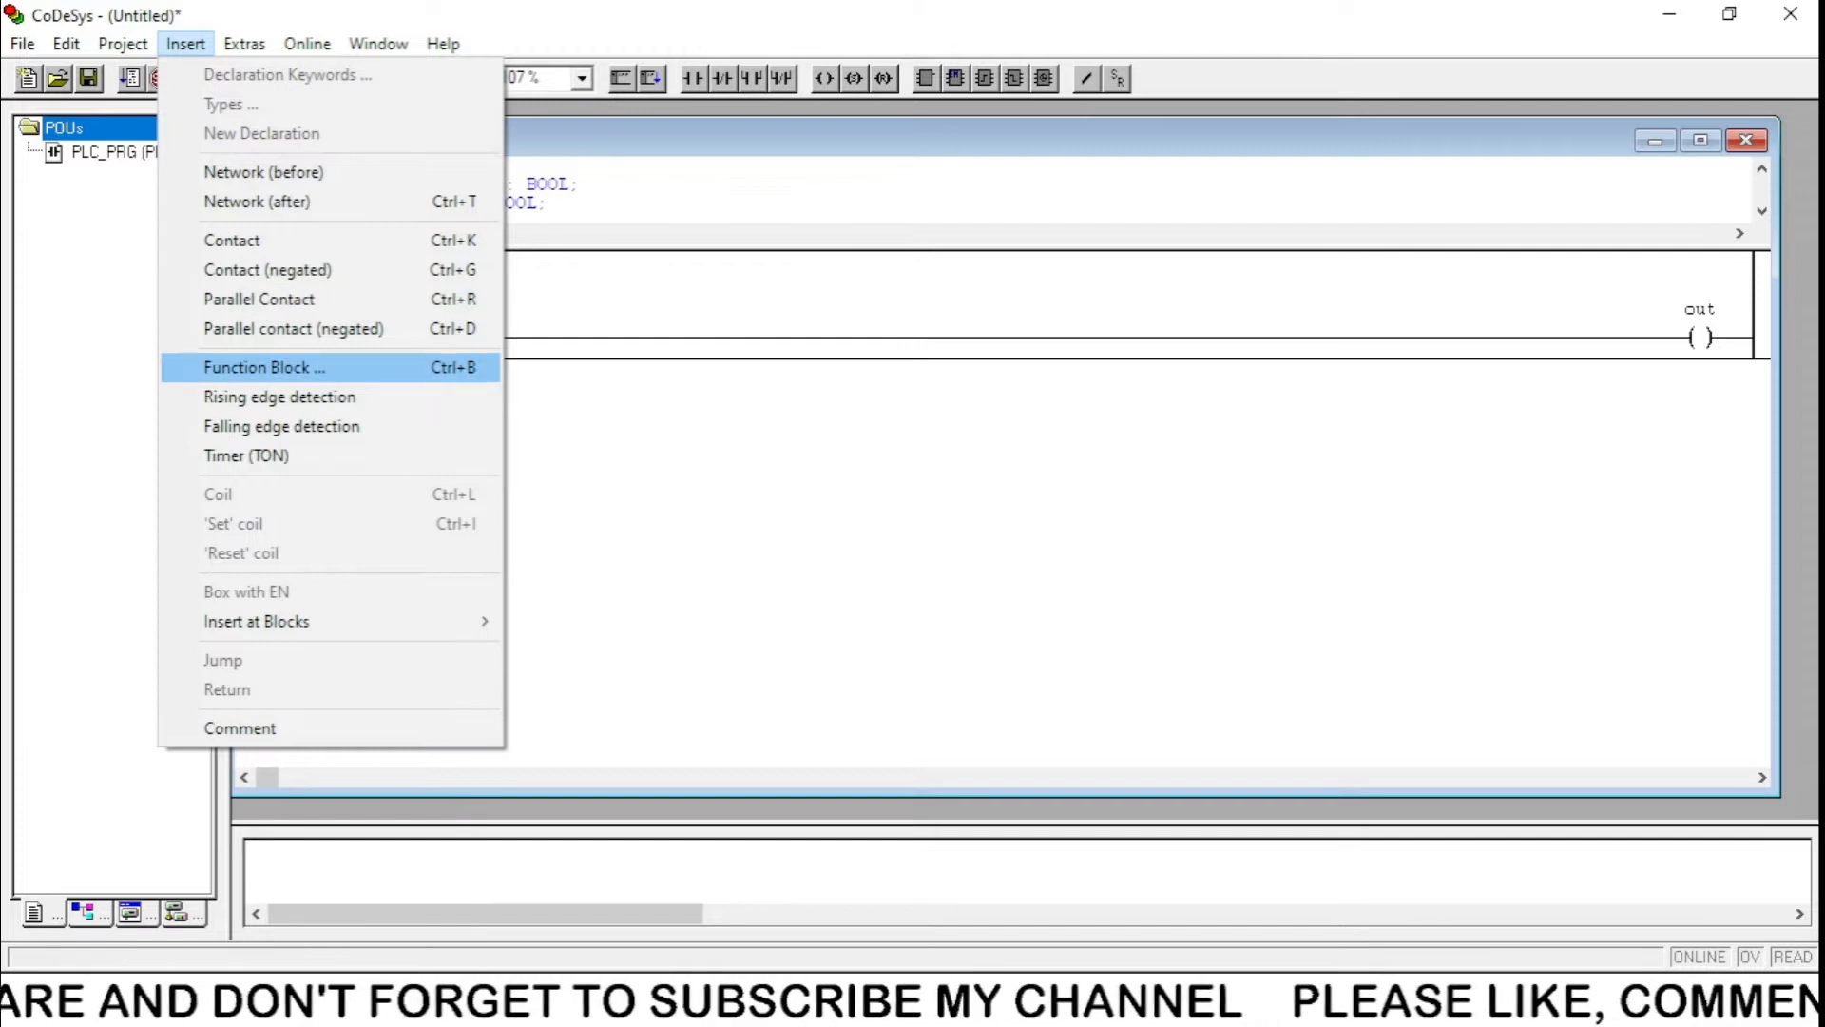
{"action": "left_click", "coordinate": [267, 367]}
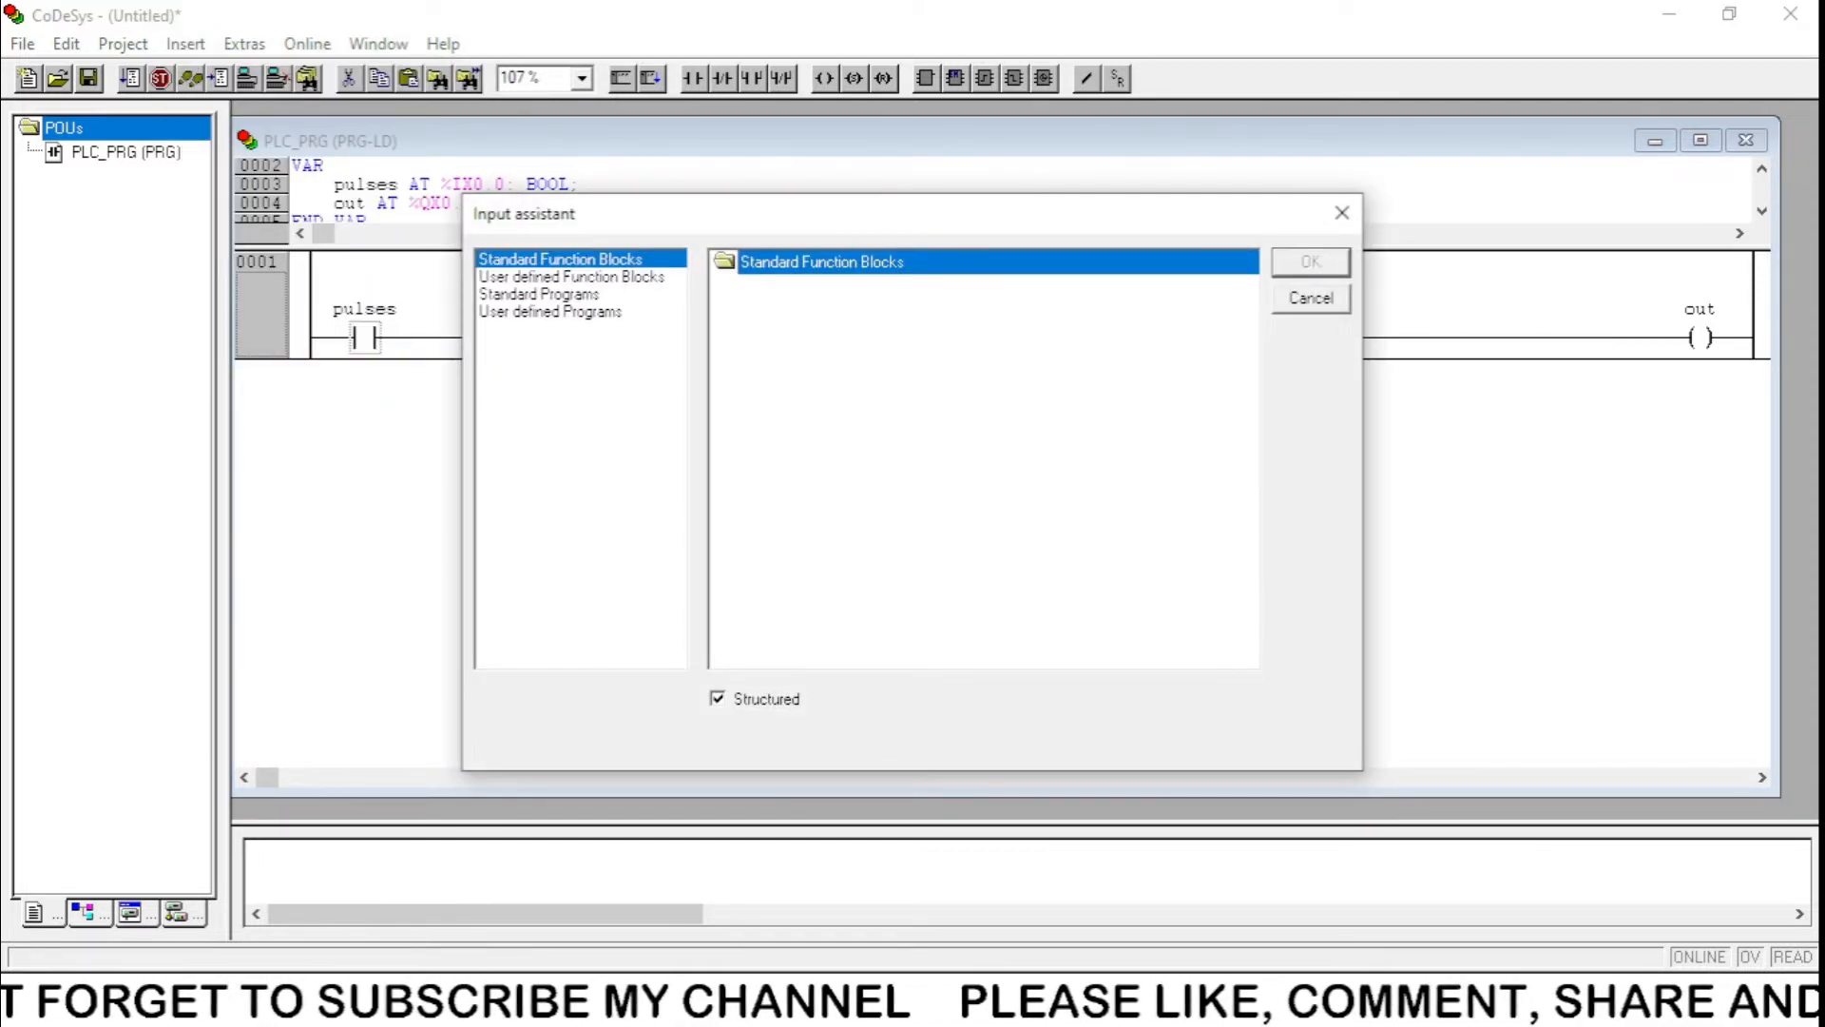
{"action": "left_click", "coordinate": [540, 293]}
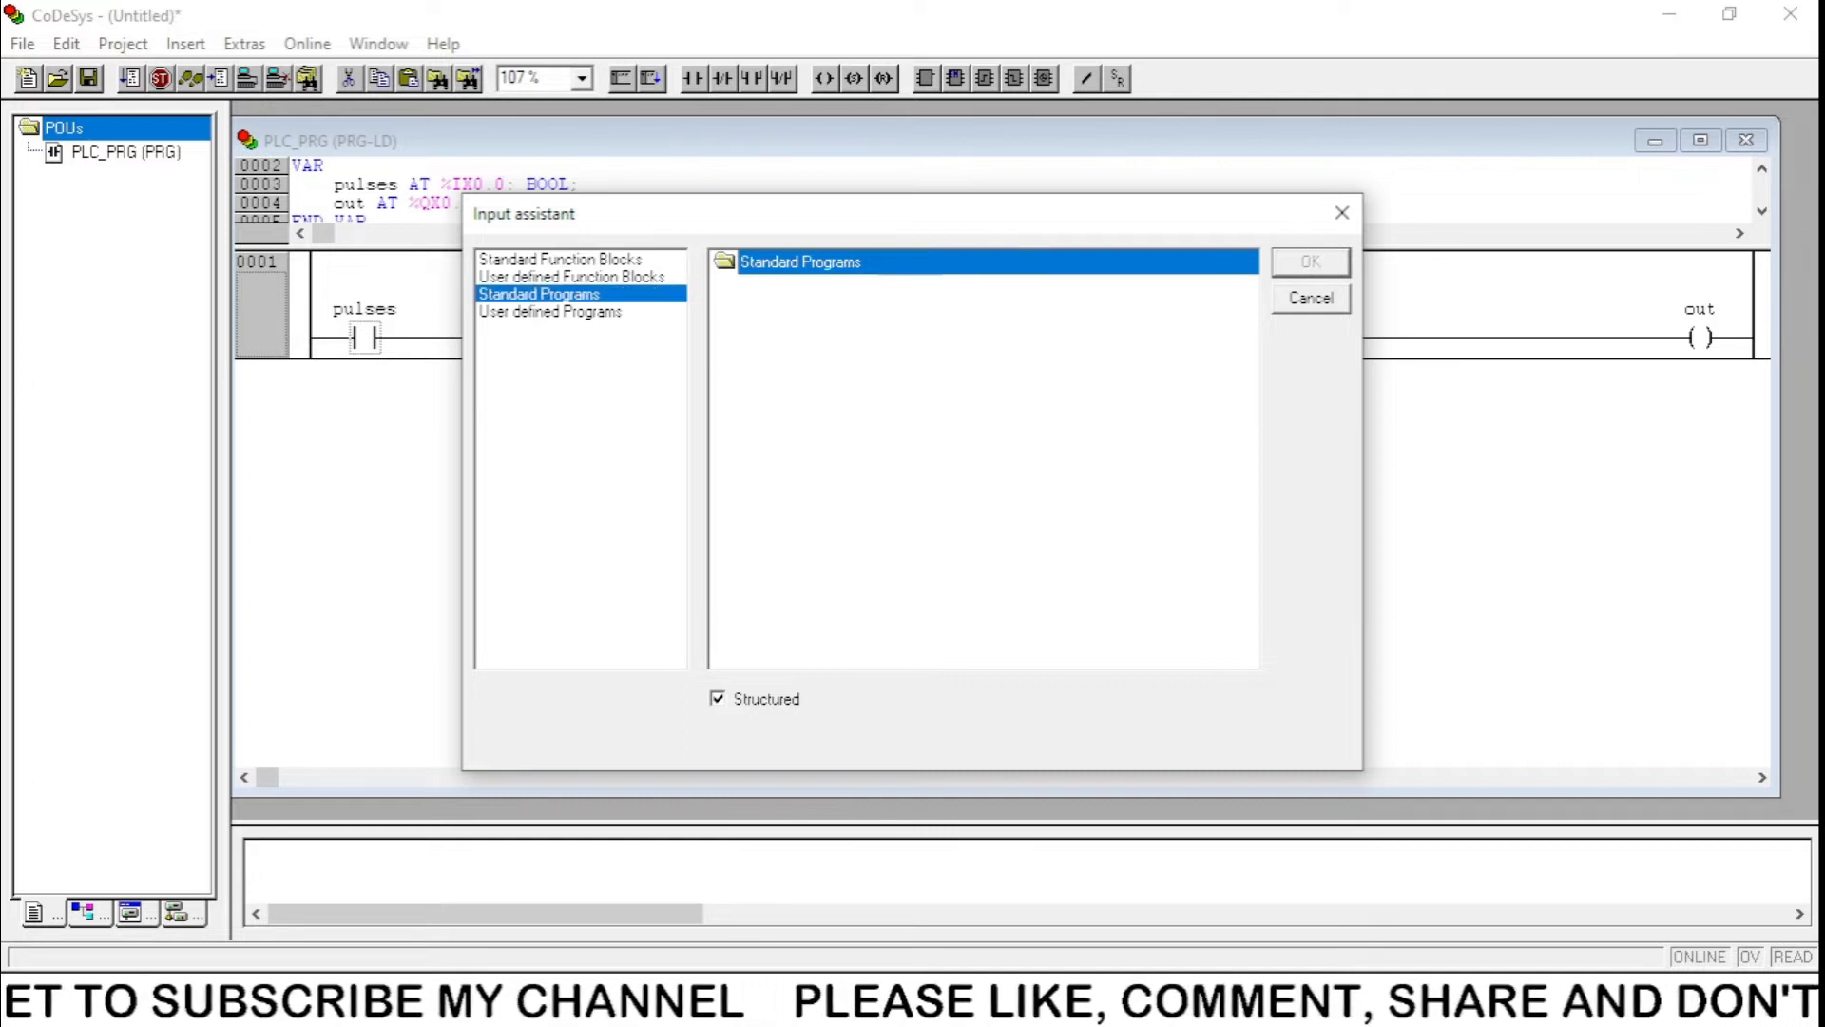
{"action": "left_click", "coordinate": [548, 311]}
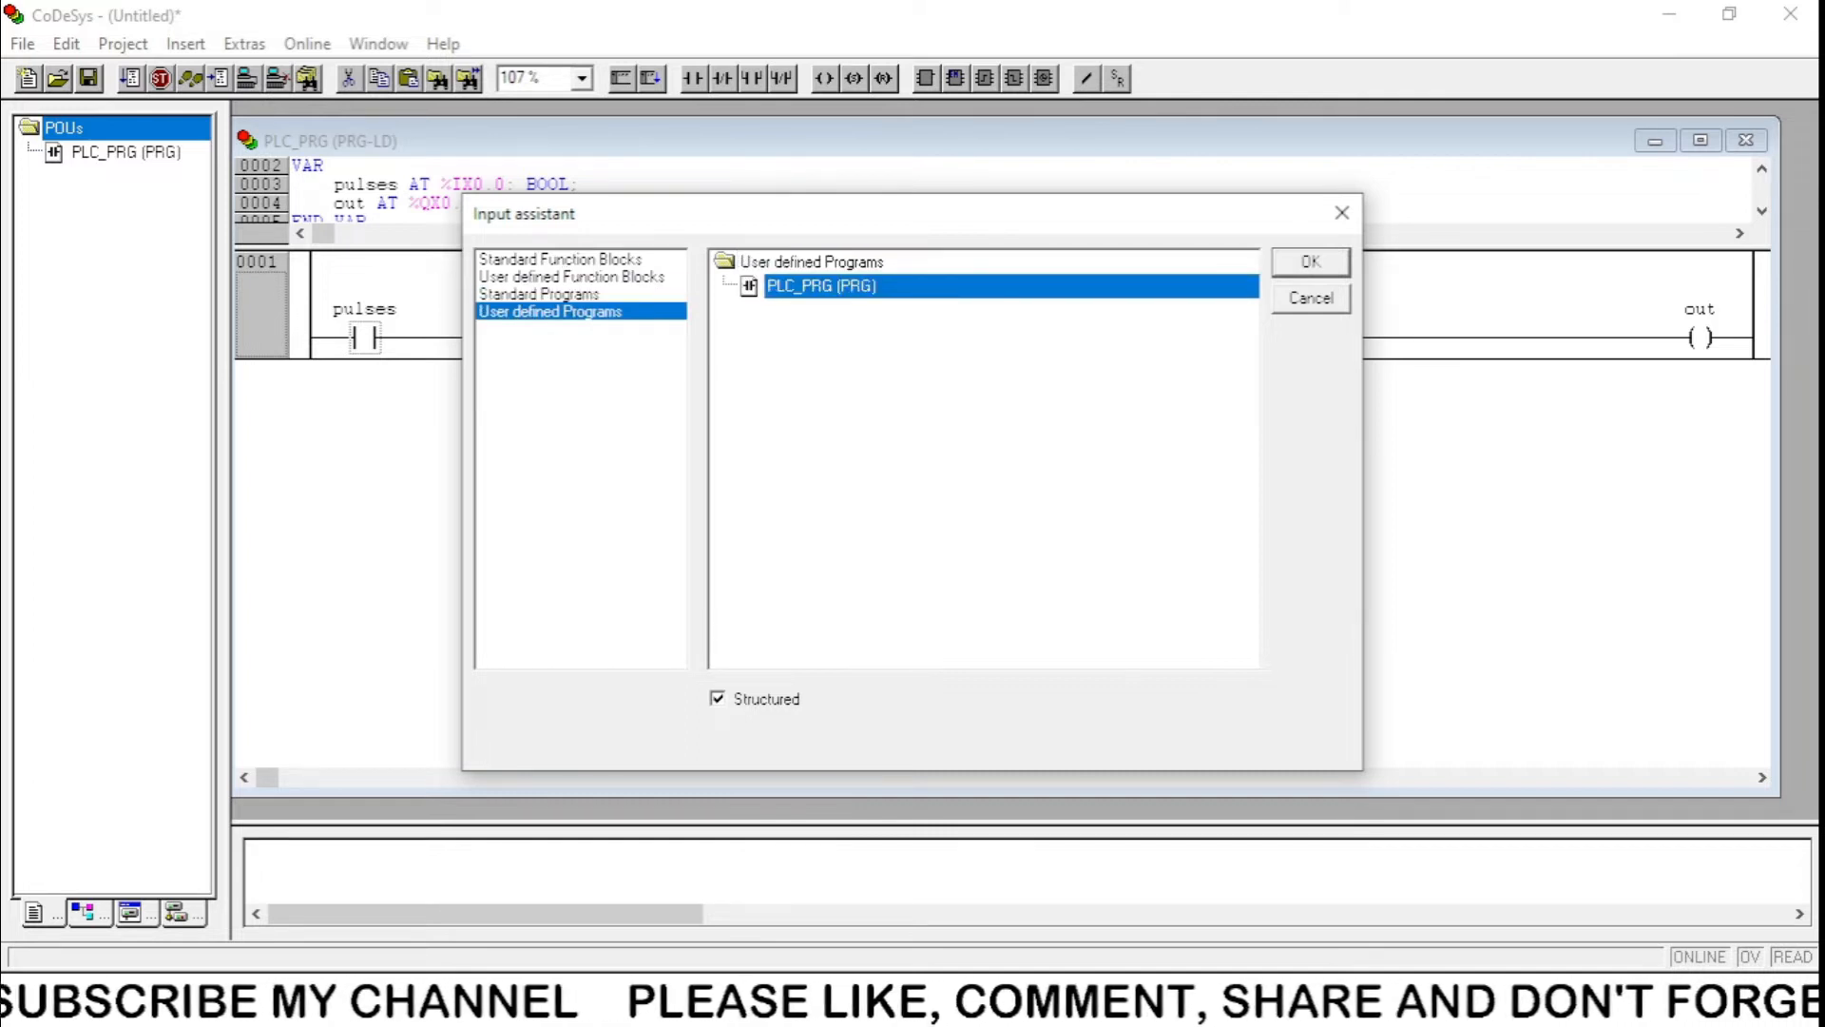
{"action": "left_click", "coordinate": [562, 259]}
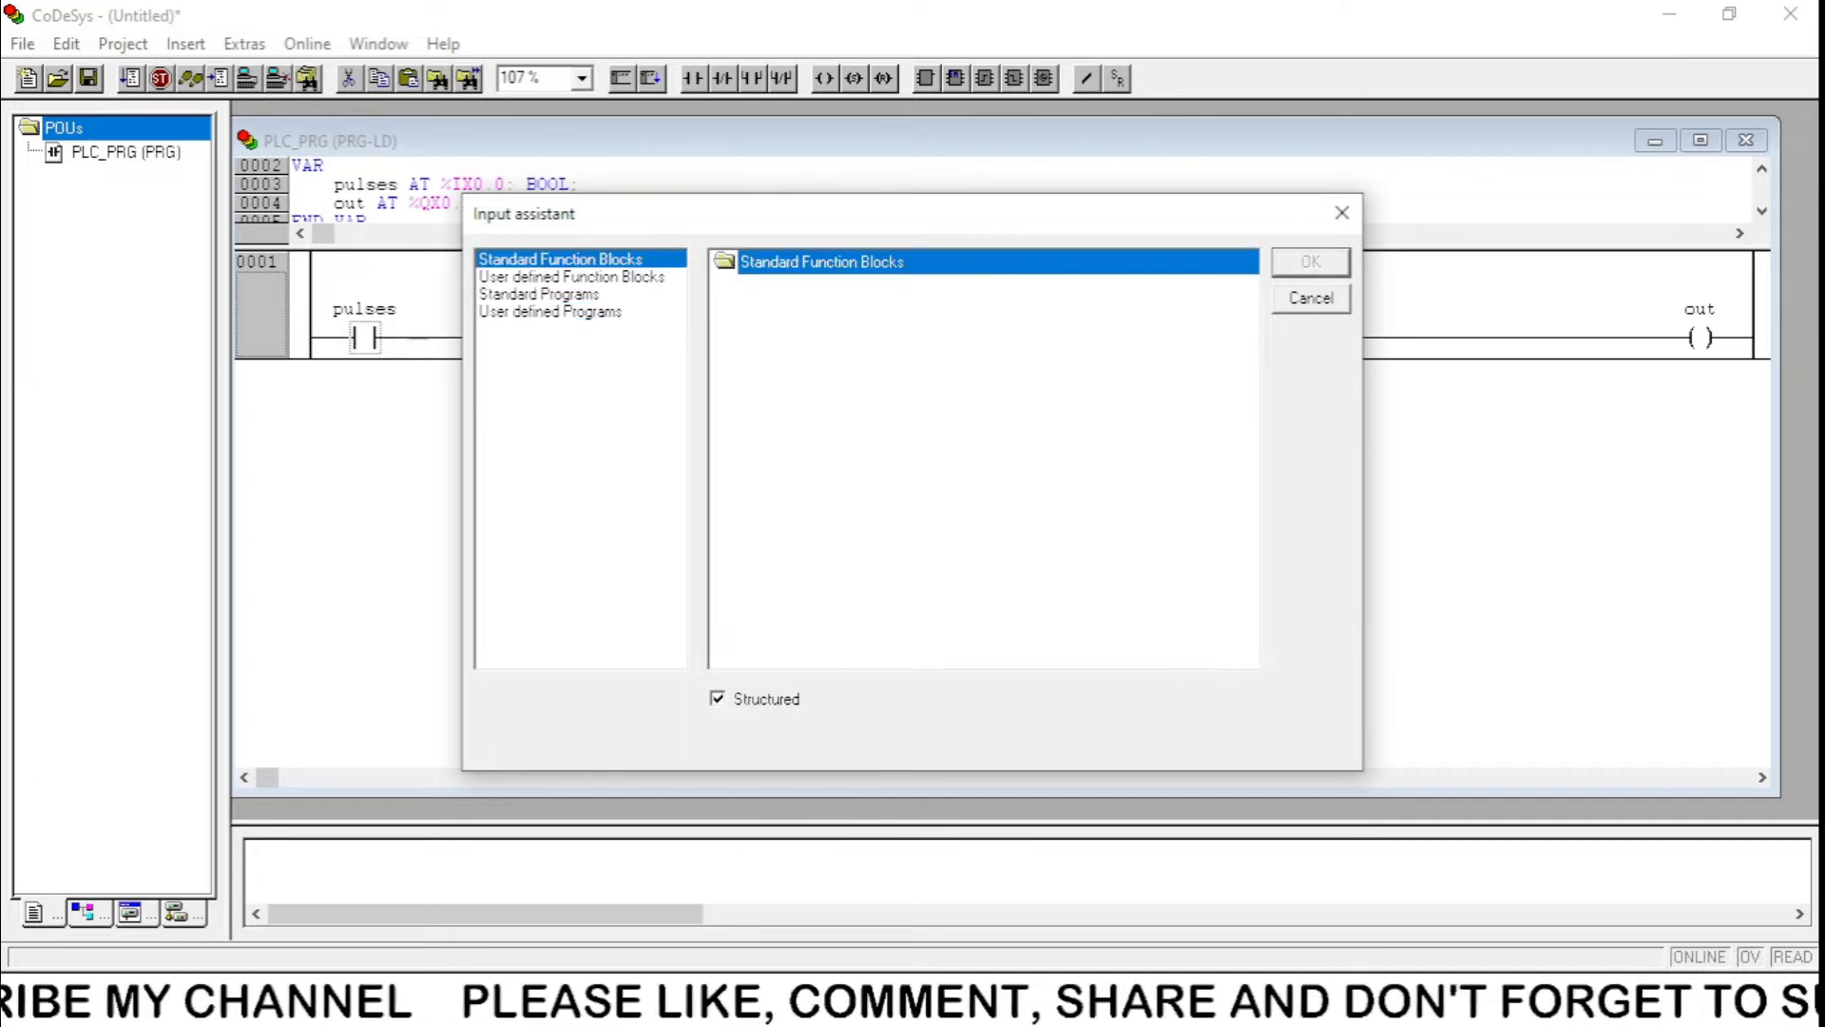
{"action": "left_click", "coordinate": [1310, 297]}
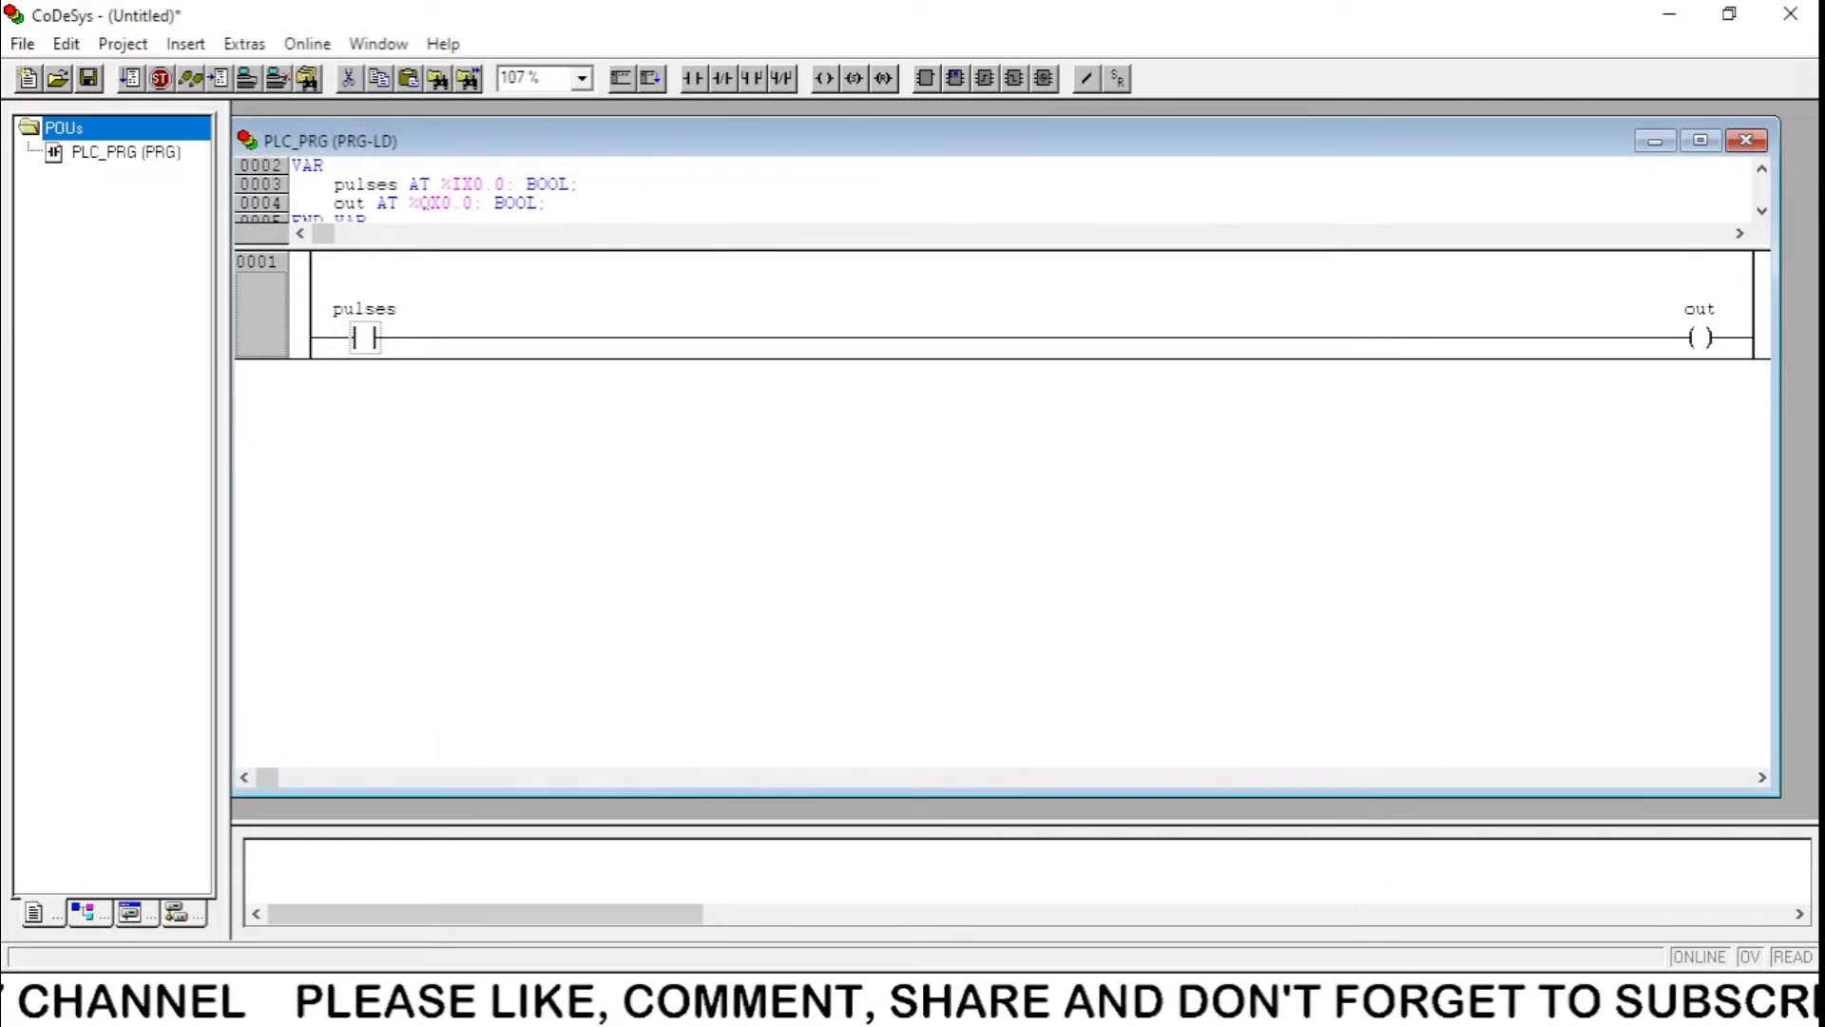
{"action": "left_click", "coordinate": [306, 42]}
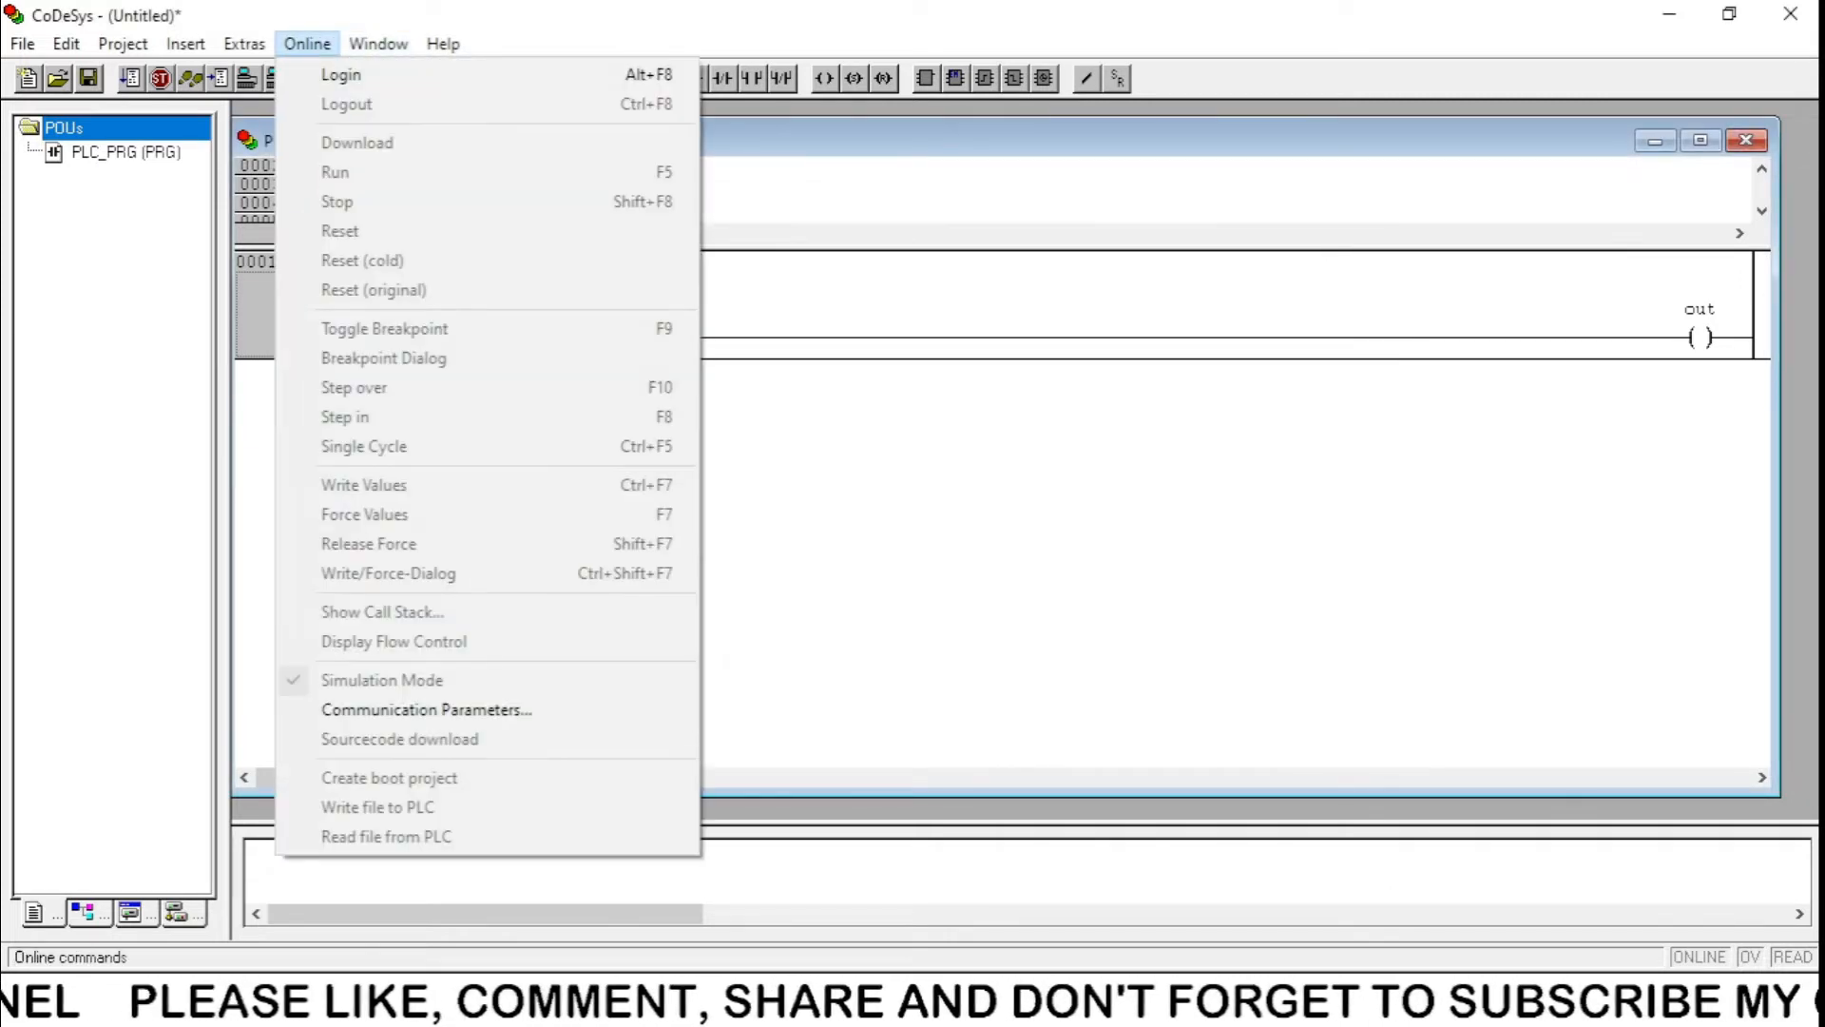
Add the Standard.LIB library to the project through the Library Manager.
{"action": "left_click", "coordinate": [378, 43]}
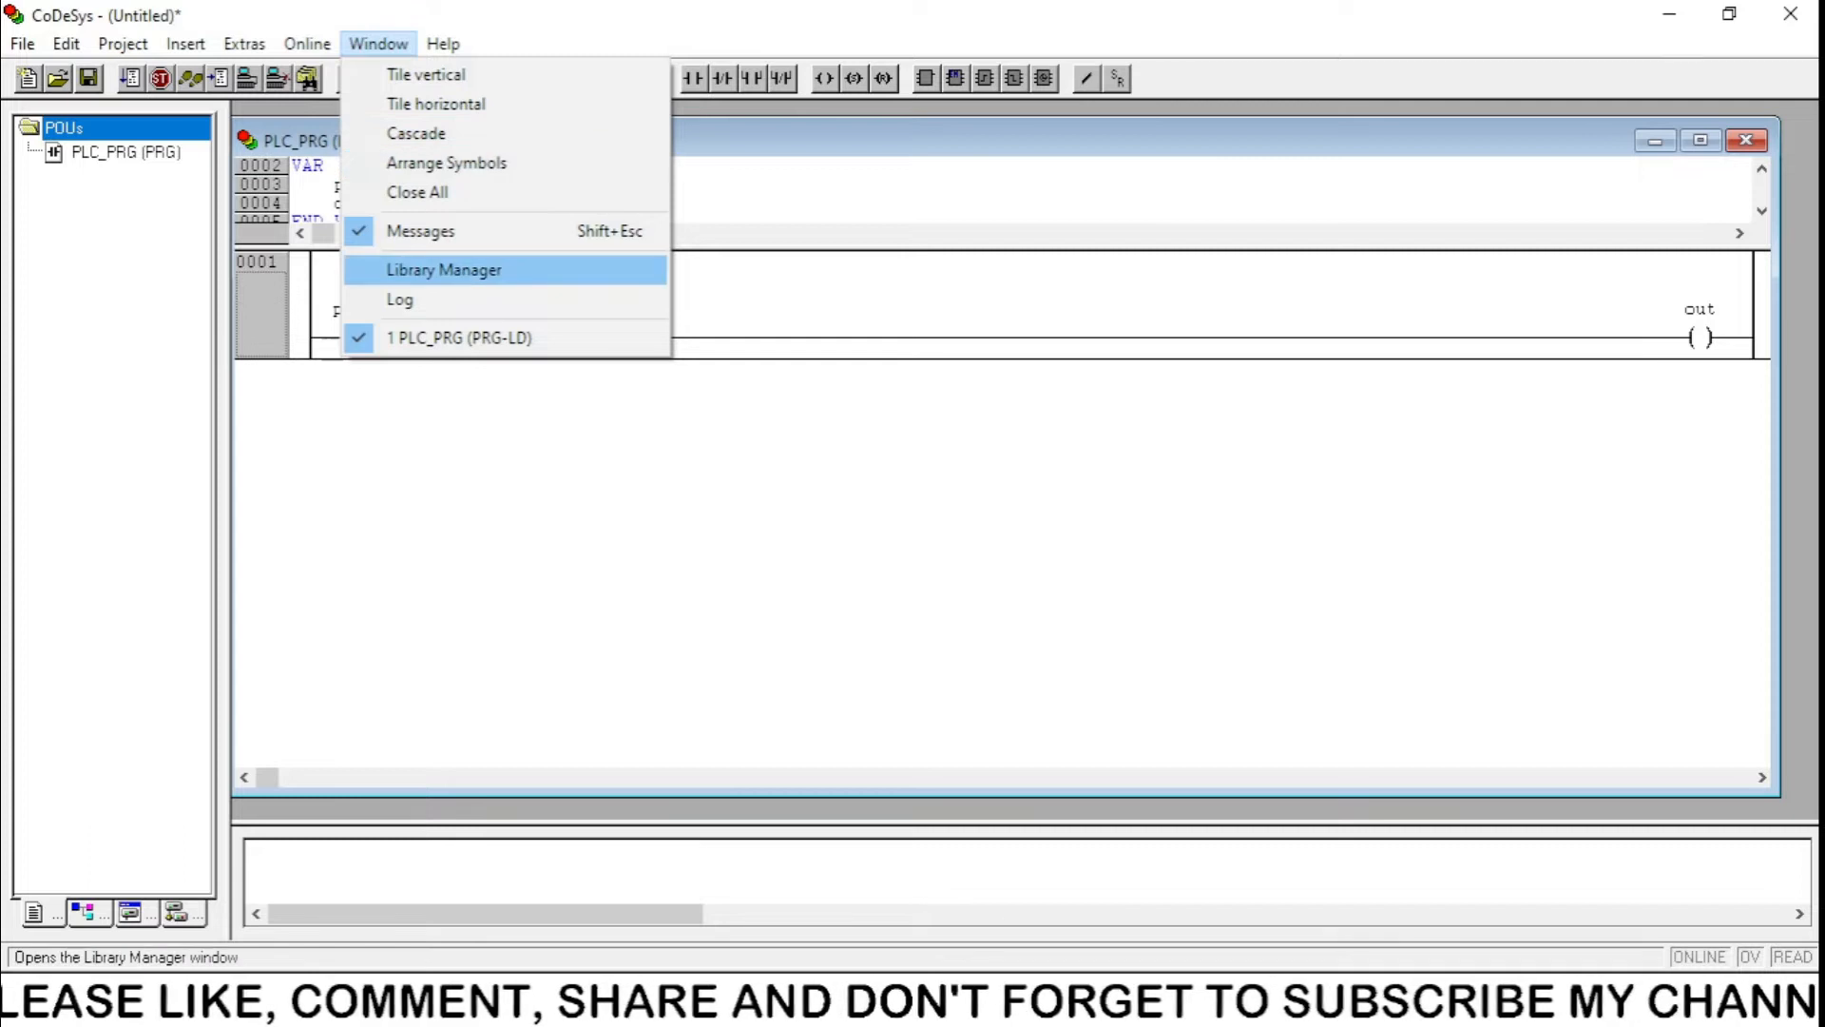
{"action": "left_click", "coordinate": [444, 270]}
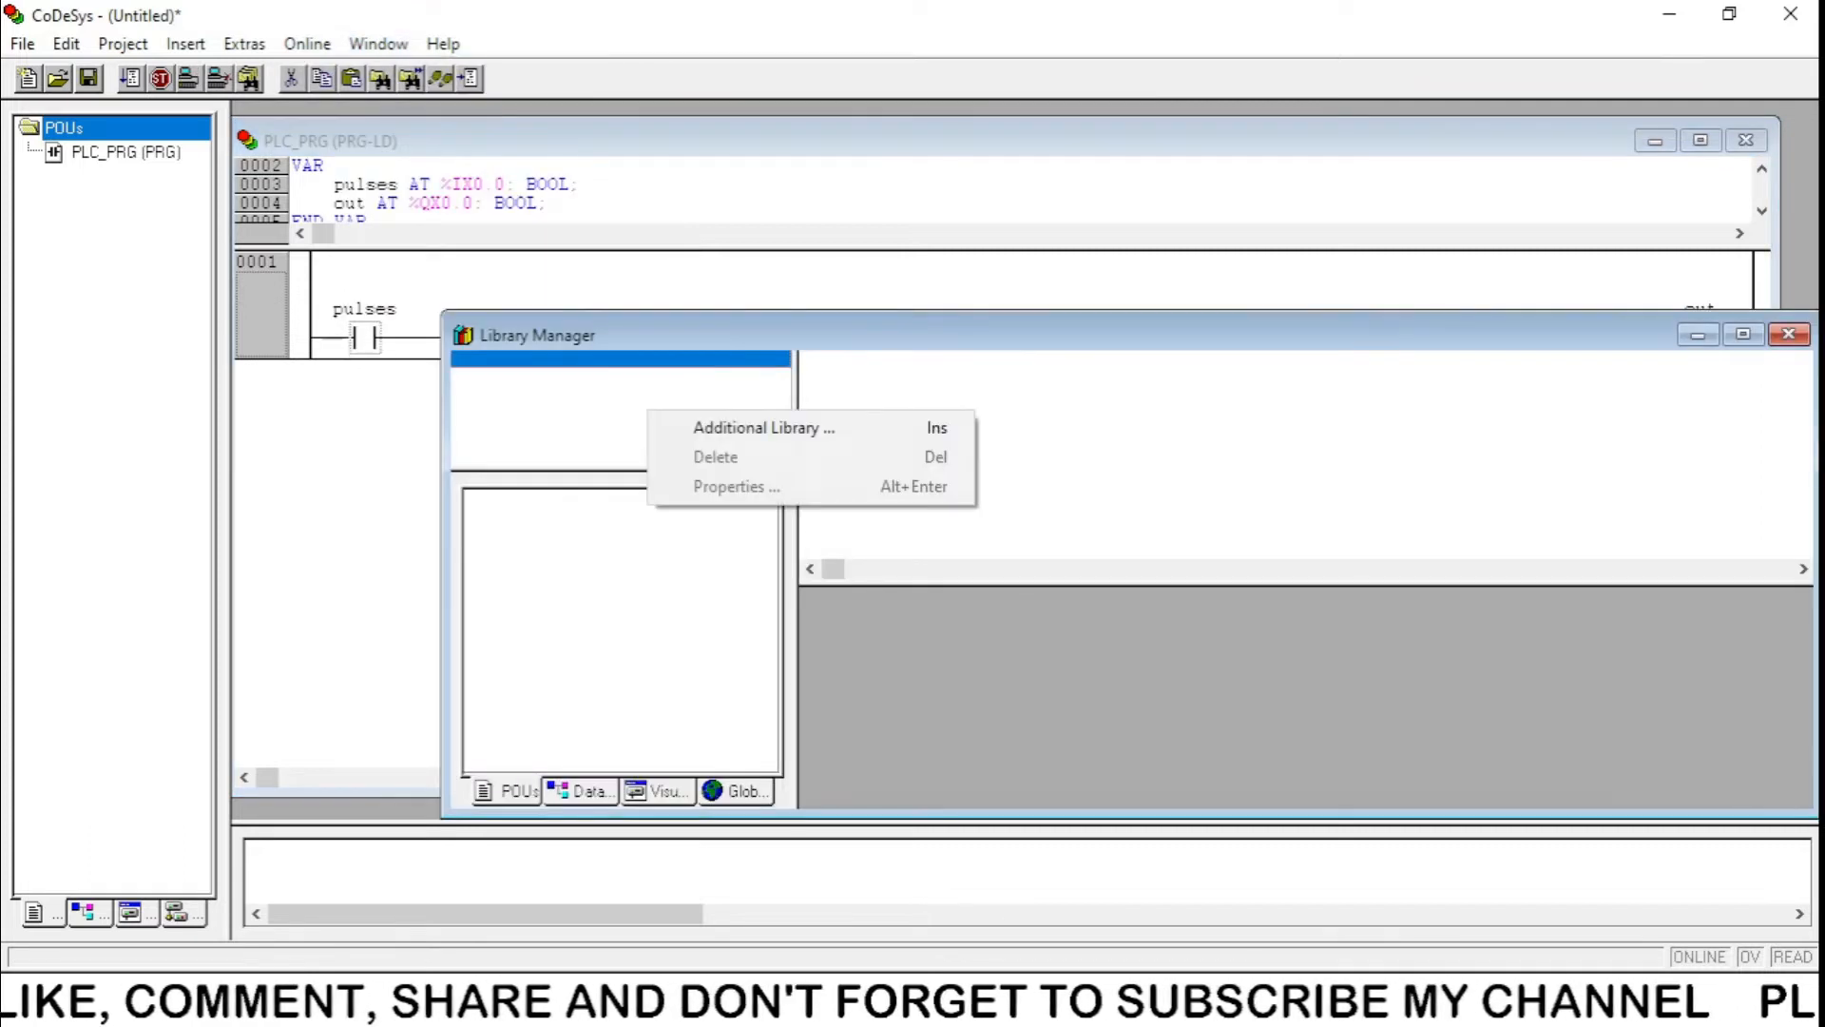
{"action": "left_click", "coordinate": [764, 427]}
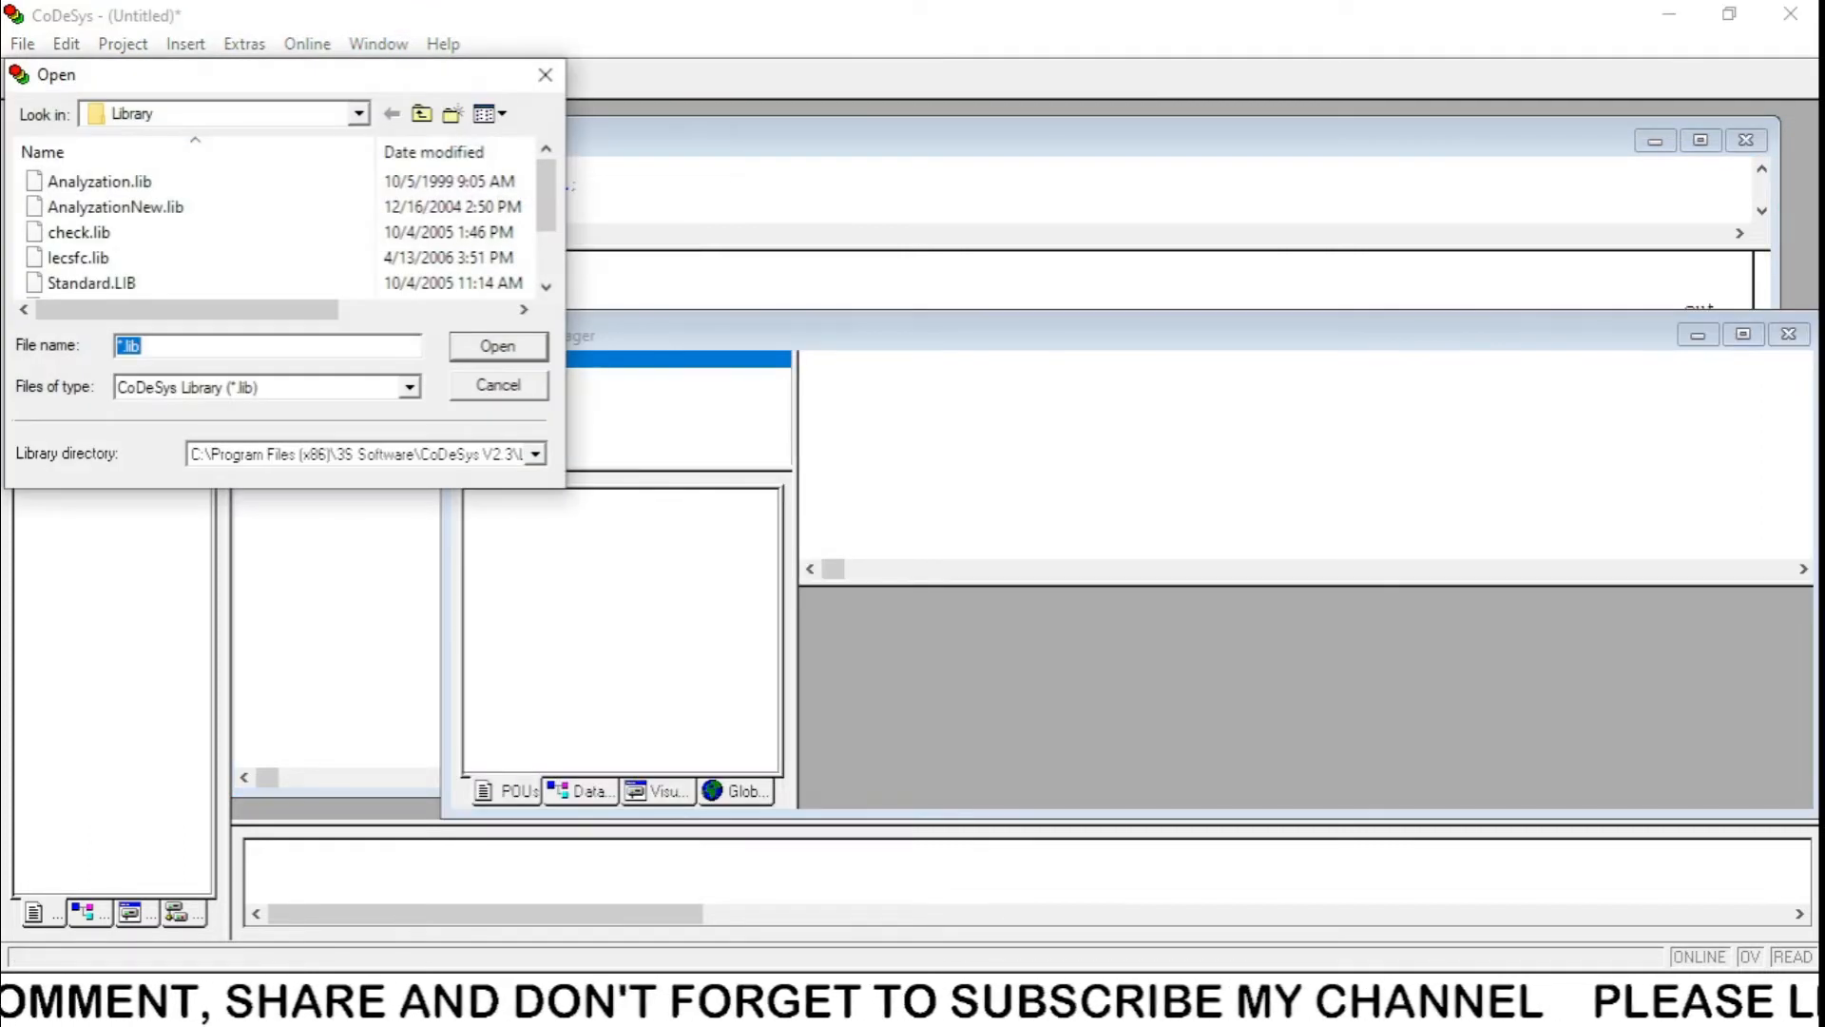
{"action": "left_click", "coordinate": [498, 346]}
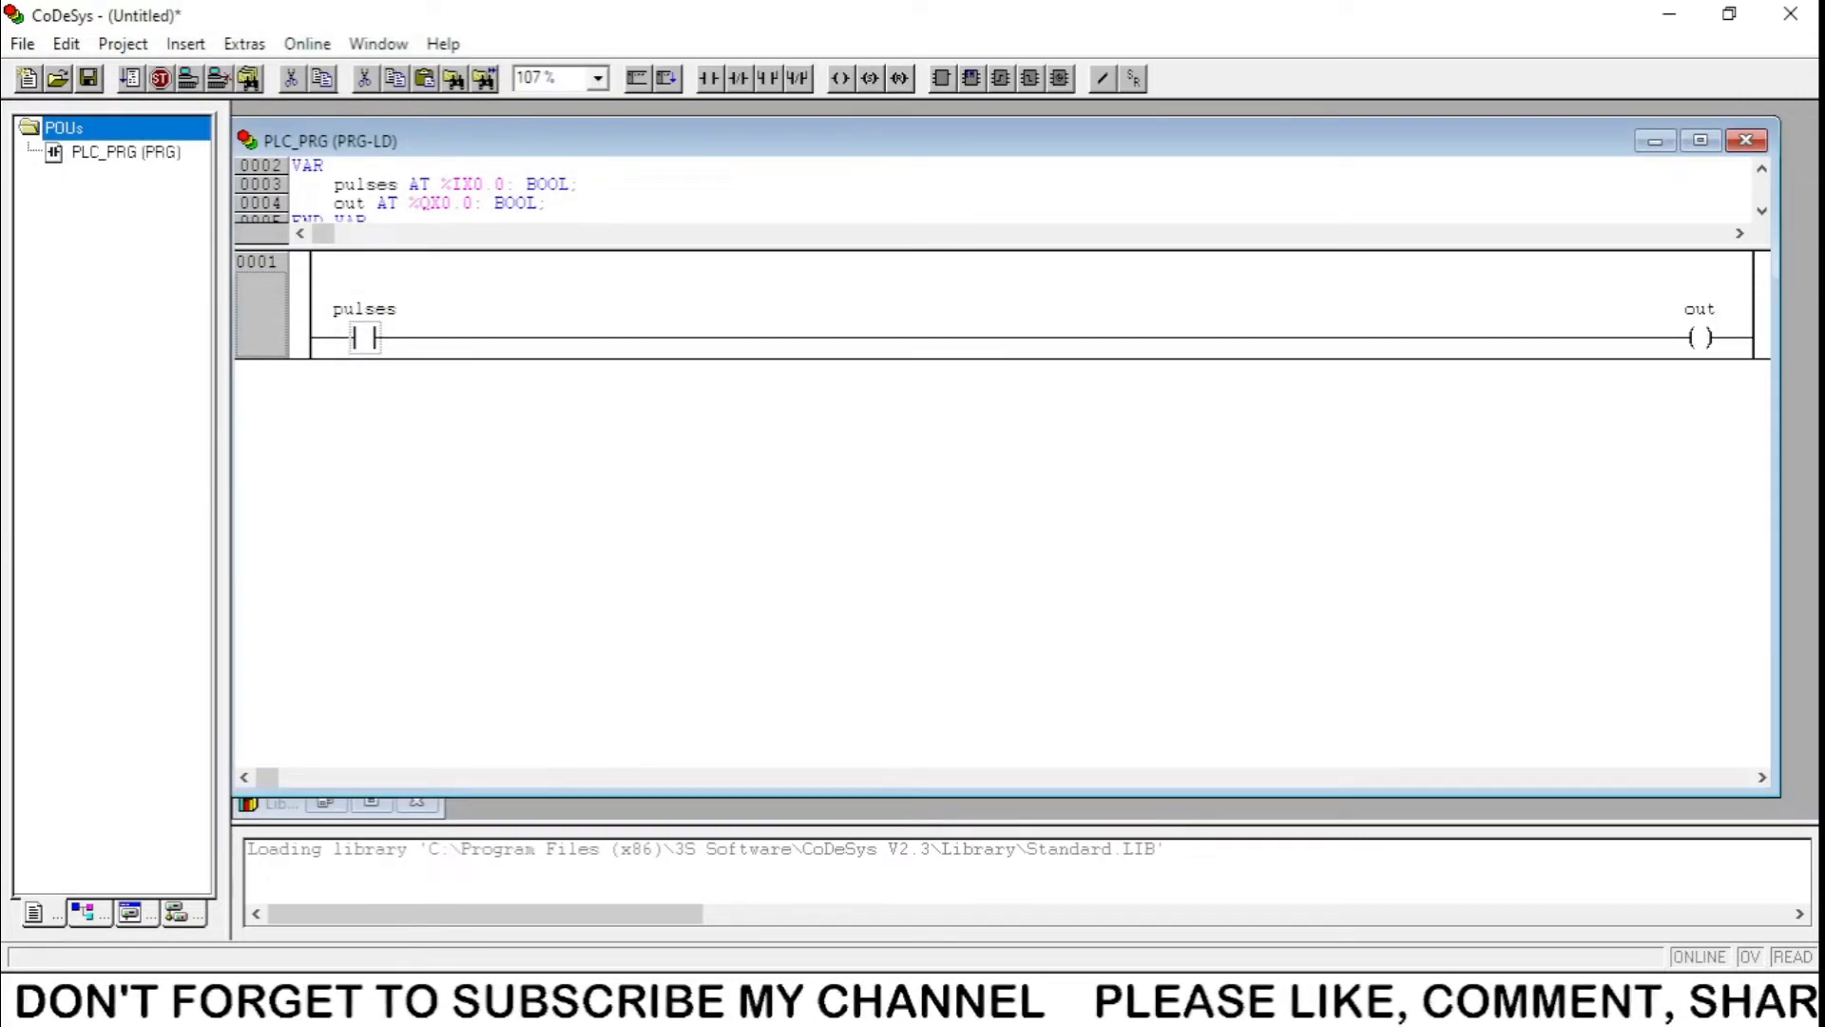
{"action": "left_click", "coordinate": [243, 43]}
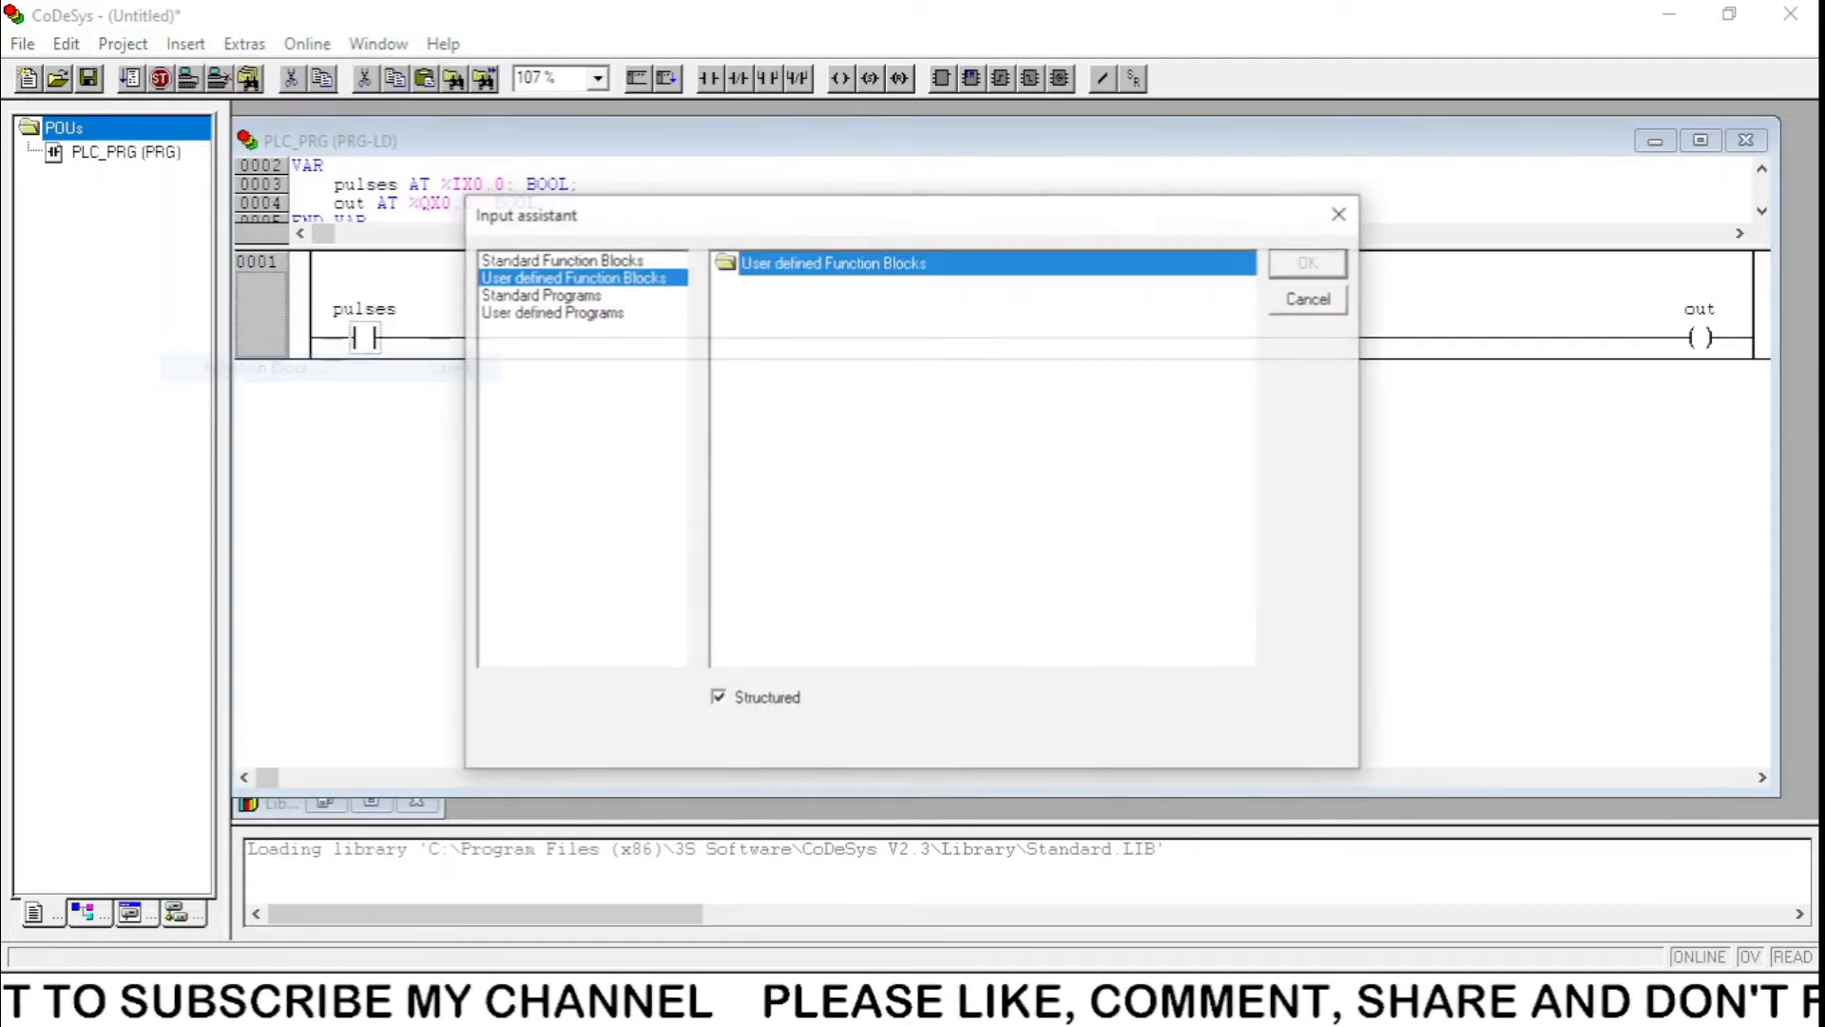
Insert a CTU up-counter from Standard Function Blocks between 'pulses' and 'out'.
{"action": "left_click", "coordinate": [568, 258]}
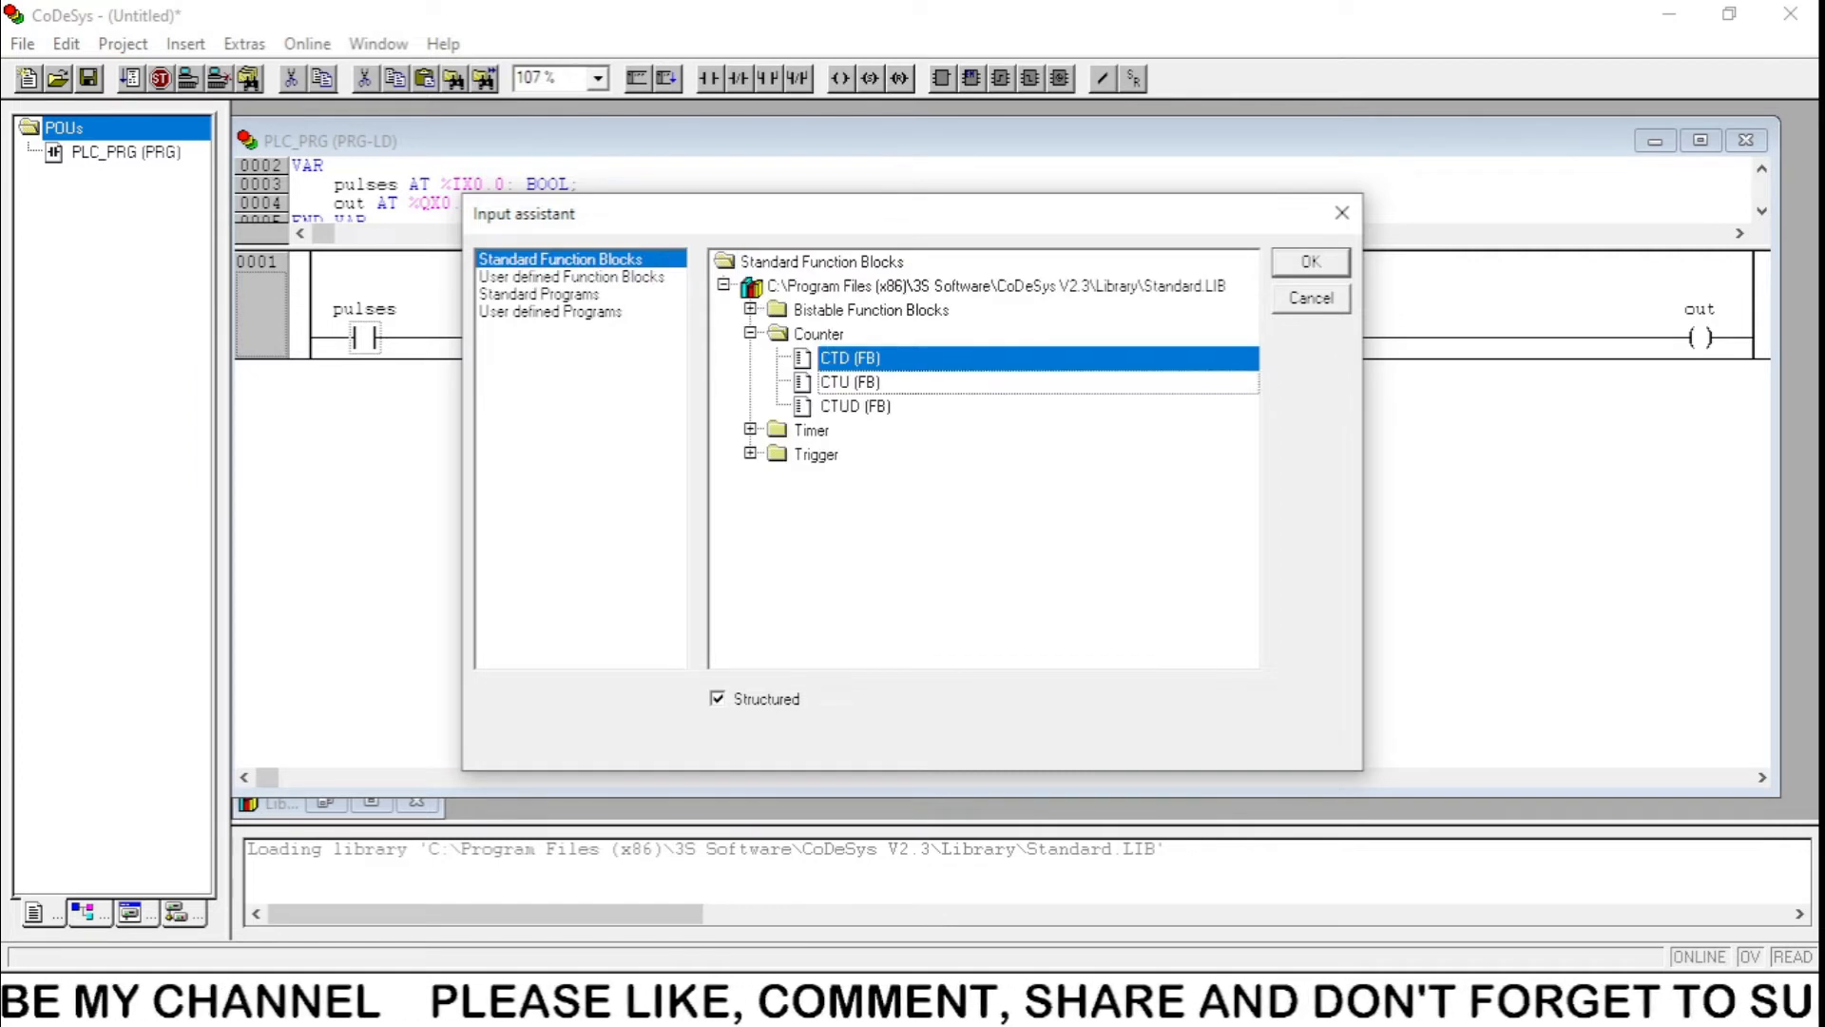
{"action": "left_click", "coordinate": [846, 382]}
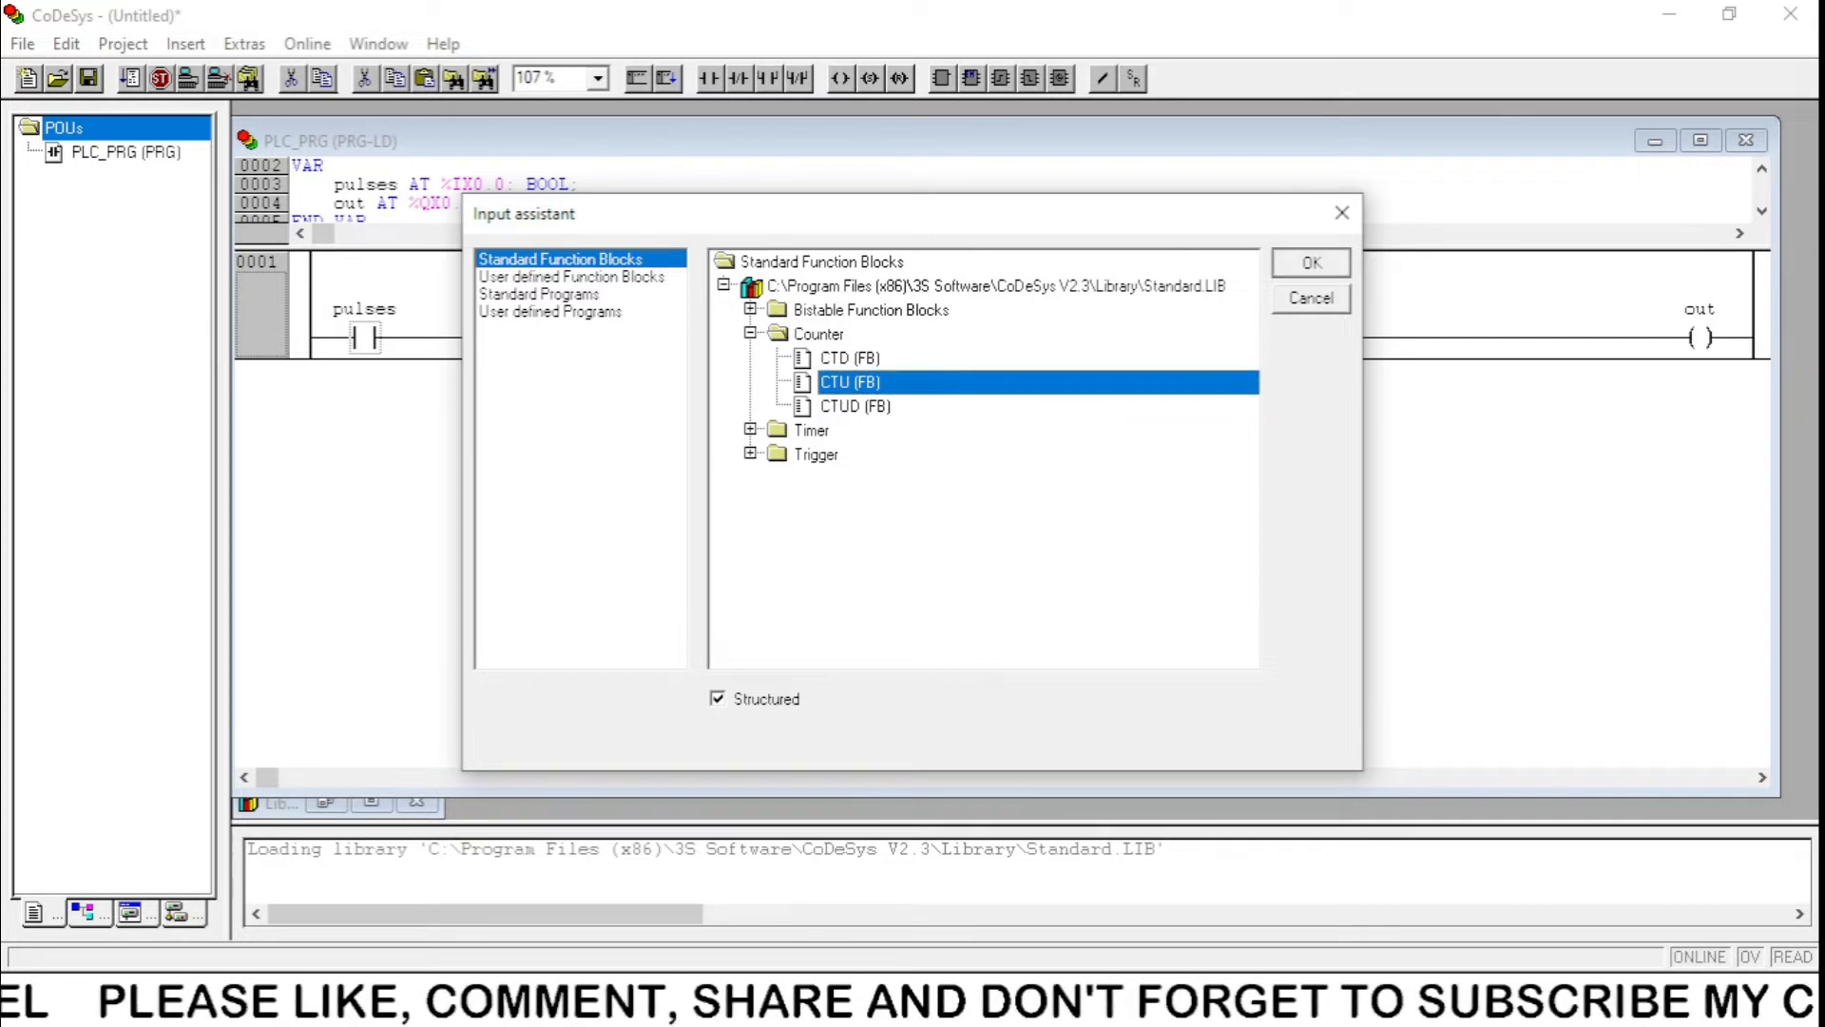
{"action": "left_click", "coordinate": [1310, 261]}
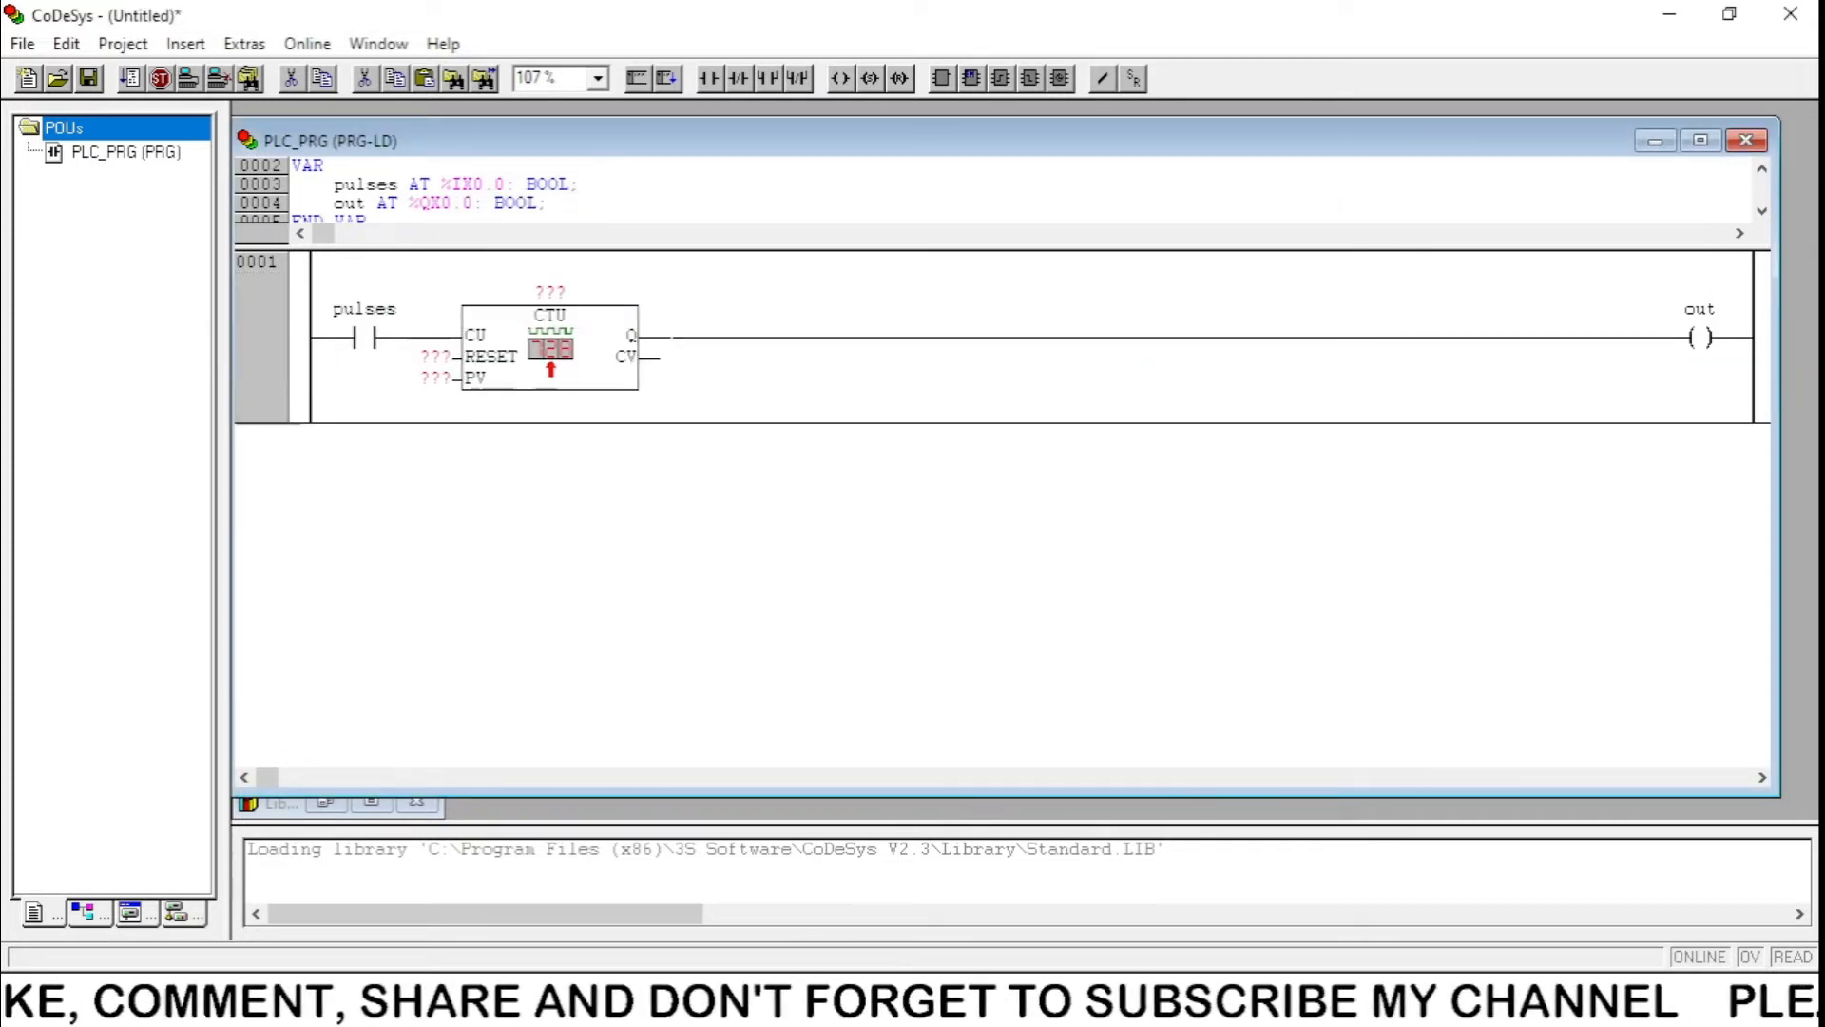
Name the counter instance 'counter1' and declare it as a CTU variable.
{"action": "left_click", "coordinate": [549, 290]}
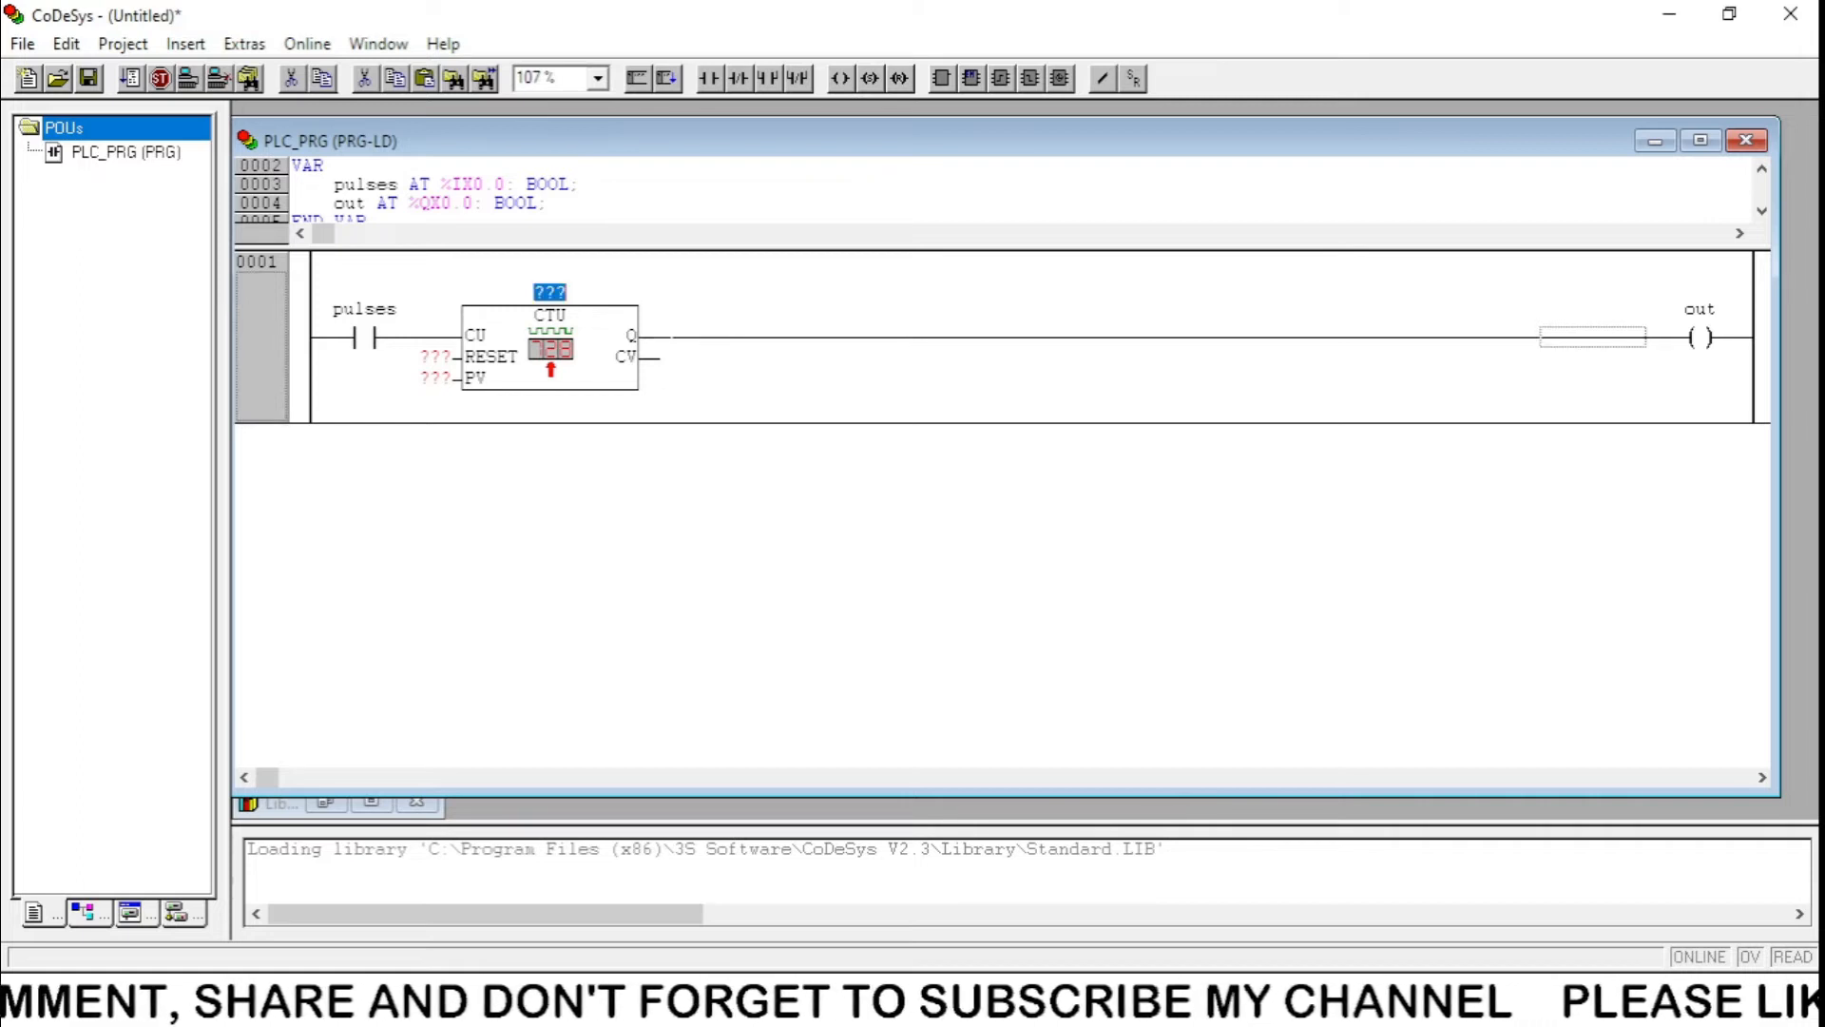
{"action": "type", "text": "co"}
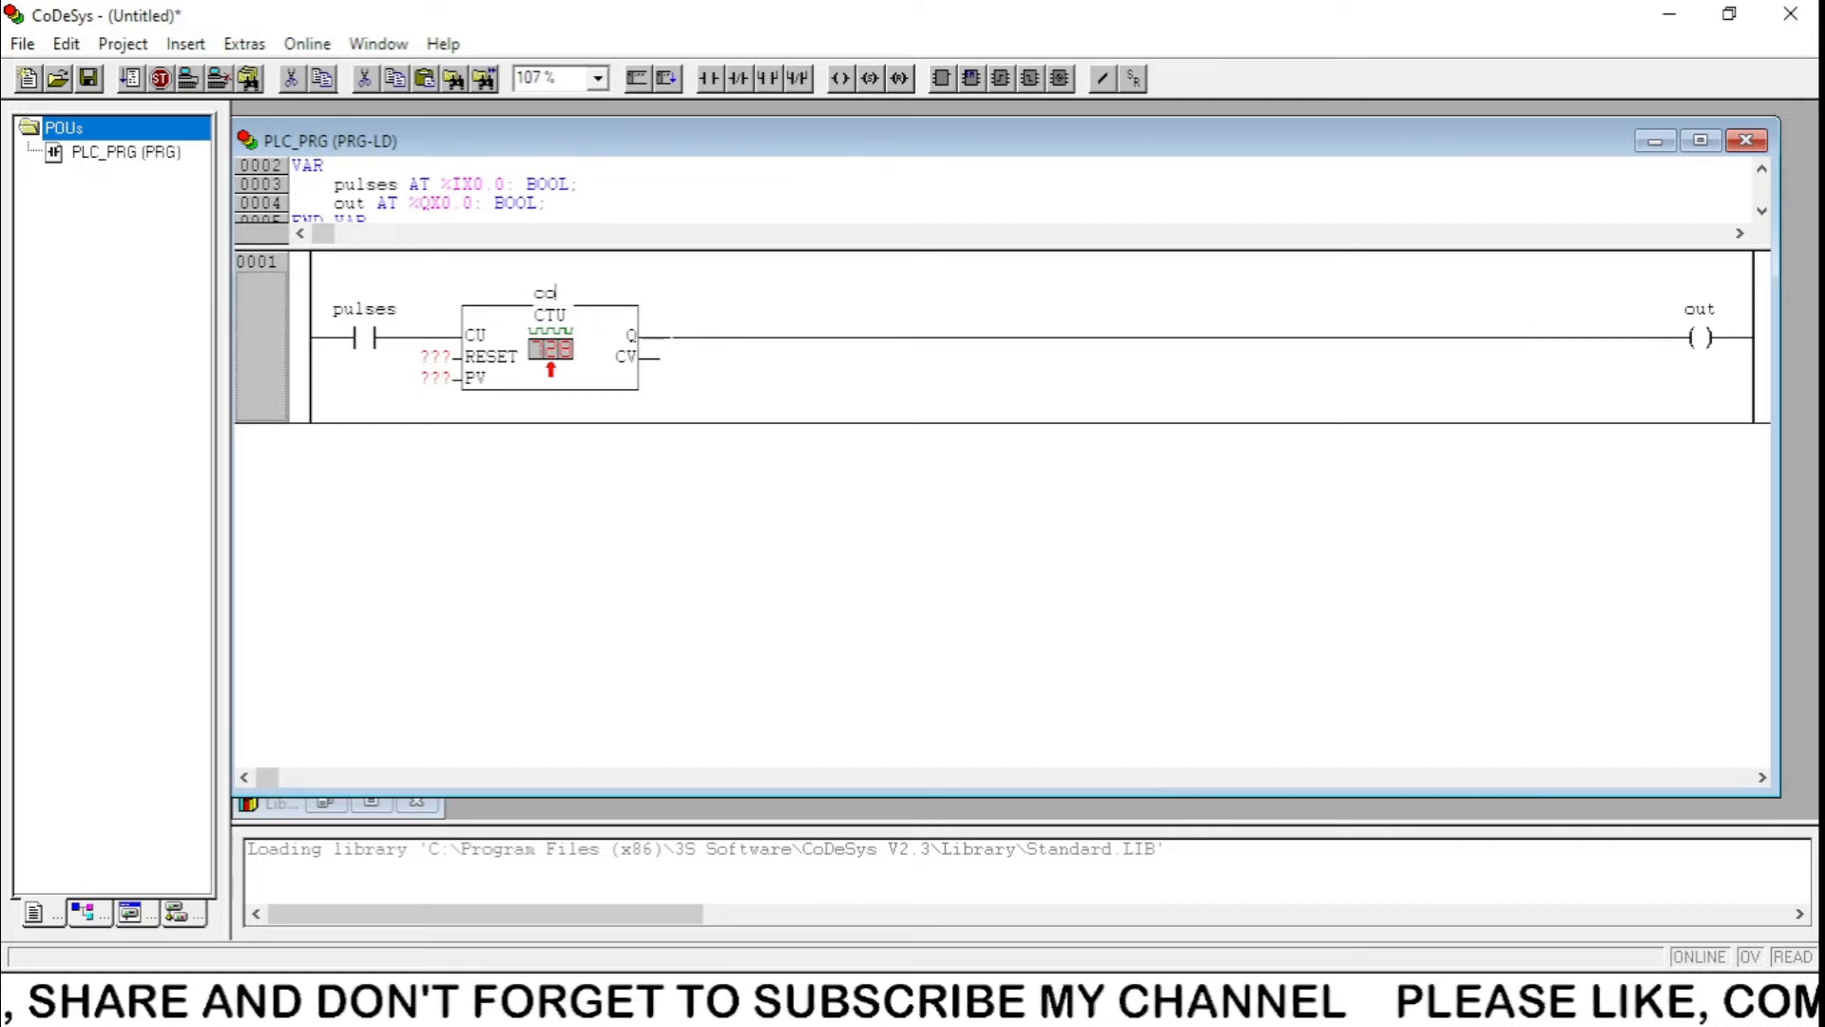
{"action": "type", "text": "counter1"}
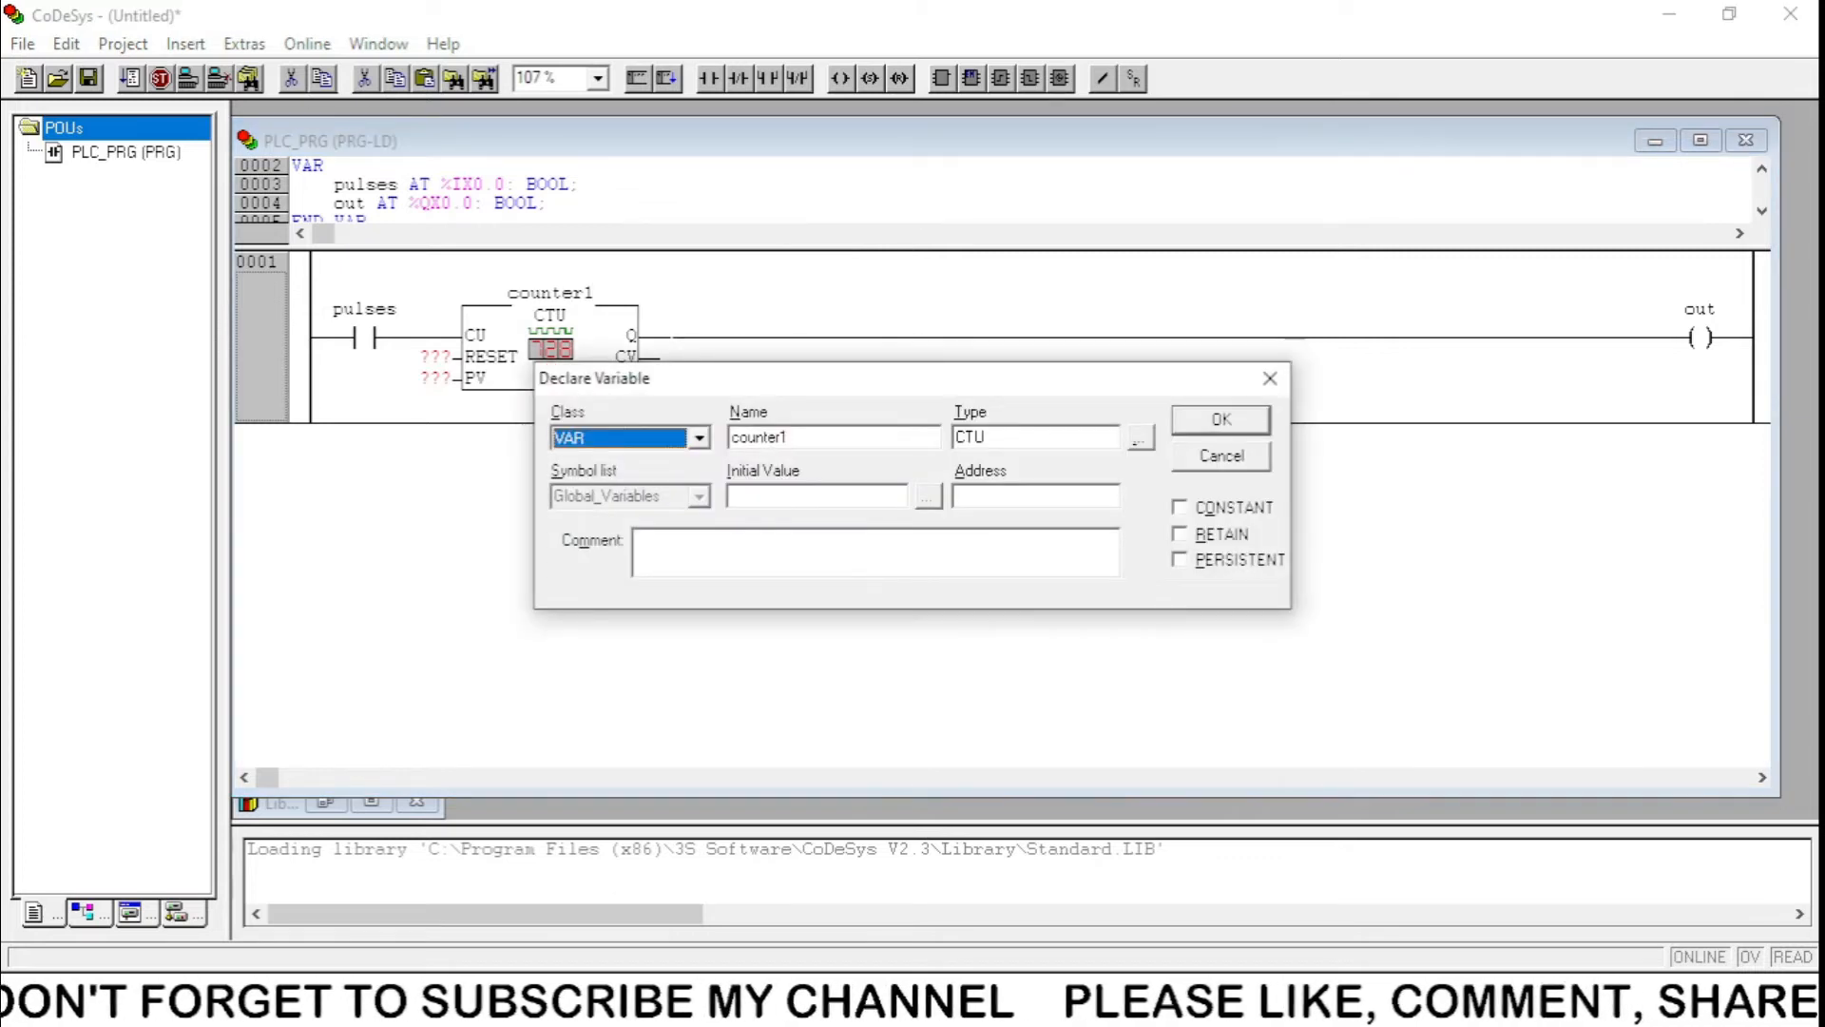
{"action": "left_click", "coordinate": [1221, 418]}
{"action": "type", "text": "reset"}
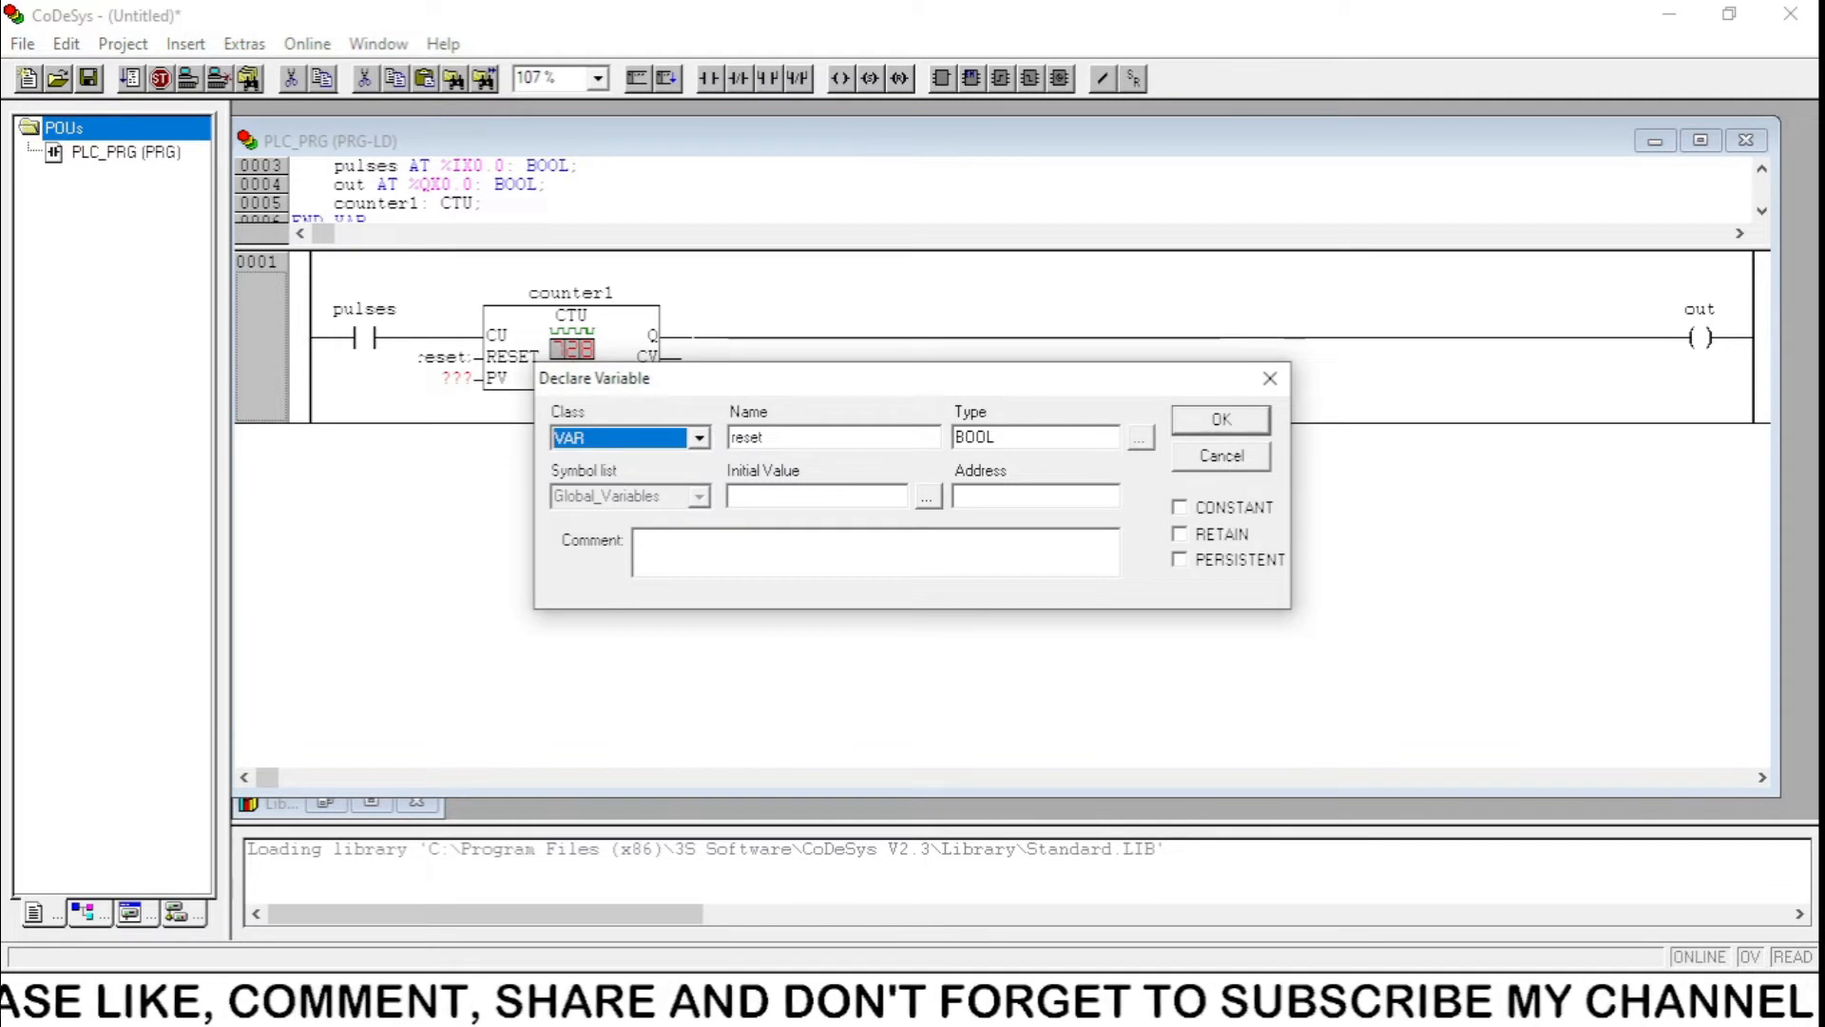
Declare 'reset' as a BOOL variable and set the counter's PV input to 5.
{"action": "left_click", "coordinate": [1221, 419]}
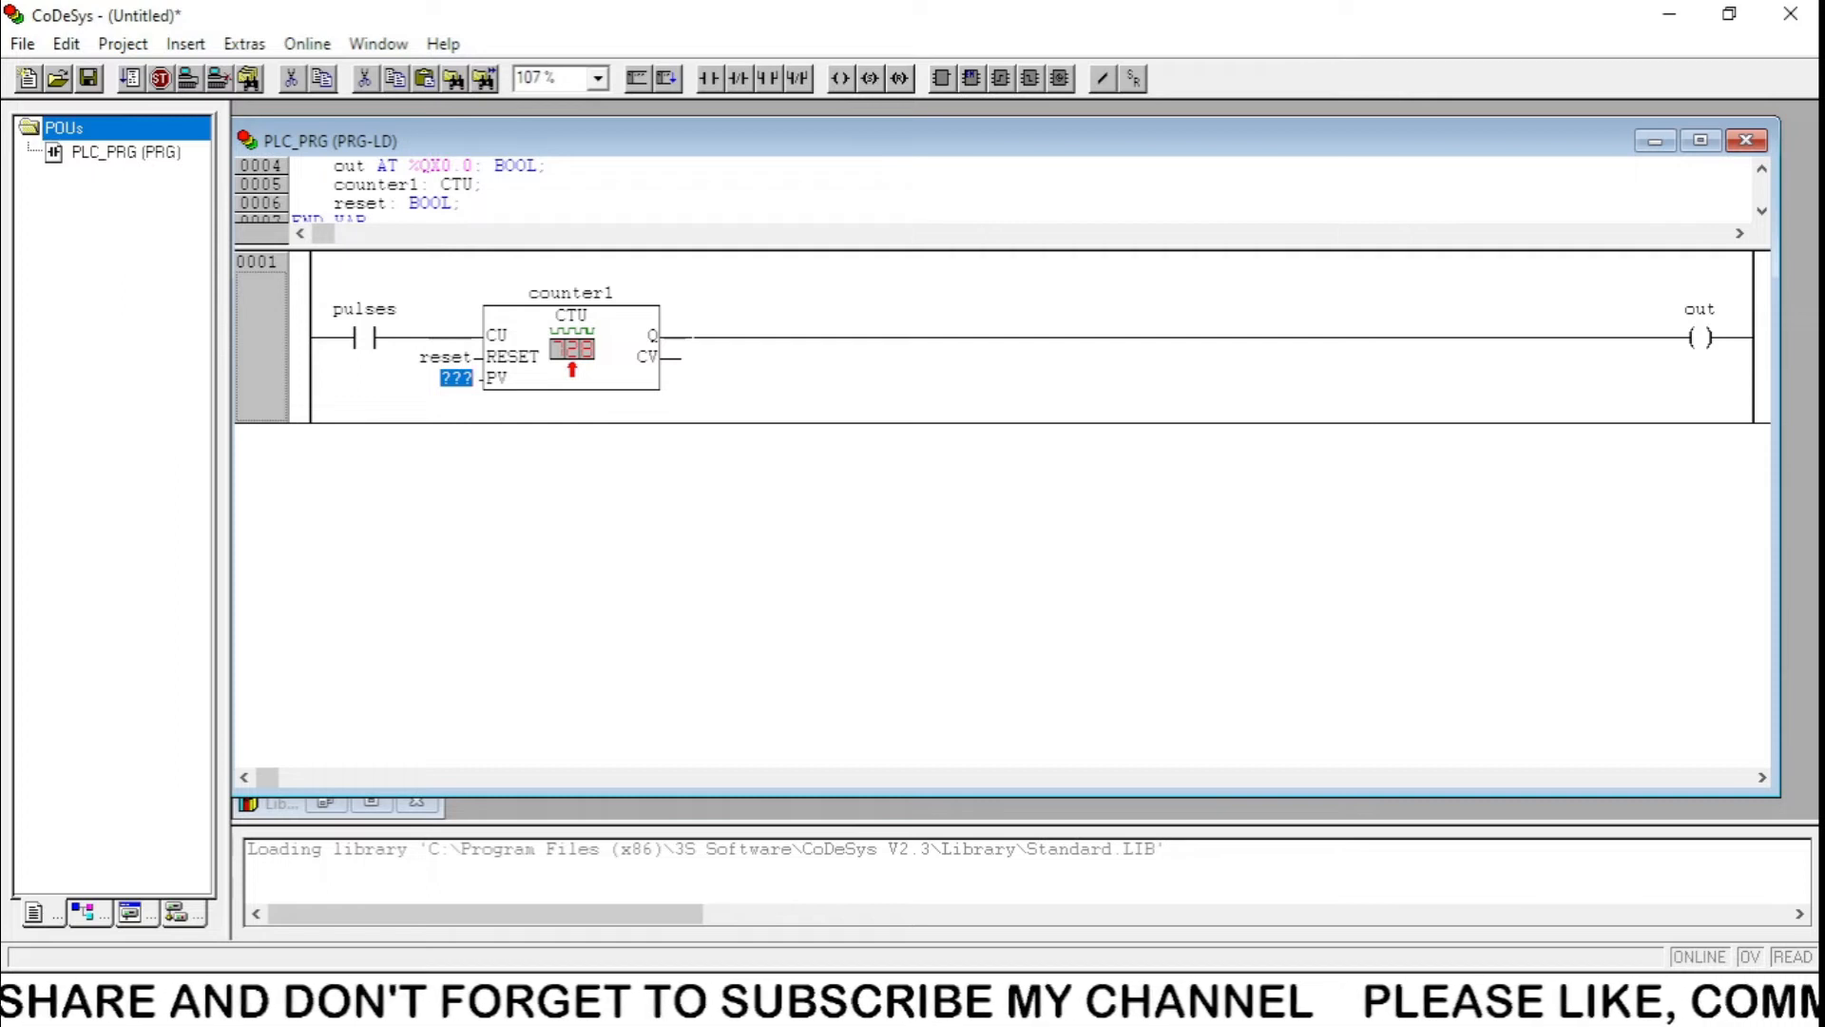
{"action": "type", "text": "5"}
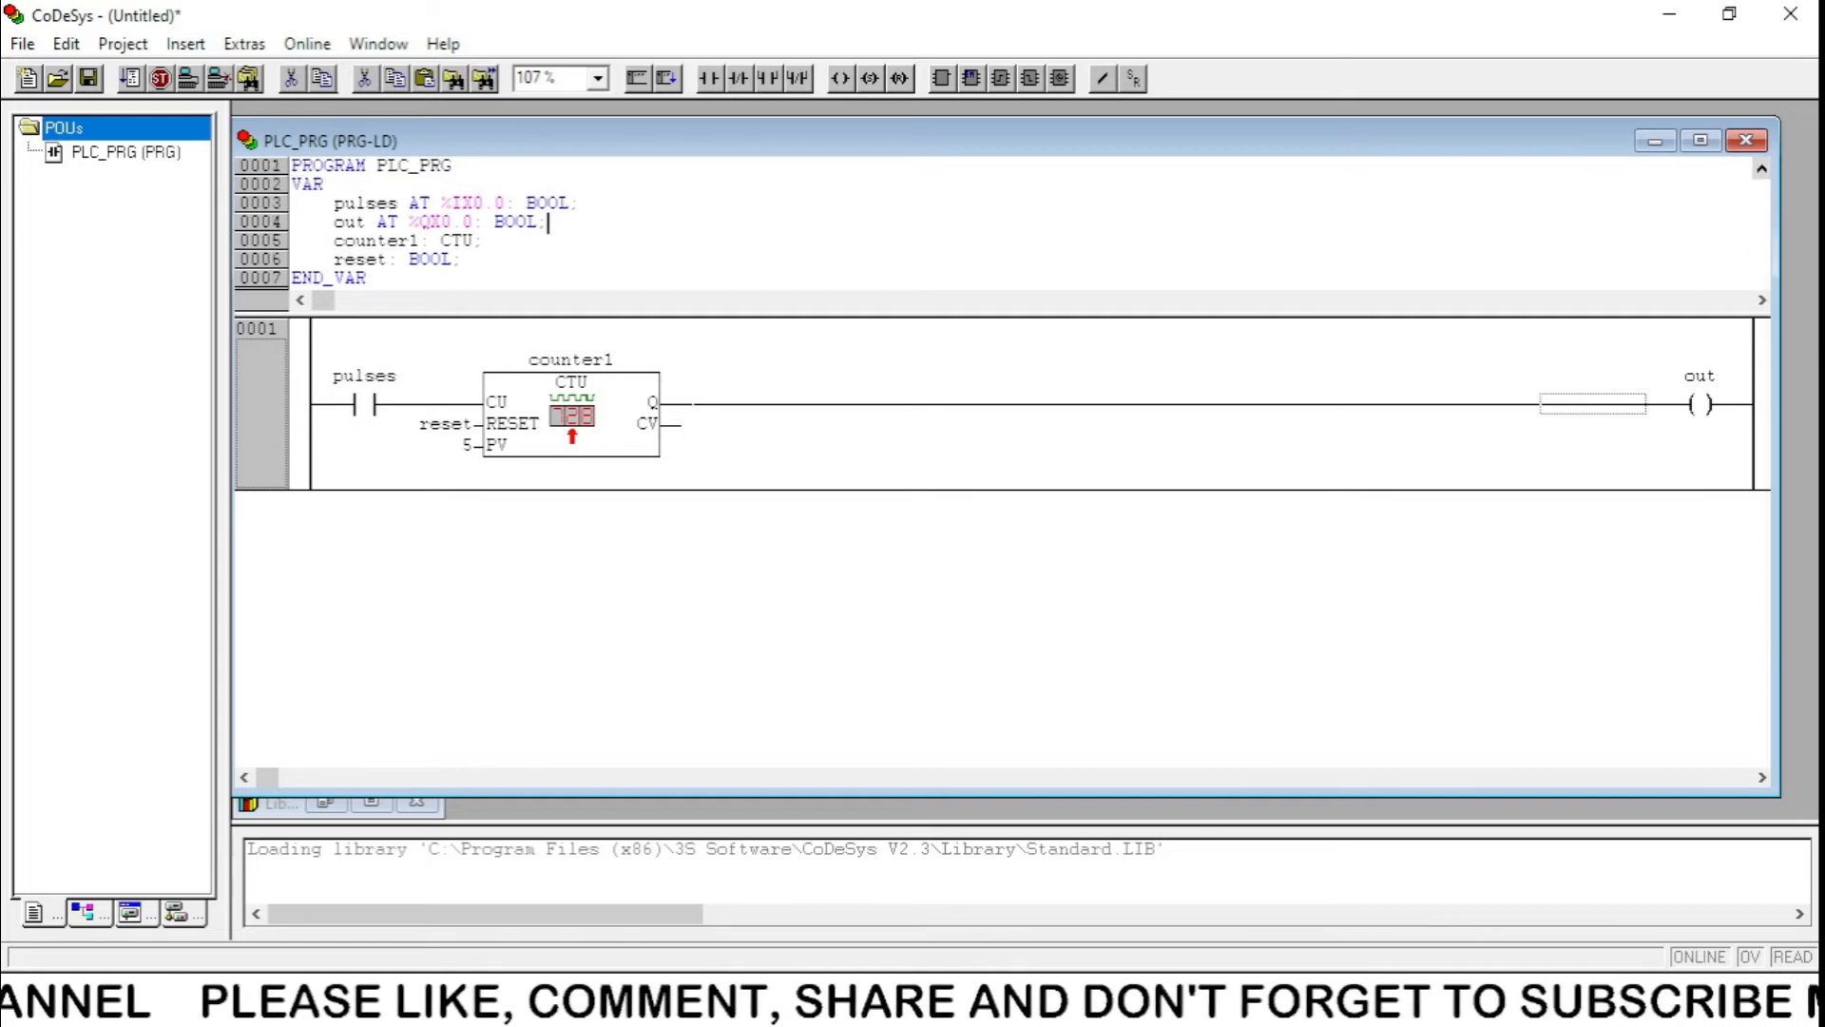
Compile the ladder program with Project > Build.
{"action": "left_click", "coordinate": [121, 43]}
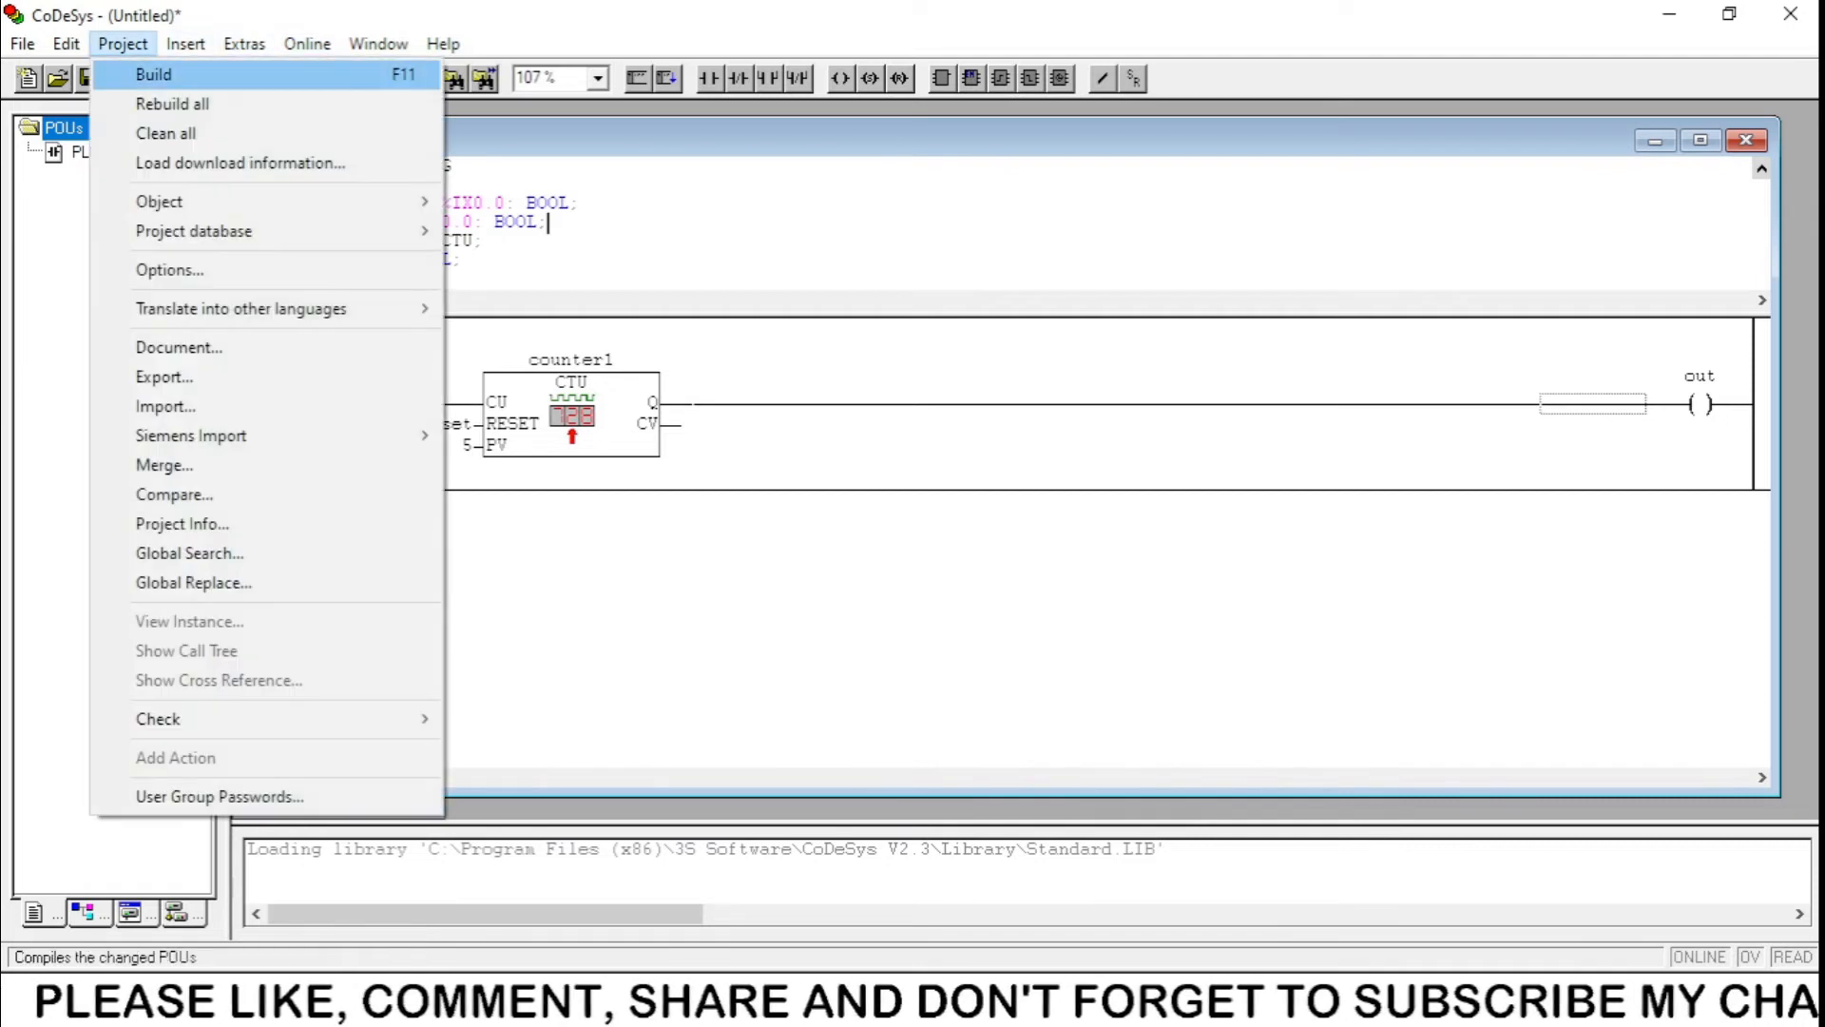
{"action": "left_click", "coordinate": [153, 75]}
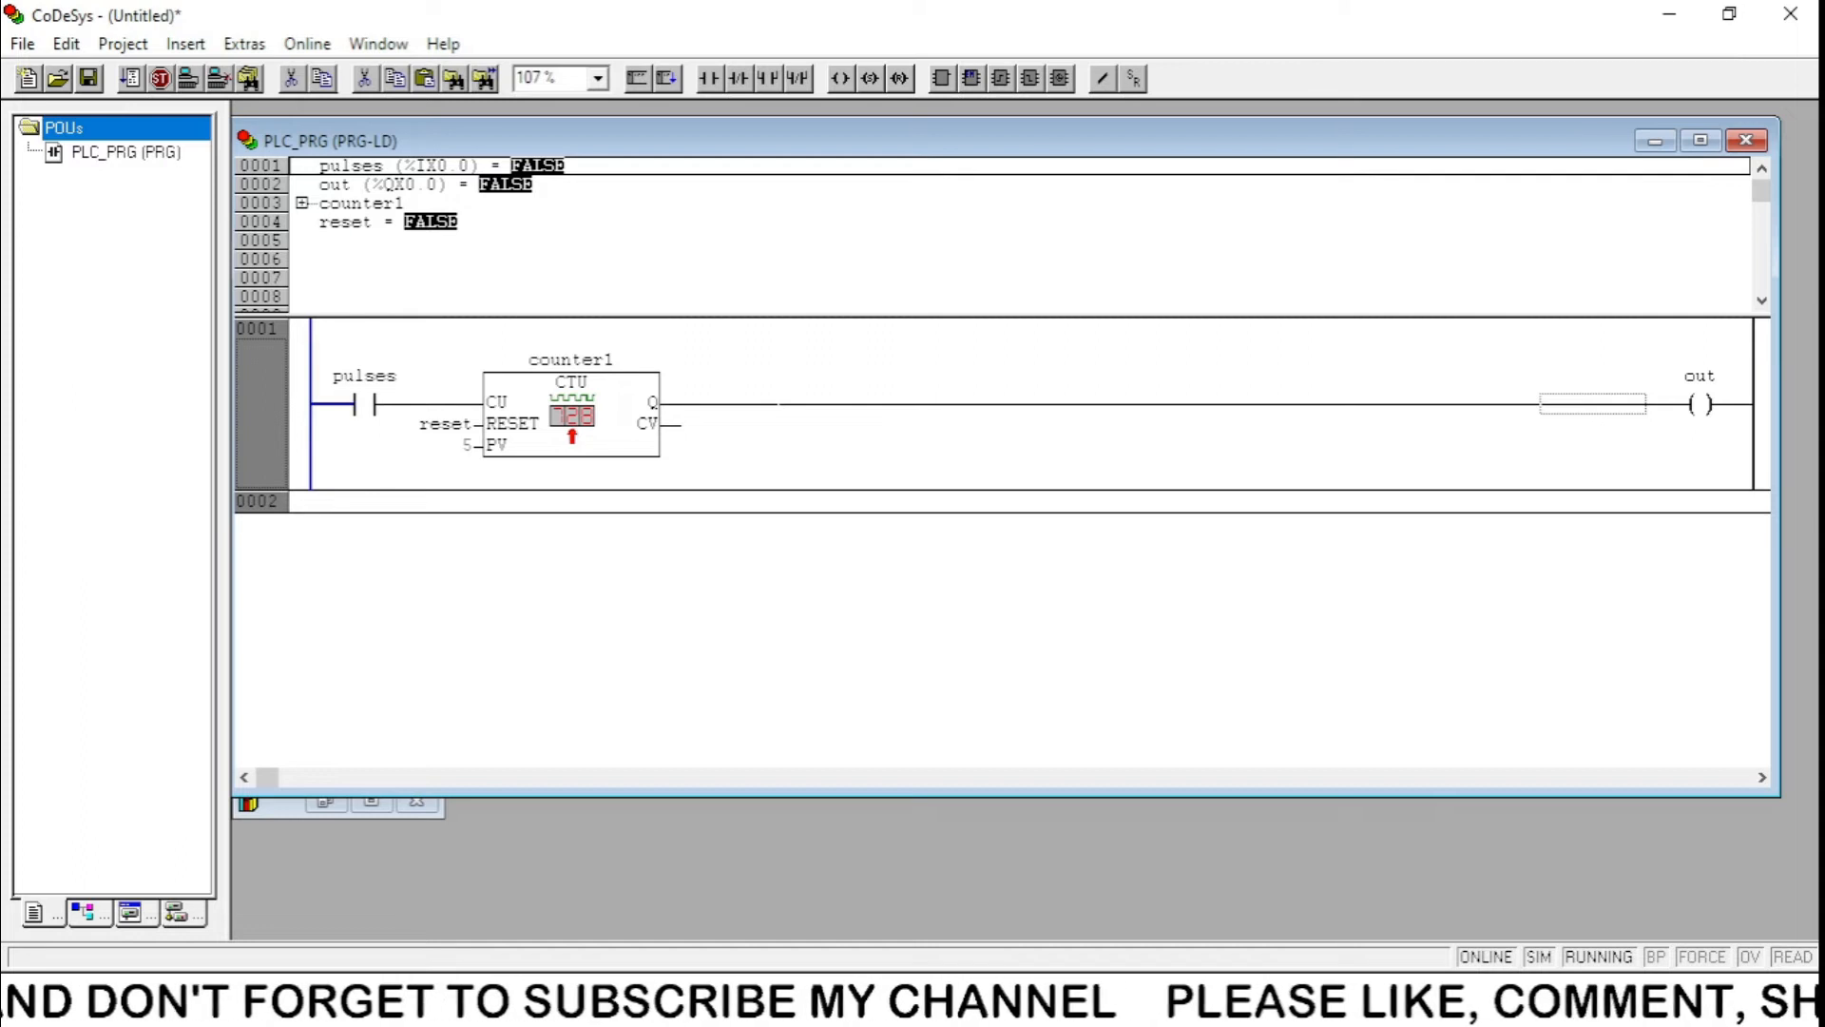
Toggle the pulses contact in simulation until counter1 reaches CV 5 and out turns TRUE.
{"action": "left_click", "coordinate": [303, 203]}
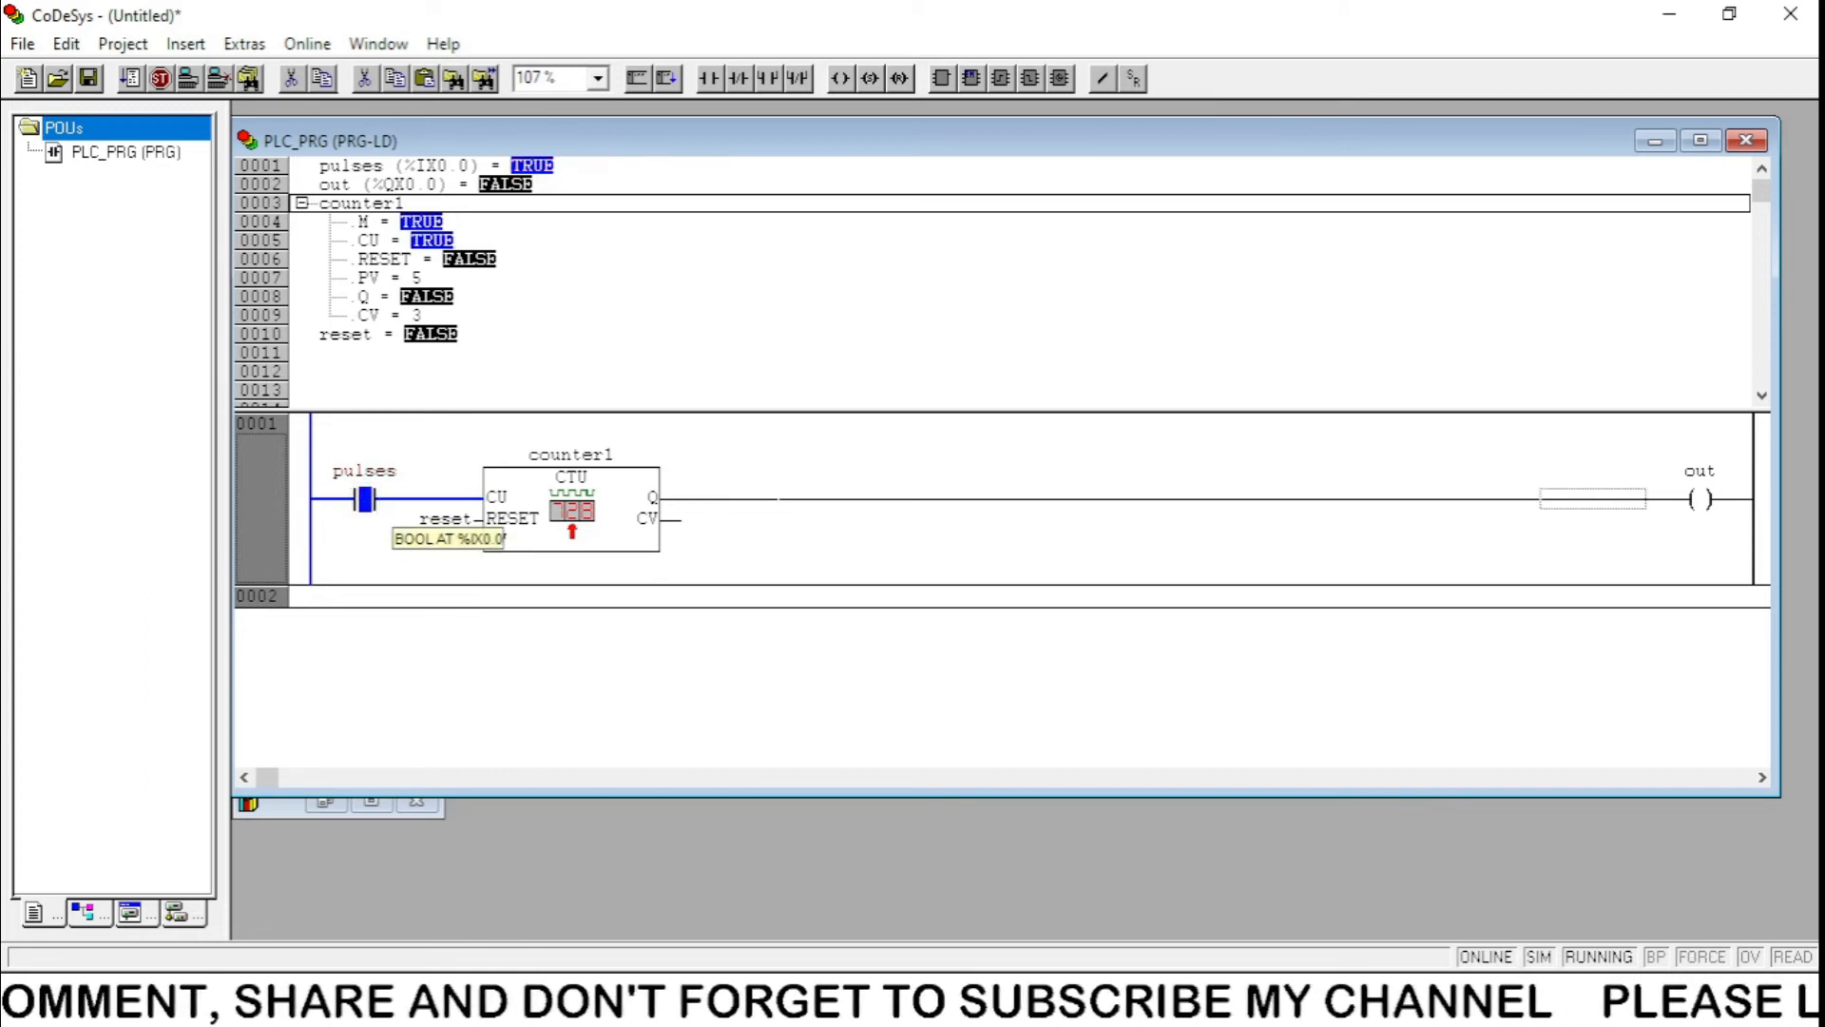
{"action": "left_click", "coordinate": [363, 497]}
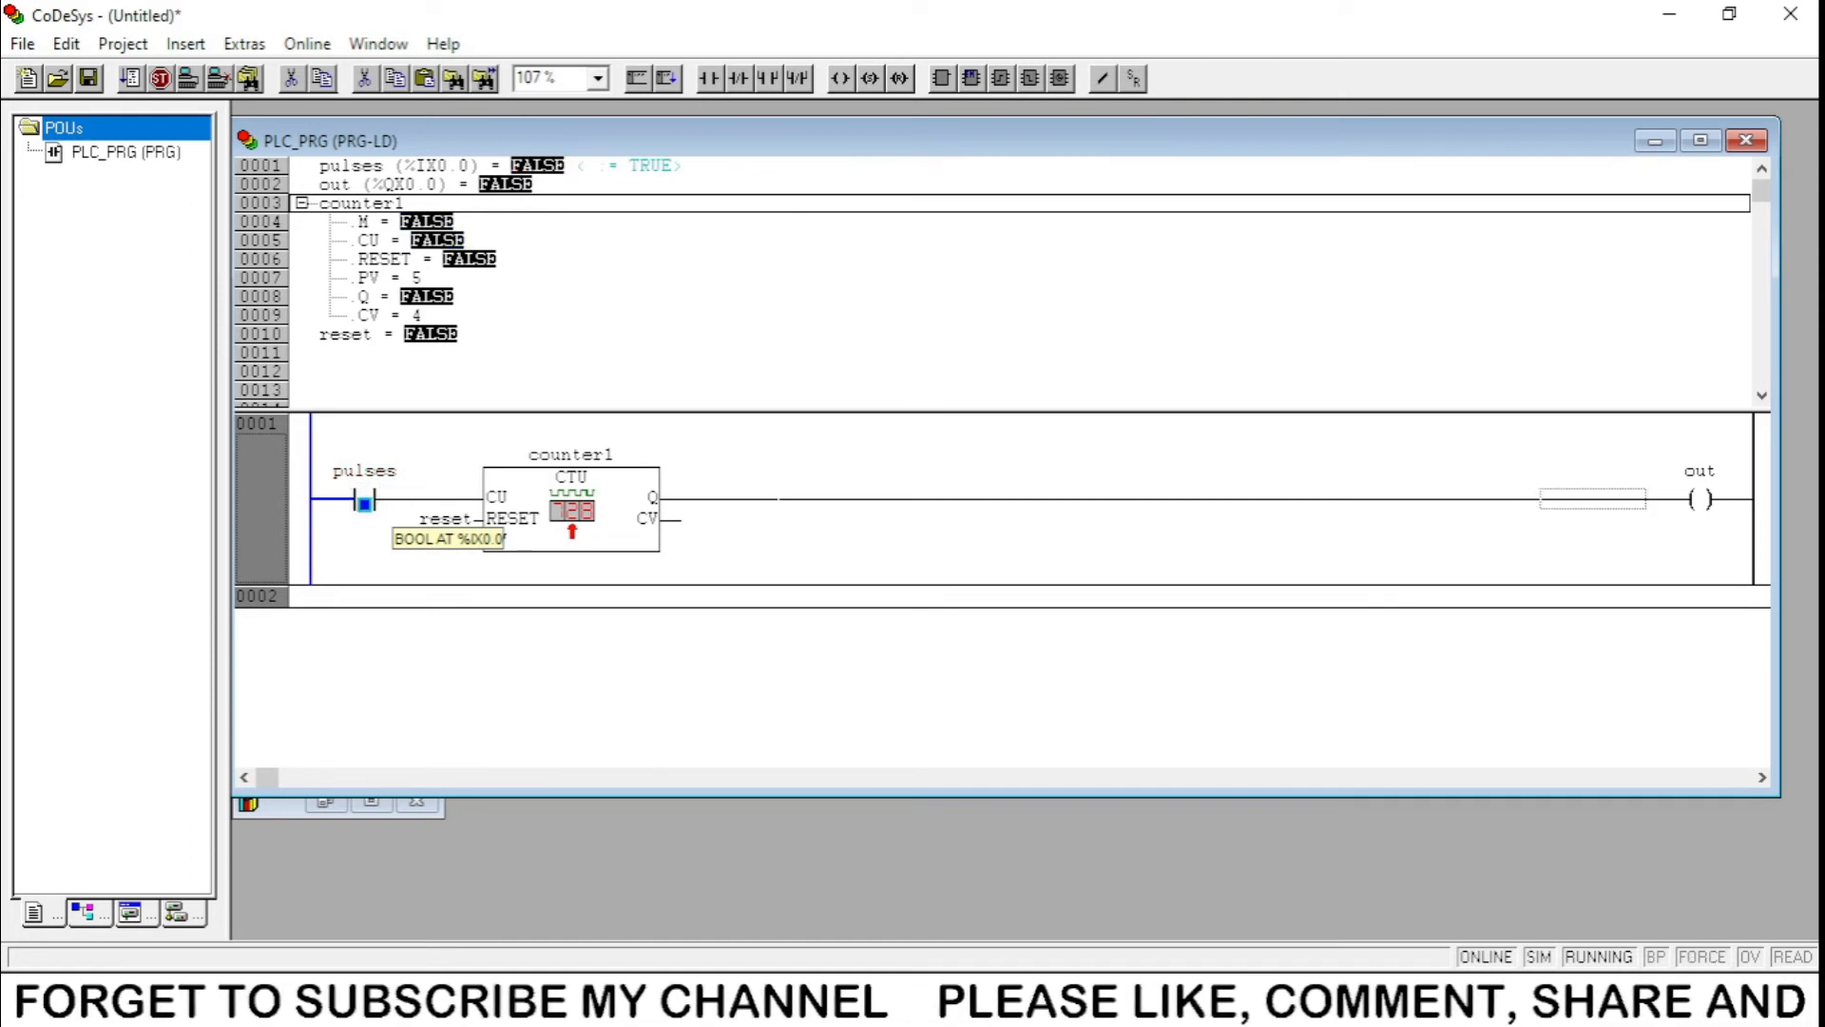
{"action": "left_click", "coordinate": [364, 499]}
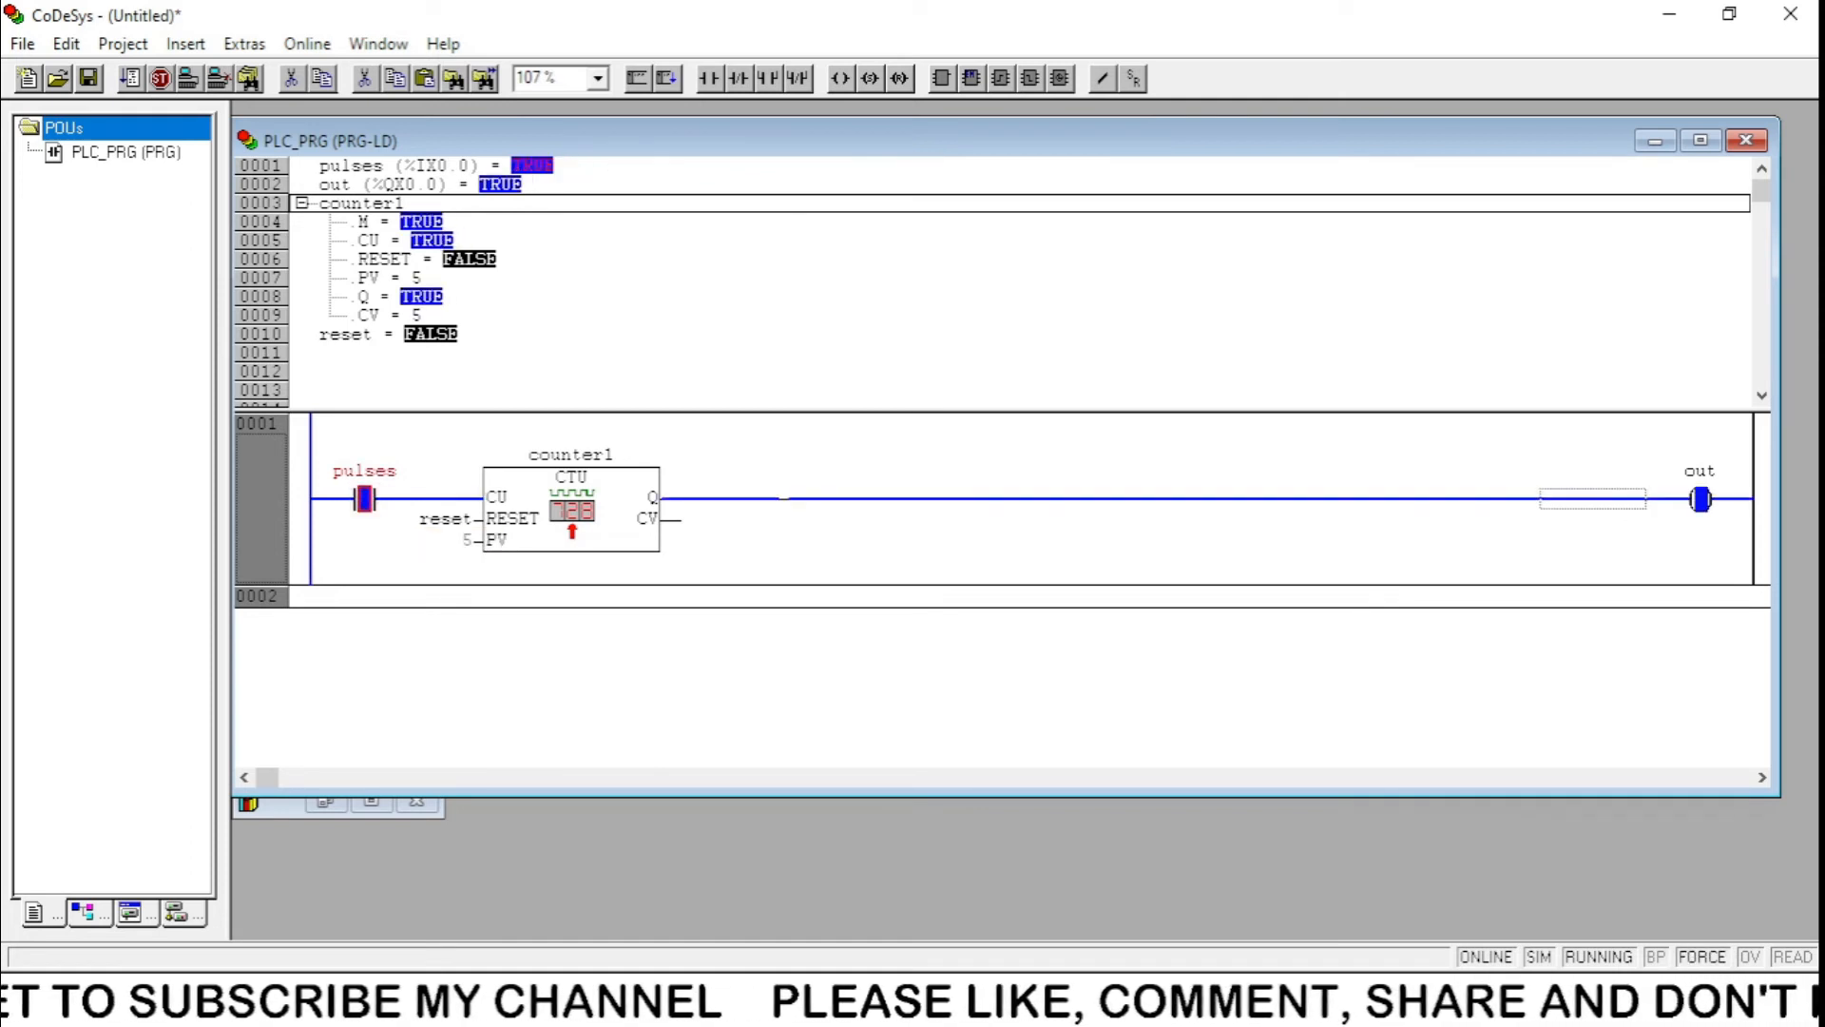